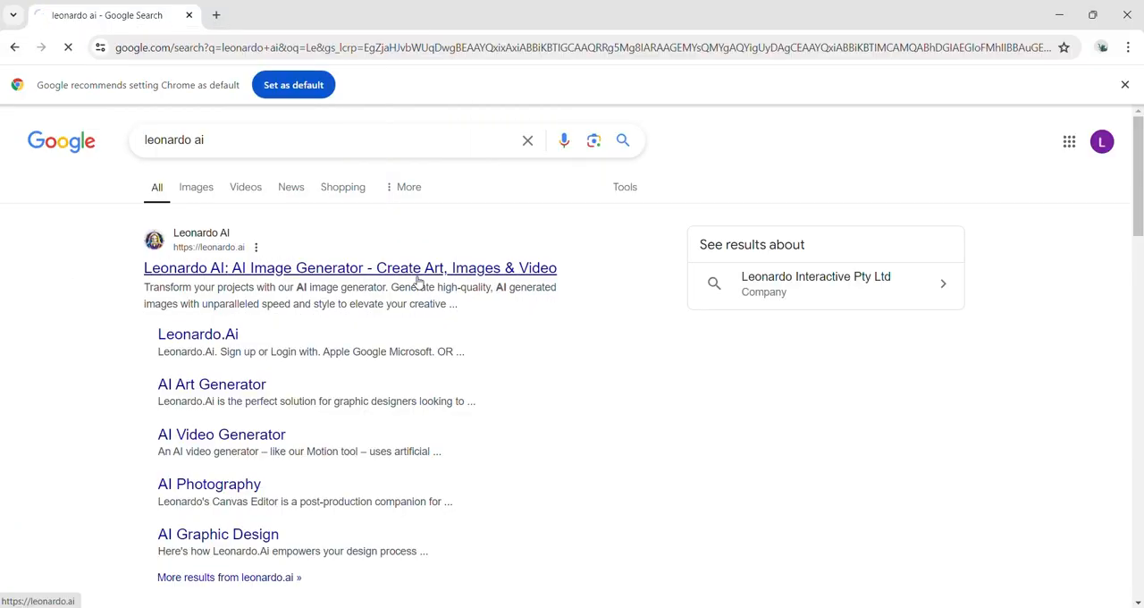
Open the 'Leonardo AI: AI Image Generator' result from the Google search.
click(350, 267)
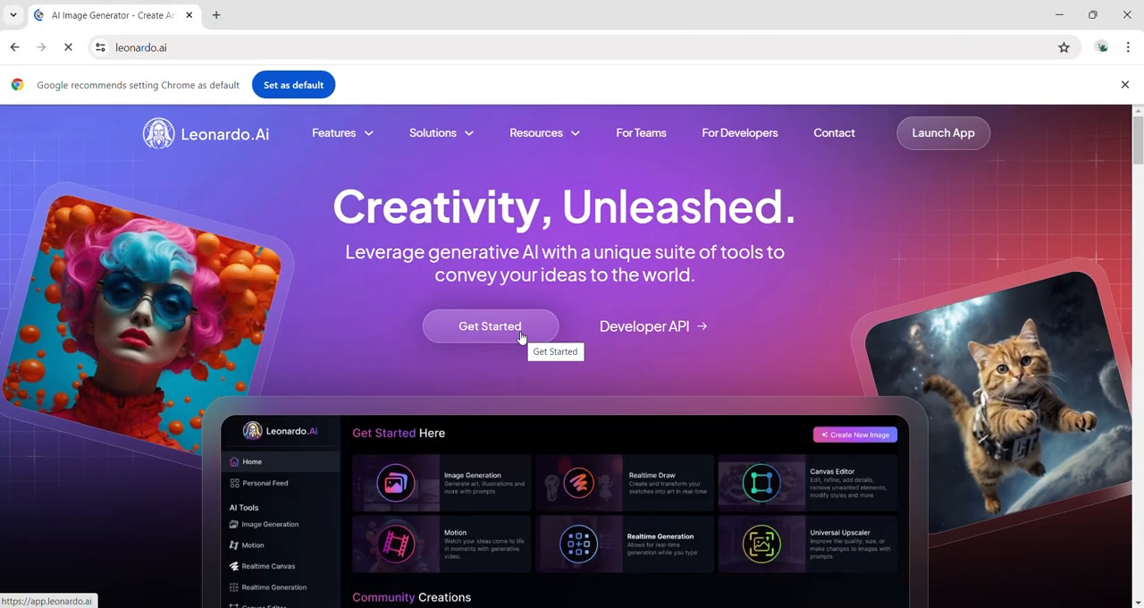
Finish Leonardo sign-up with Other as interest and role, then launch Realtime Gen.
click(489, 325)
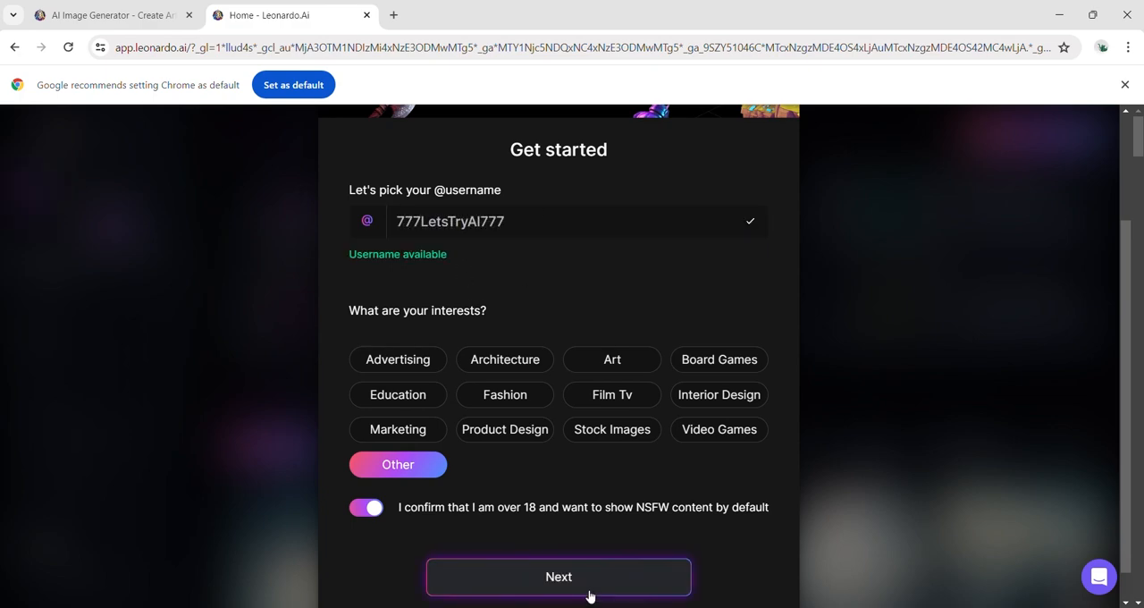
click(559, 577)
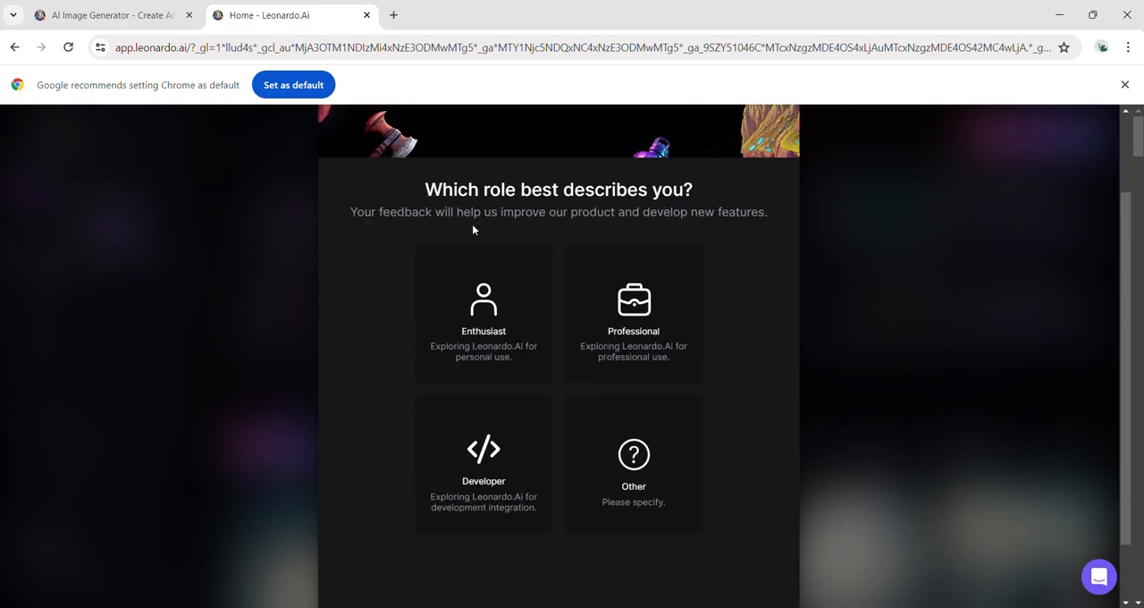
click(633, 456)
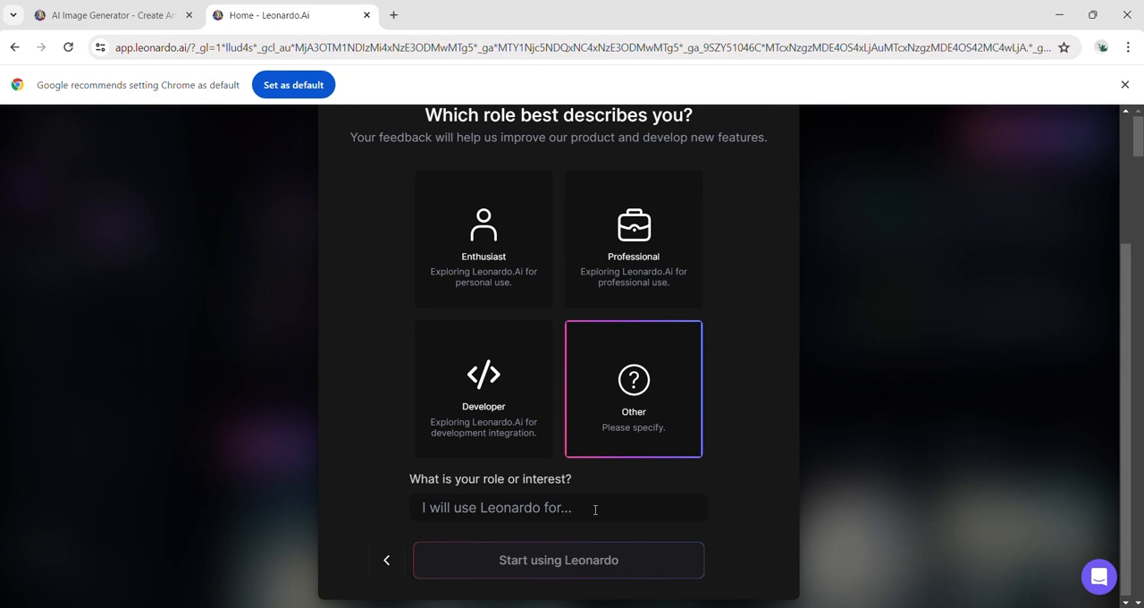
click(558, 559)
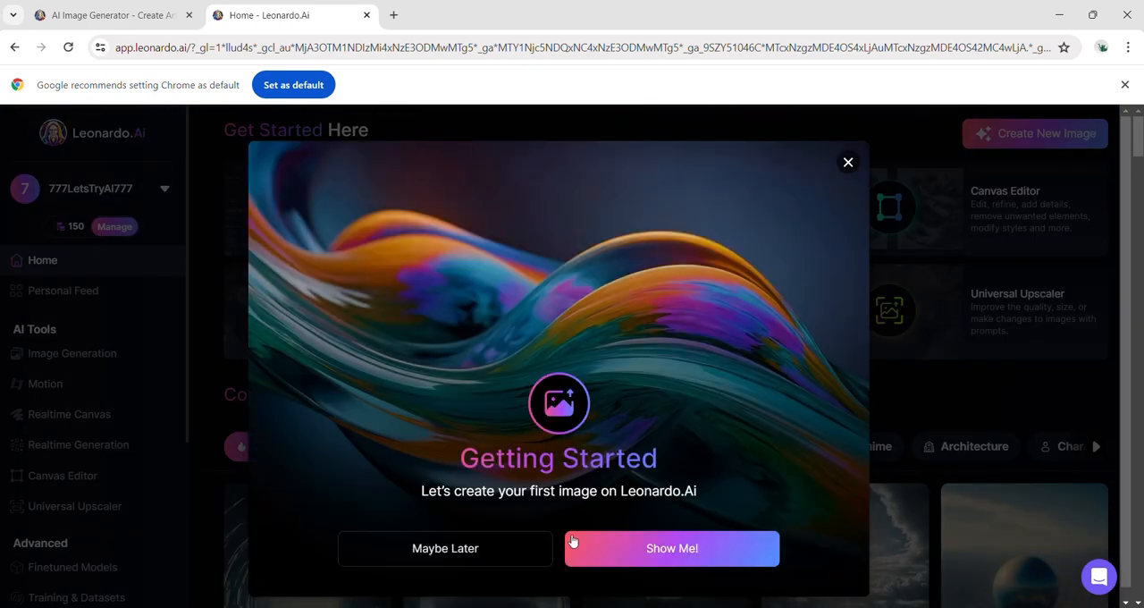
click(846, 162)
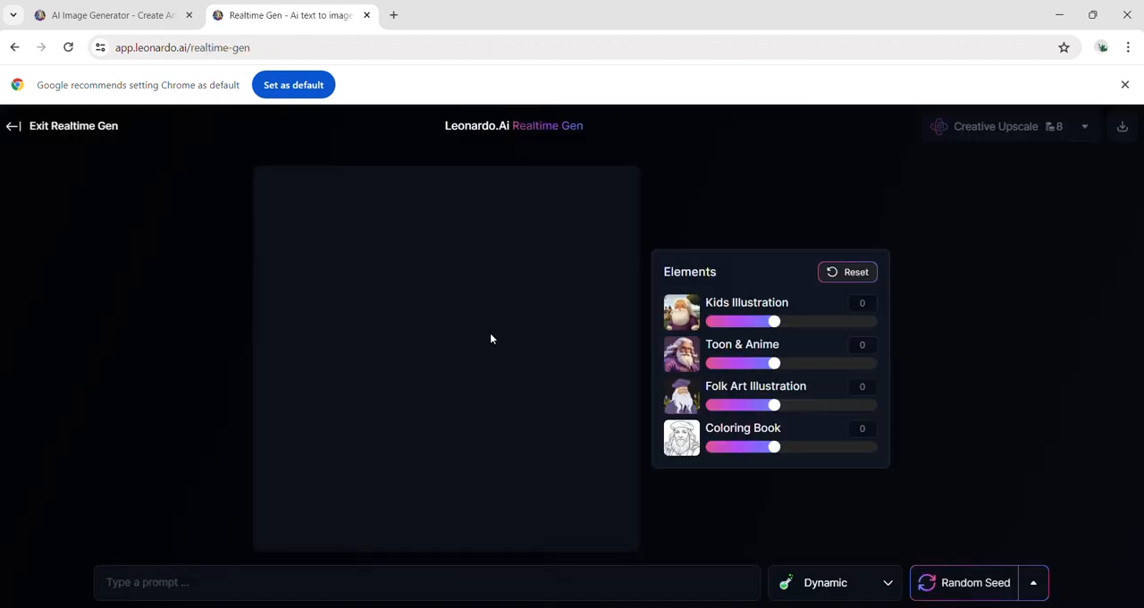
Check the style list and keep the Dynamic image style.
click(299, 582)
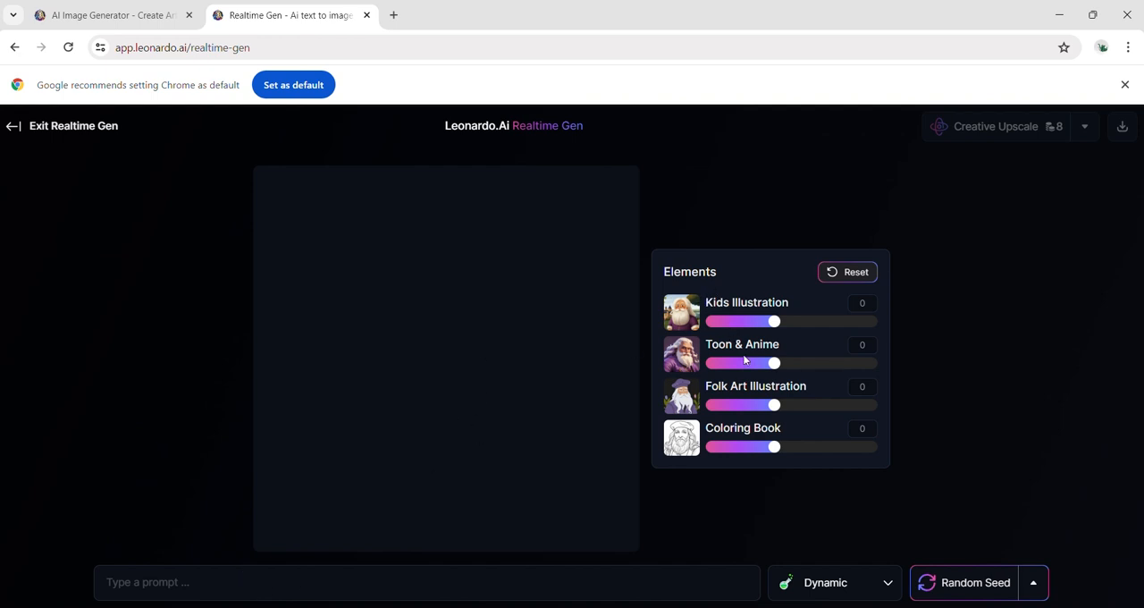
click(831, 581)
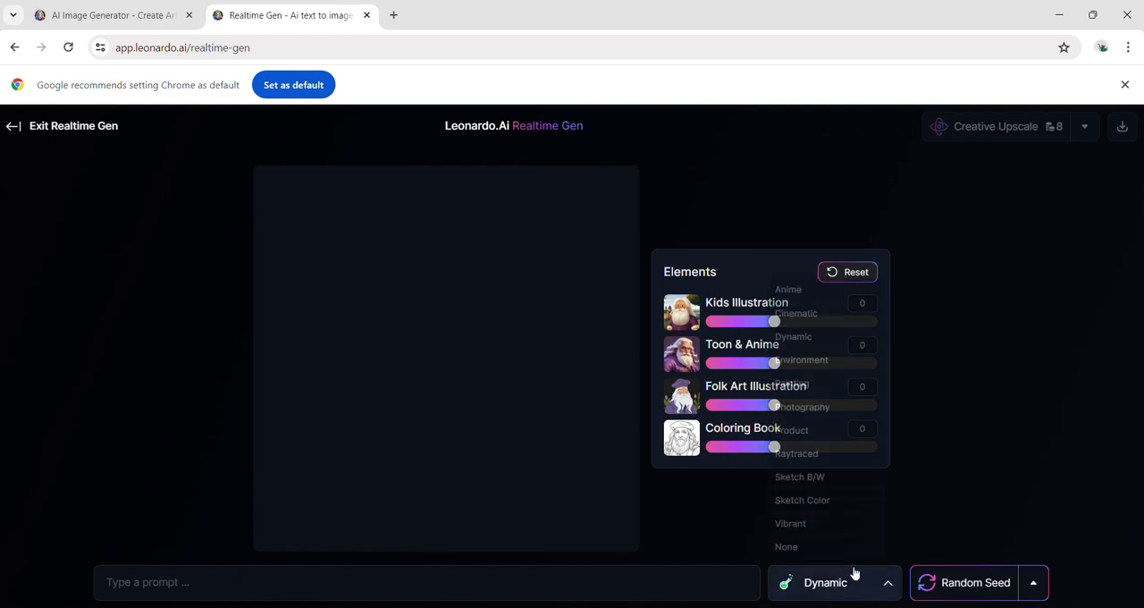
click(823, 582)
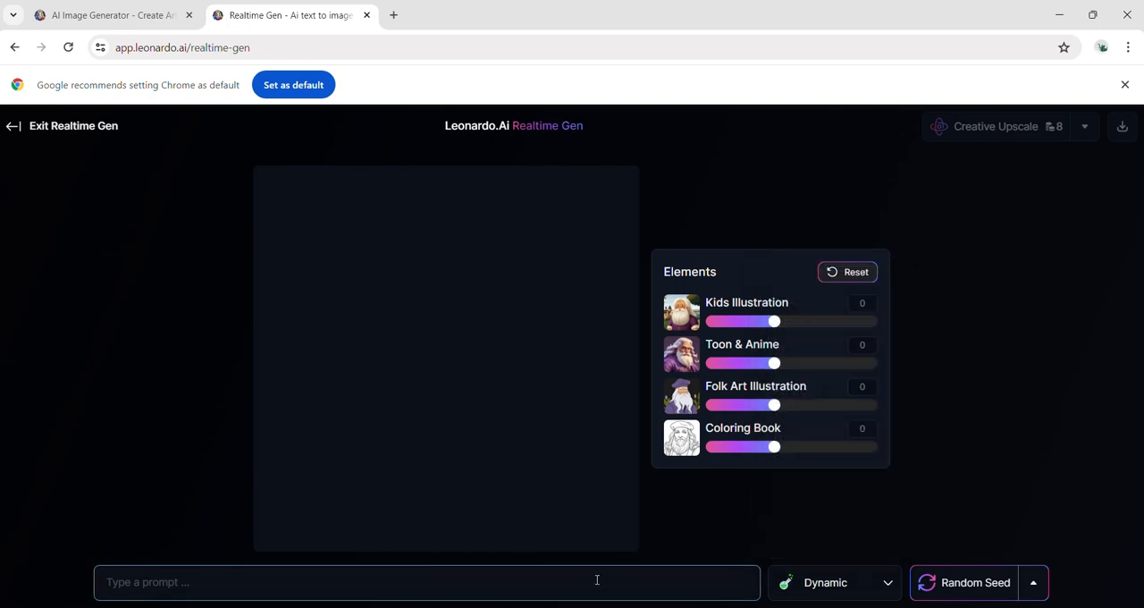
Write the peasant prompt and trim it to 'a peasant sleeps under a huge oak tree,'.
text(a peasen)
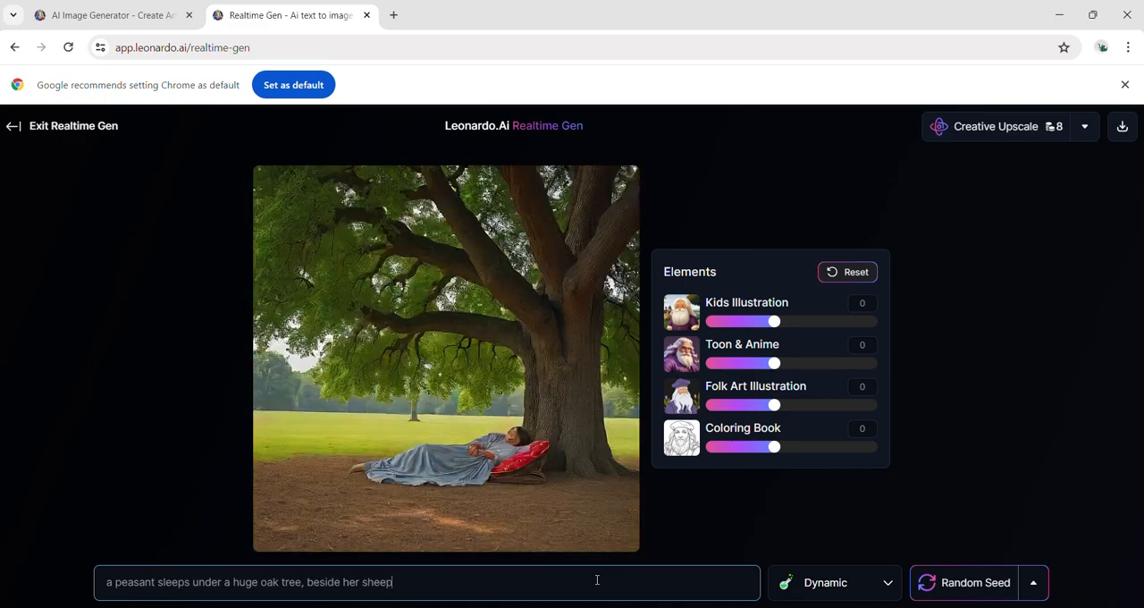
text(and her dog)
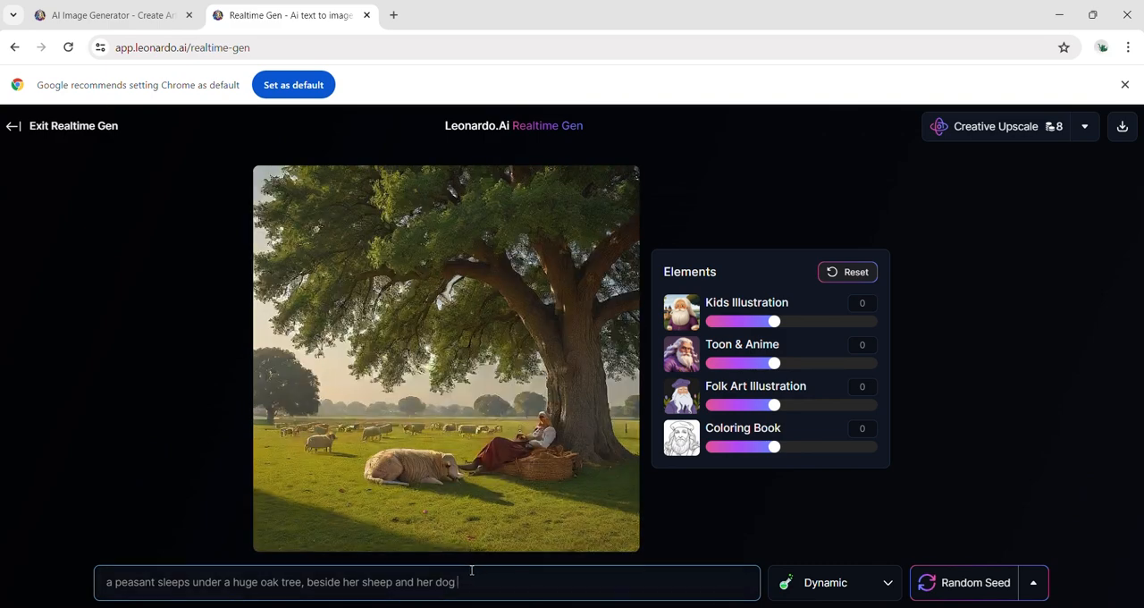
key(BackSpace)
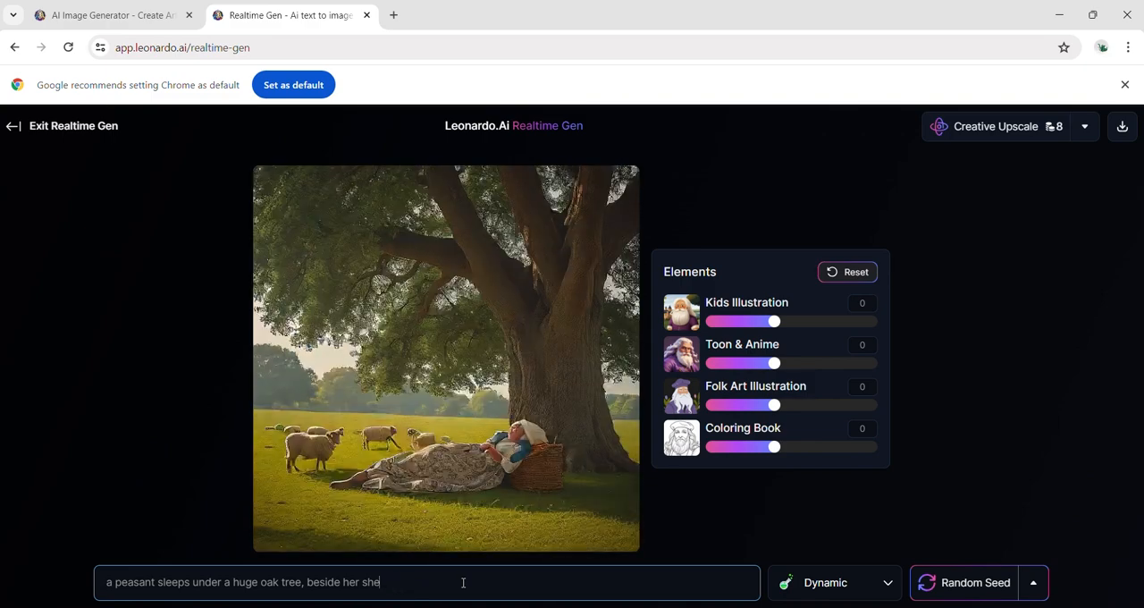
key(Backspace)
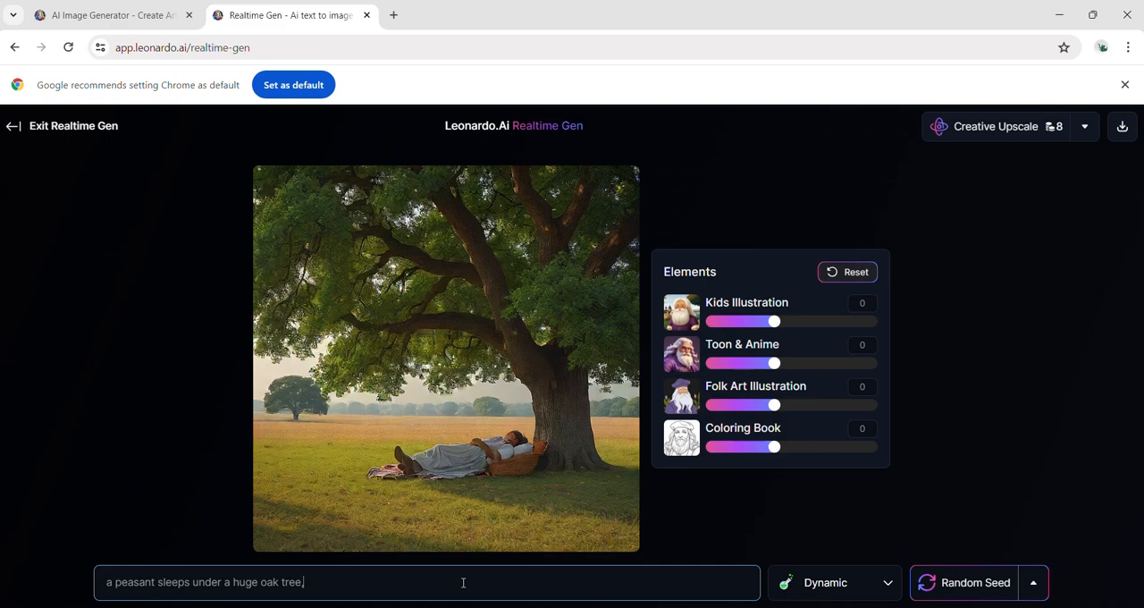
key(Backspace)
text(a robot cat)
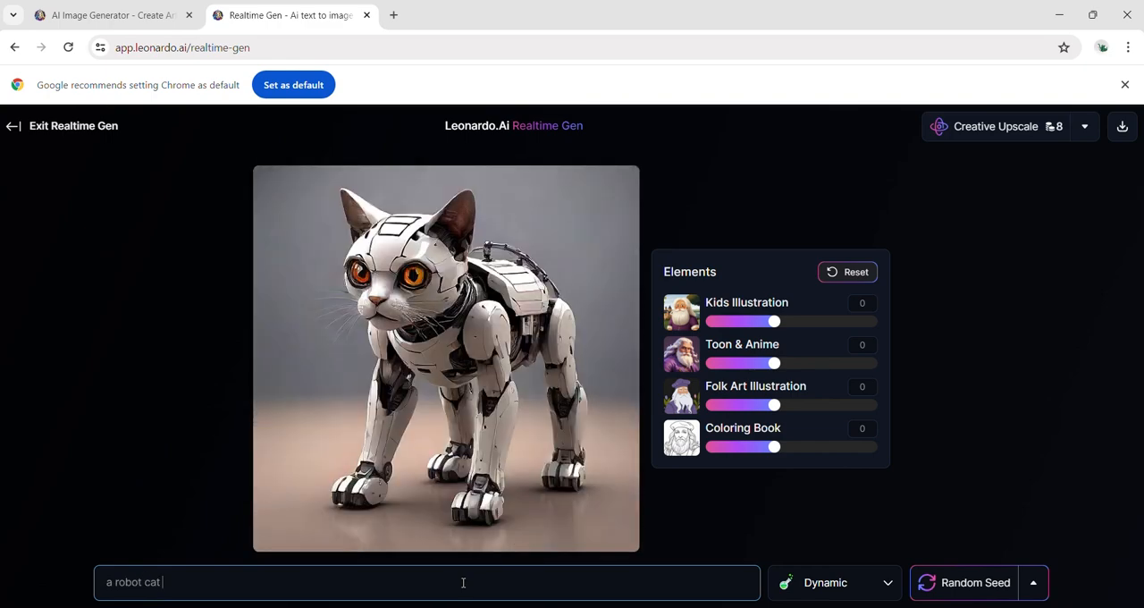
Change the prompt to 'a white robot cat under water tries to catch an orange fish.'.
text(under water)
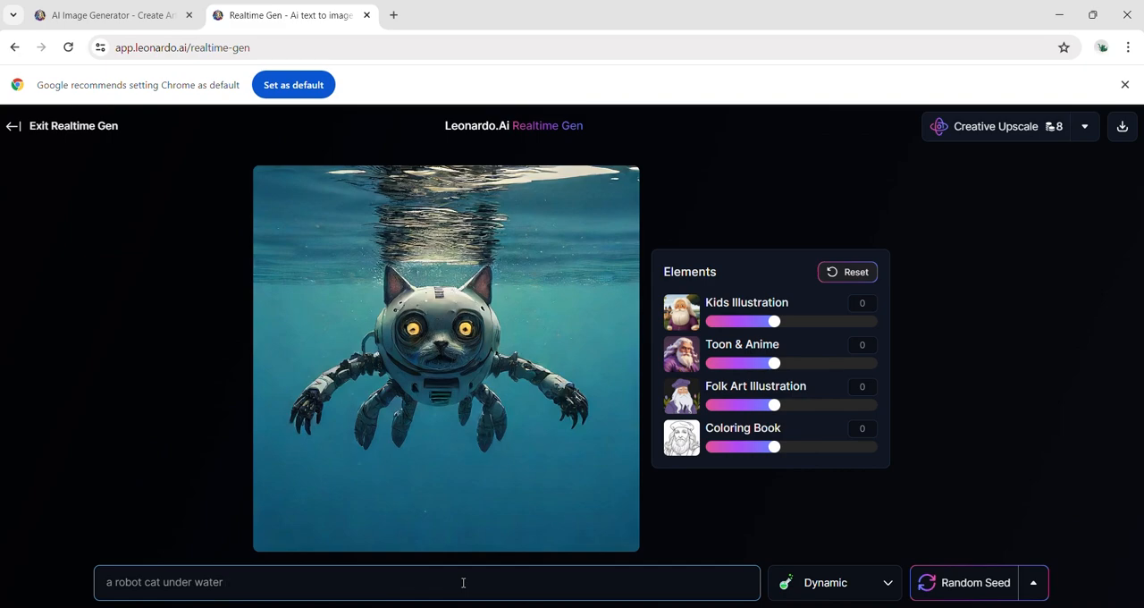
text(tries to catch a fish.)
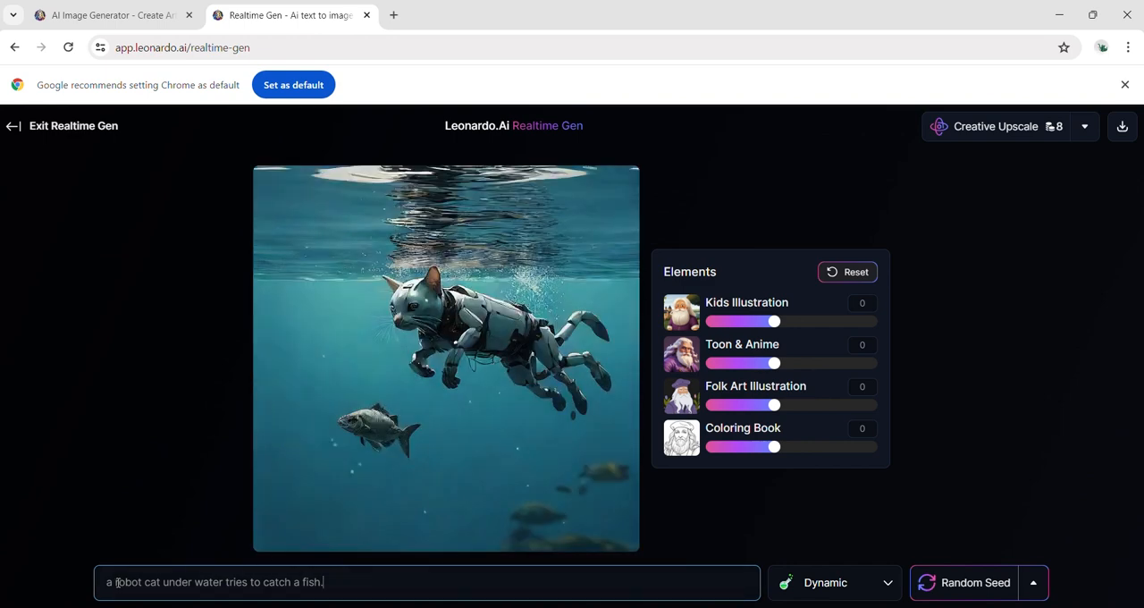
text(wg)
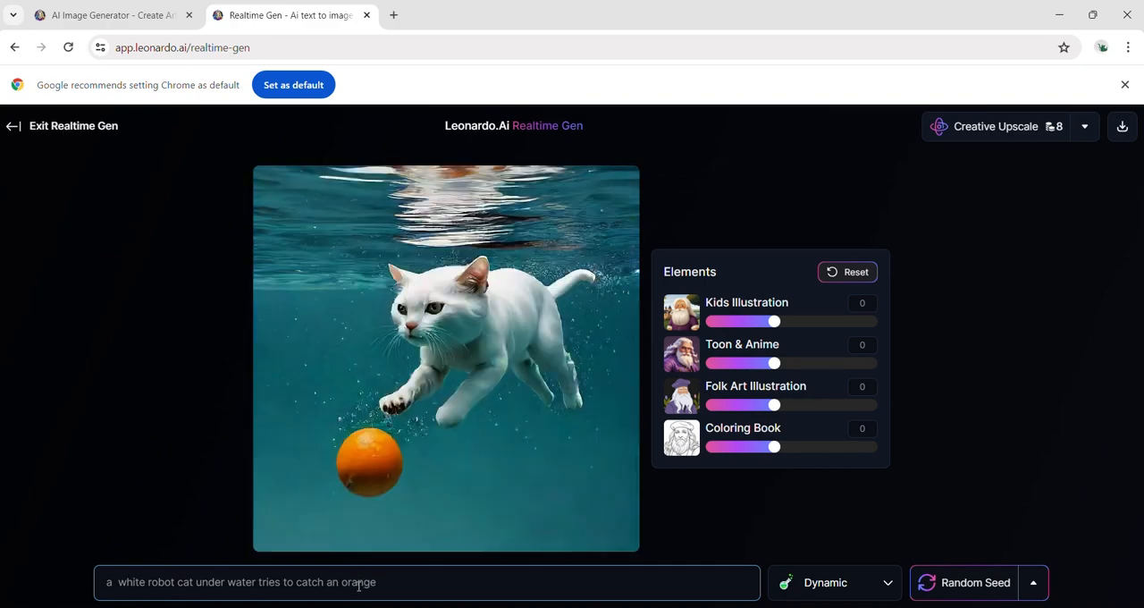
text(fish.)
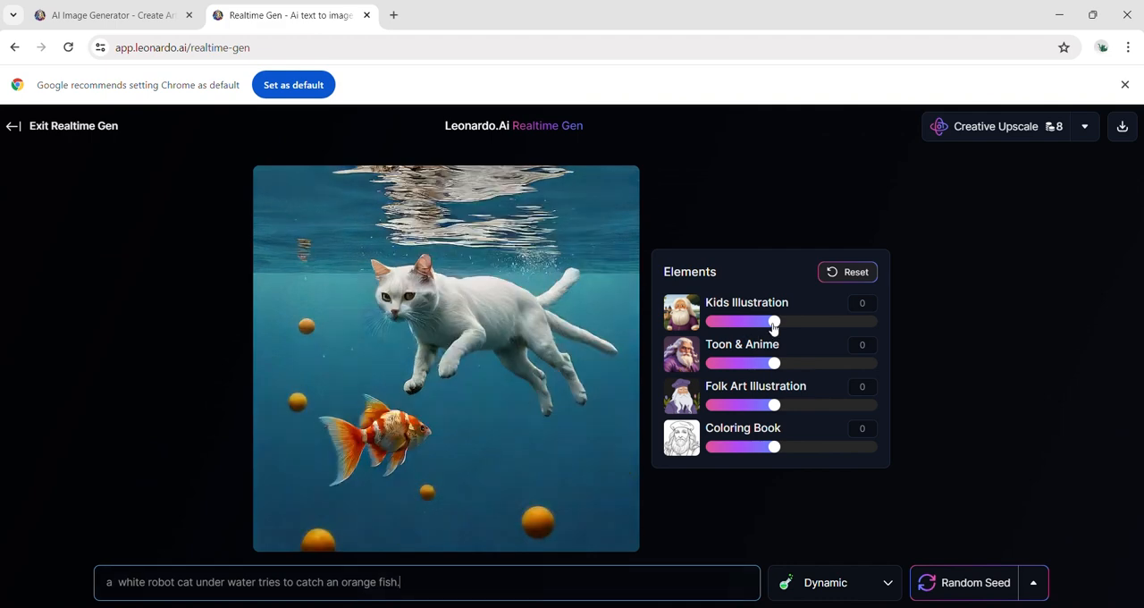
Test Kids Illustration at 0.1 and Toon & Anime at 0.1 and -0.3, resetting both to zero.
drag(773, 321, 781, 320)
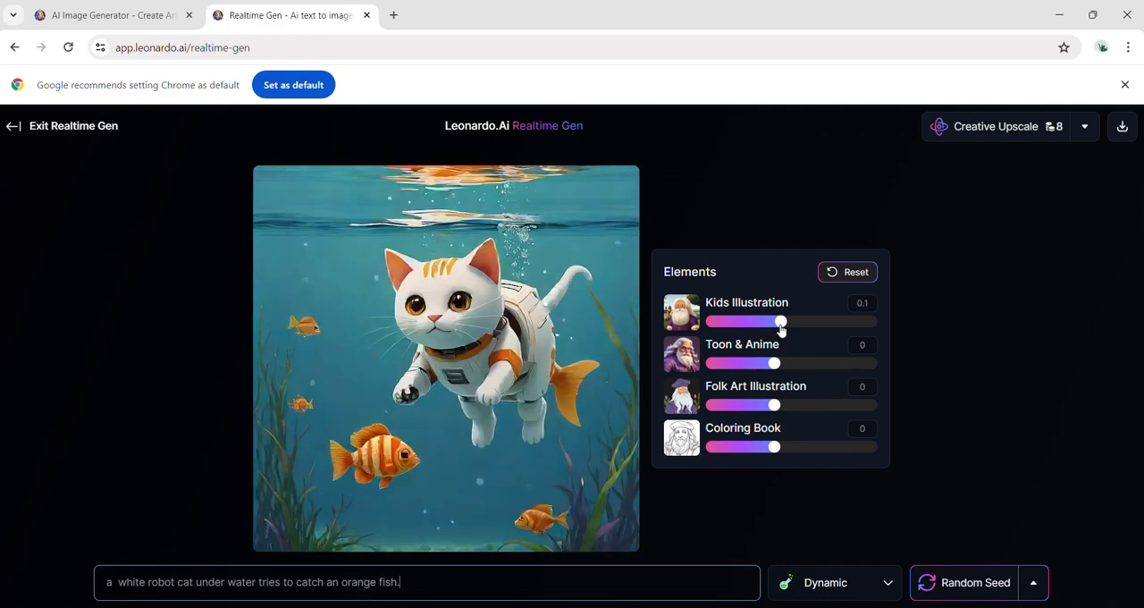
drag(780, 321, 774, 320)
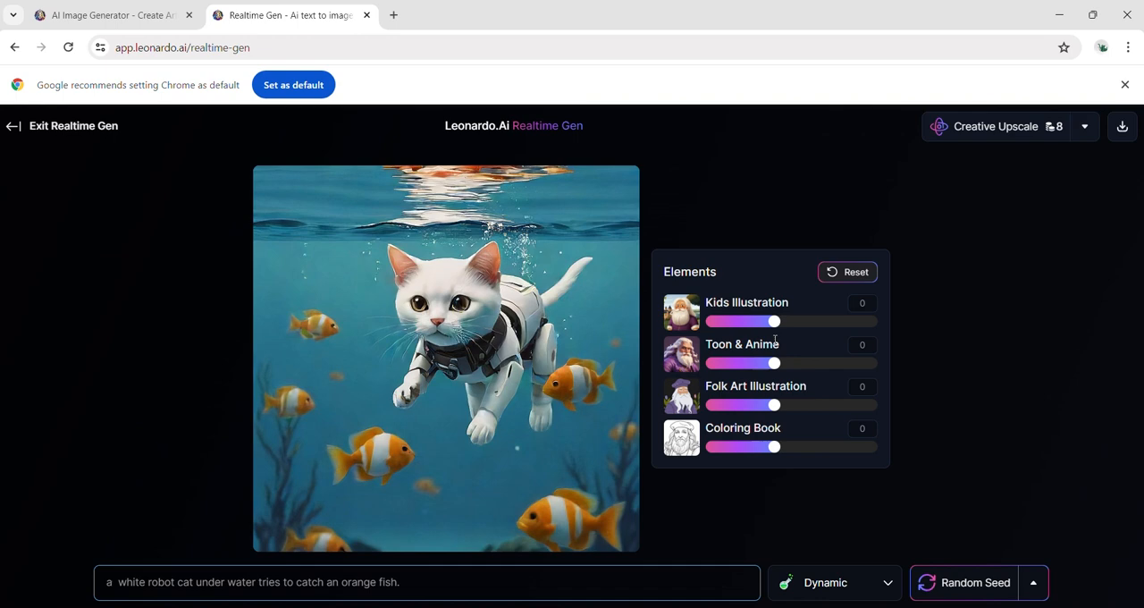
drag(774, 361, 780, 362)
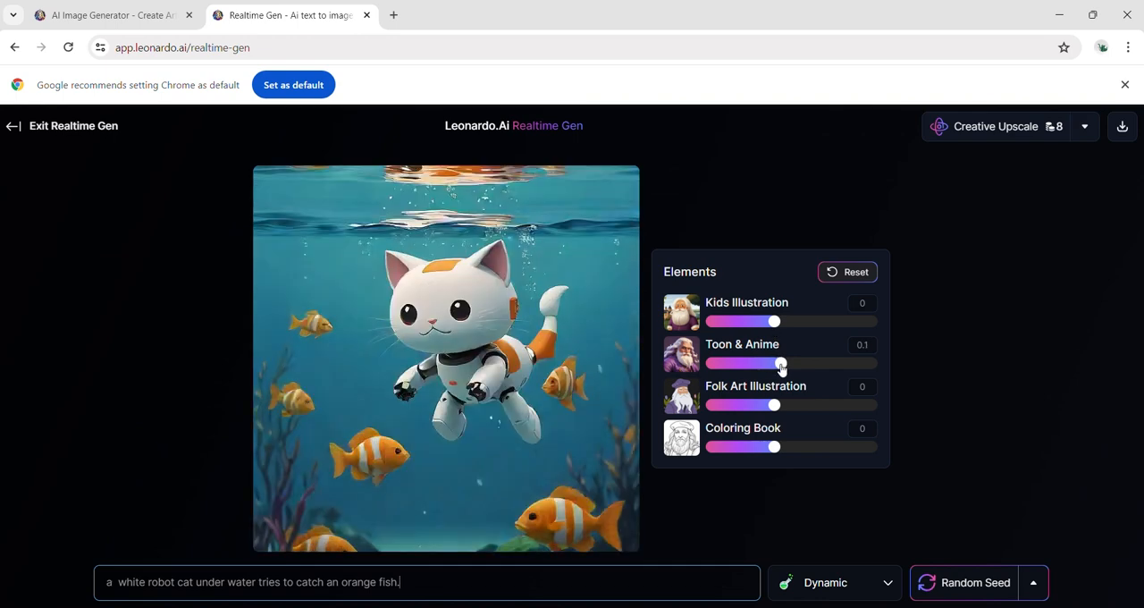
drag(780, 362, 754, 363)
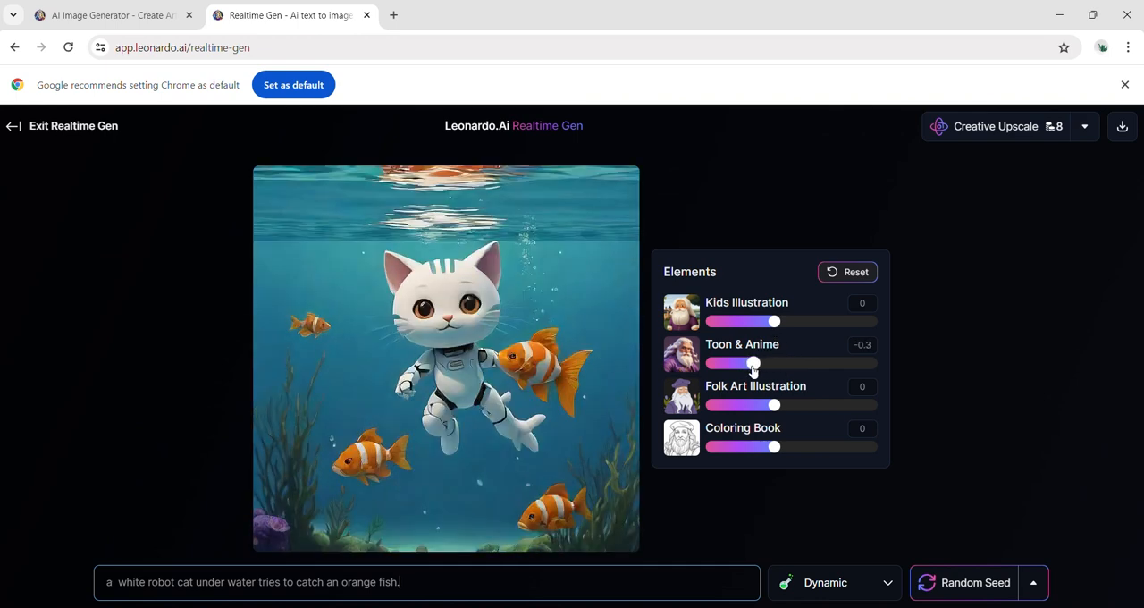
drag(753, 363, 760, 363)
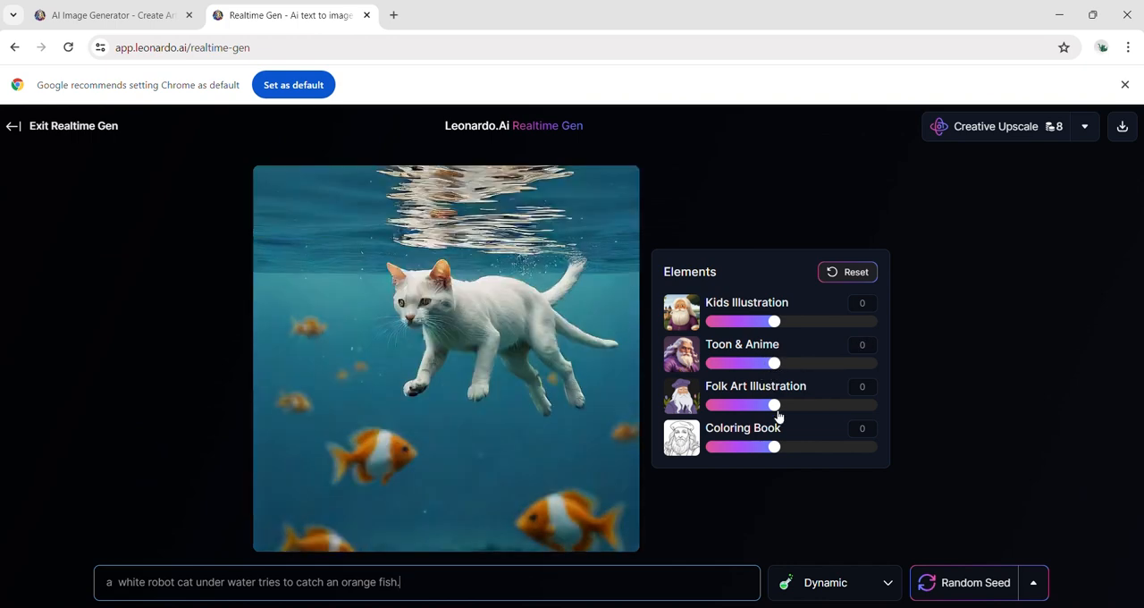
Test Folk Art Illustration at 0.2 and Coloring Book at 0.2 then 0.1.
drag(775, 405, 786, 405)
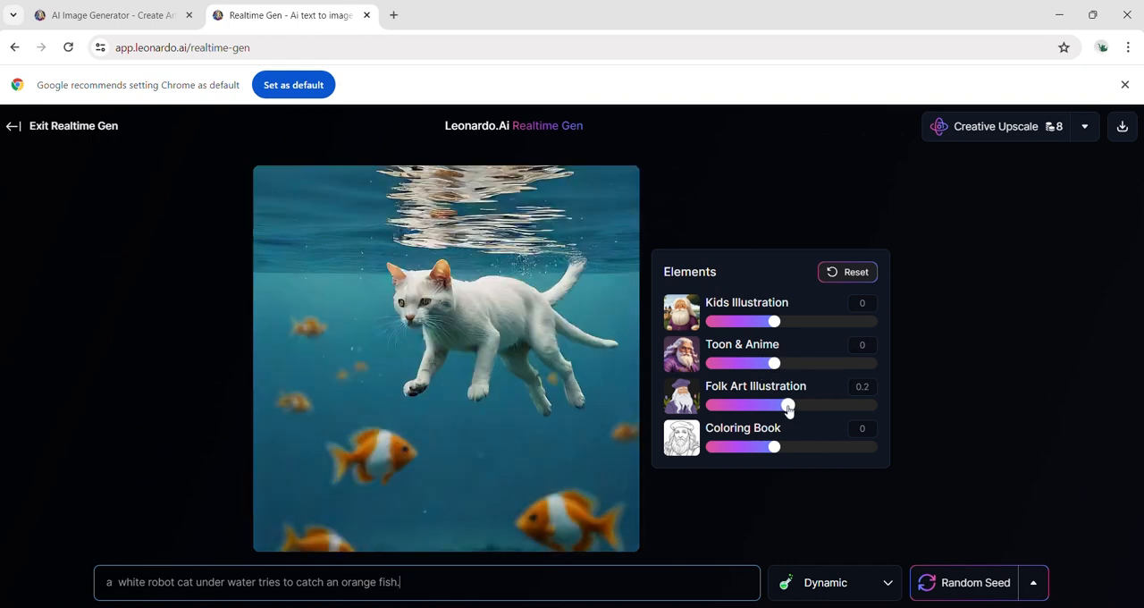
drag(757, 404, 784, 405)
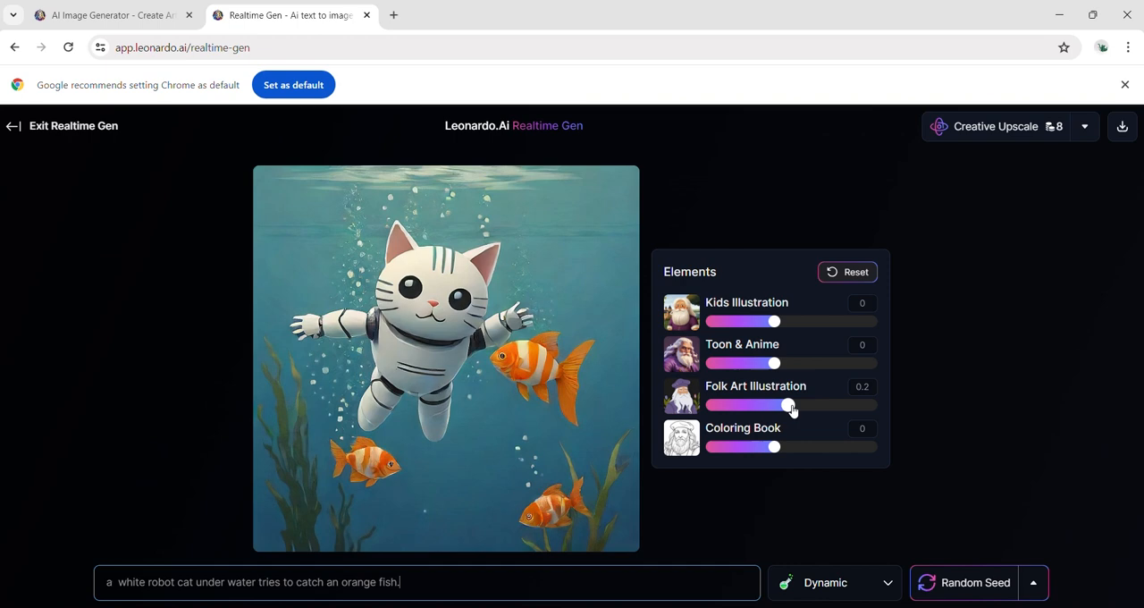
drag(787, 405, 773, 404)
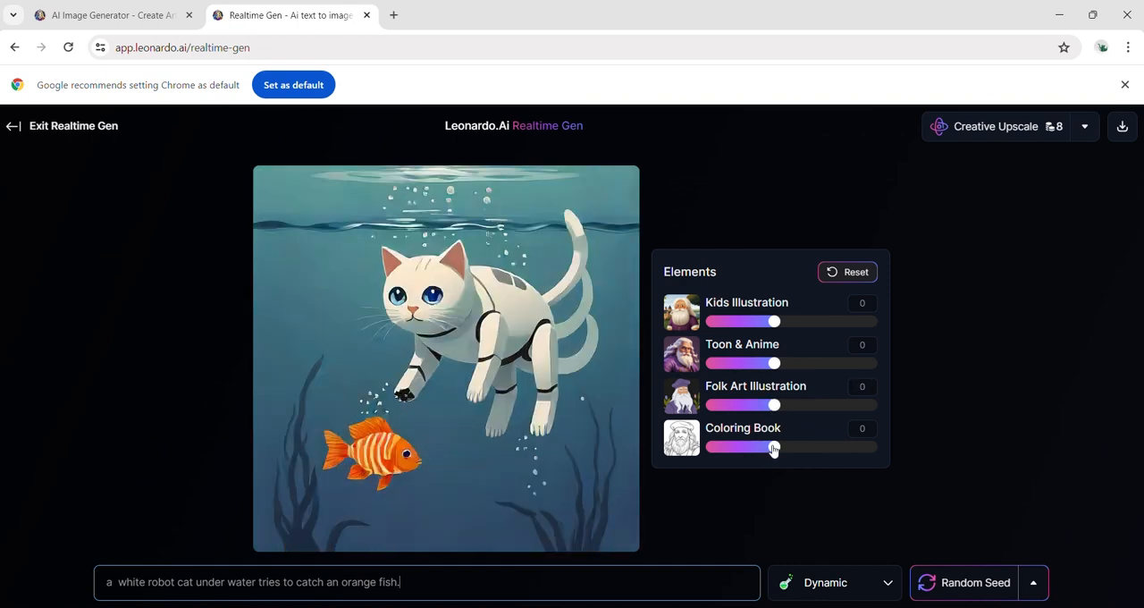
drag(775, 446, 786, 446)
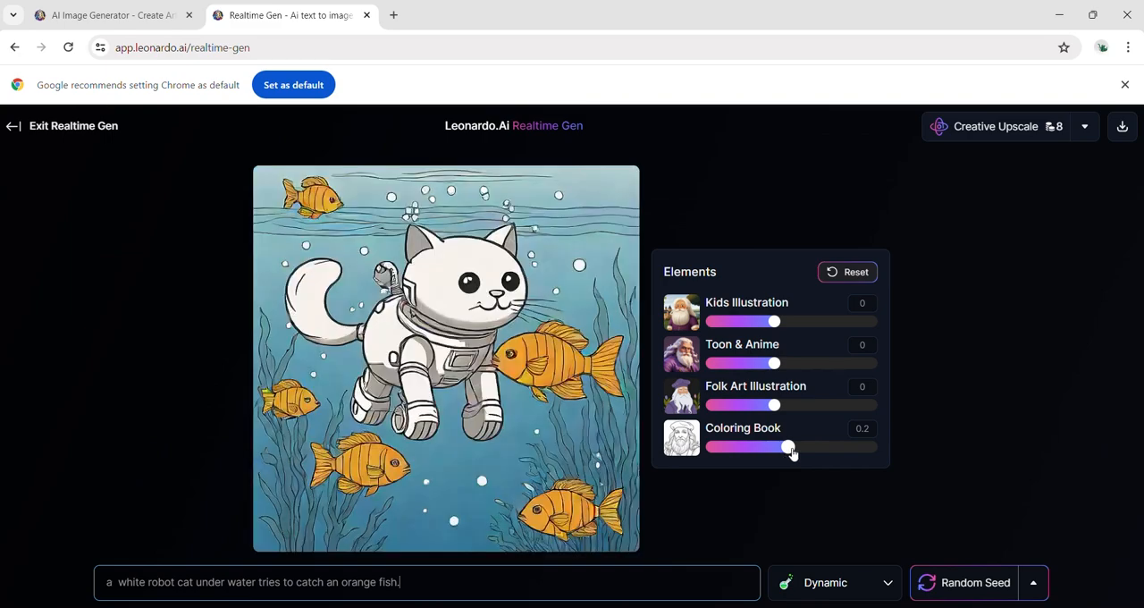
drag(789, 447, 781, 447)
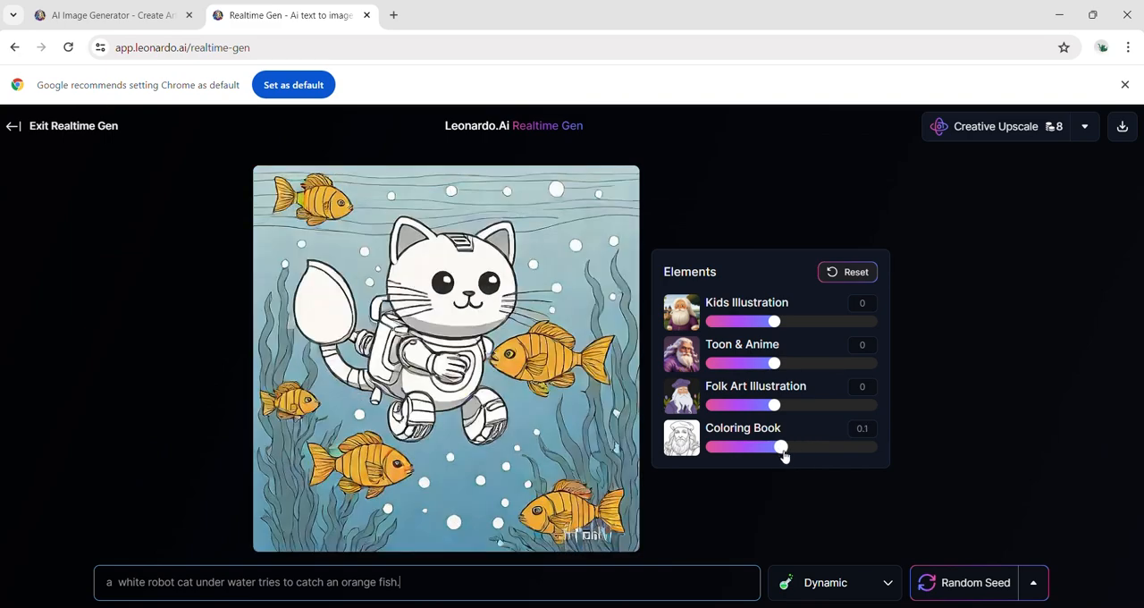
drag(782, 447, 762, 446)
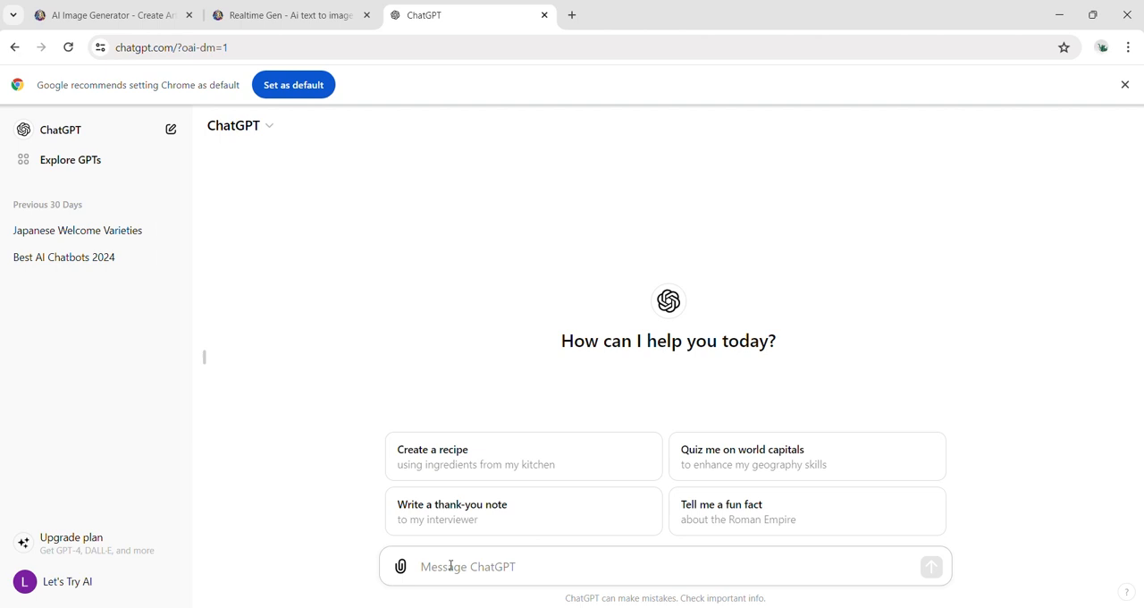
Ask ChatGPT for a creative image prompt and copy the futuristic cityscape result.
text(write a creative prompt fir imag)
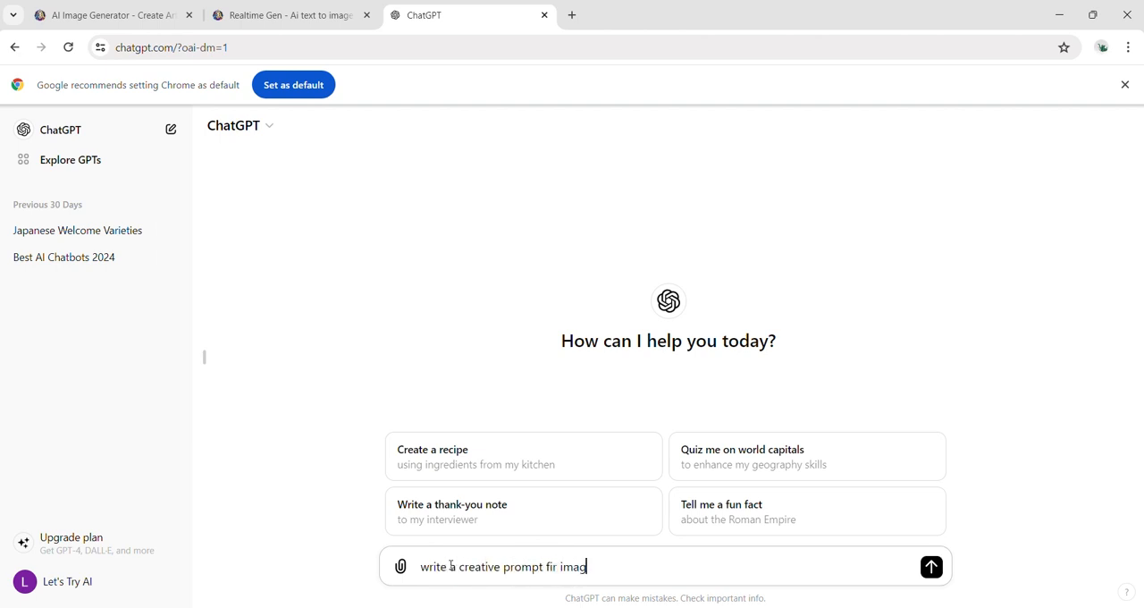
click(930, 566)
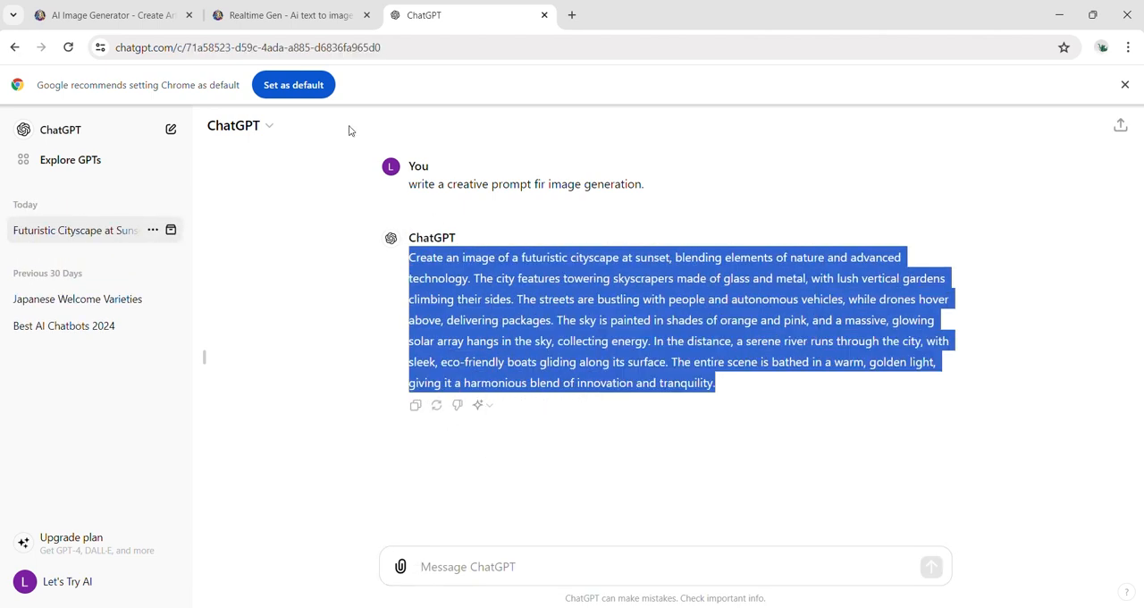
click(286, 15)
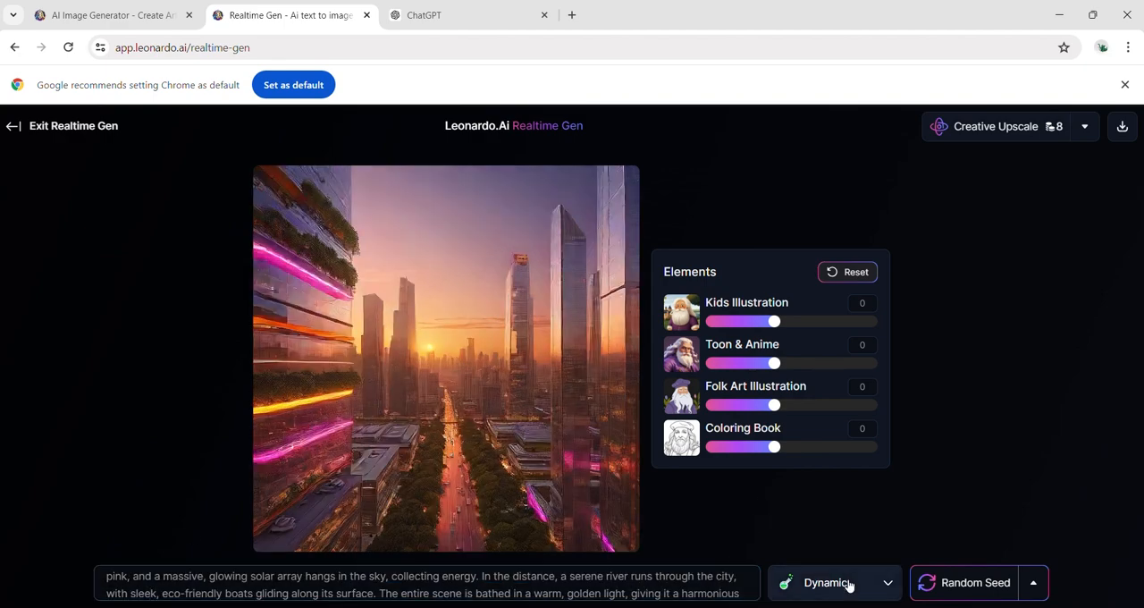
Cycle the cityscape through Anime, Cinematic, Dynamic and Environment, ending on Sketch Color.
click(832, 582)
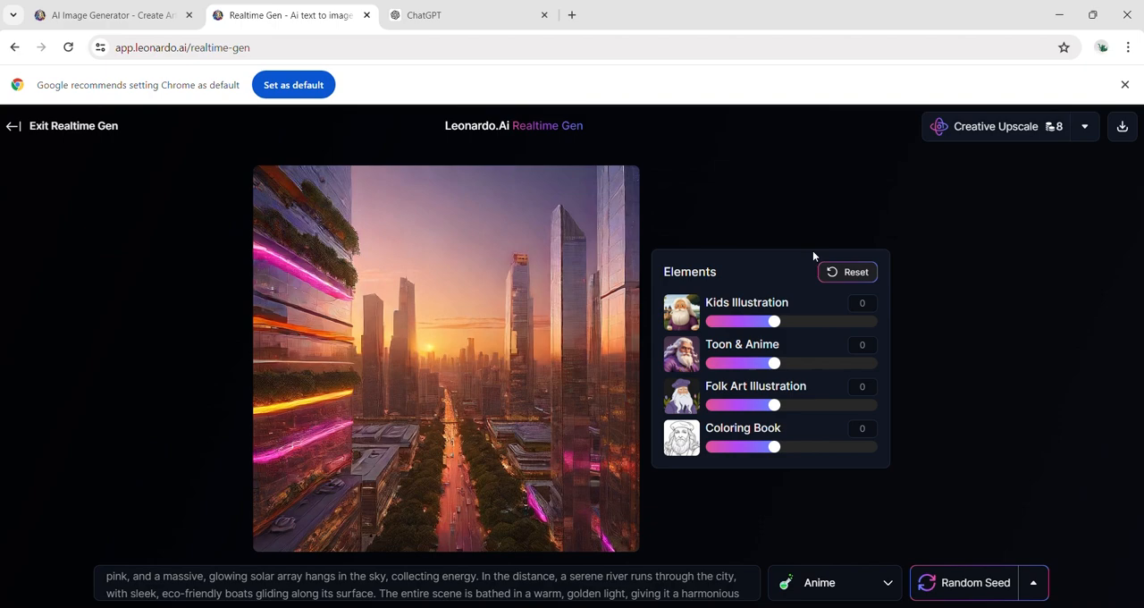
click(831, 582)
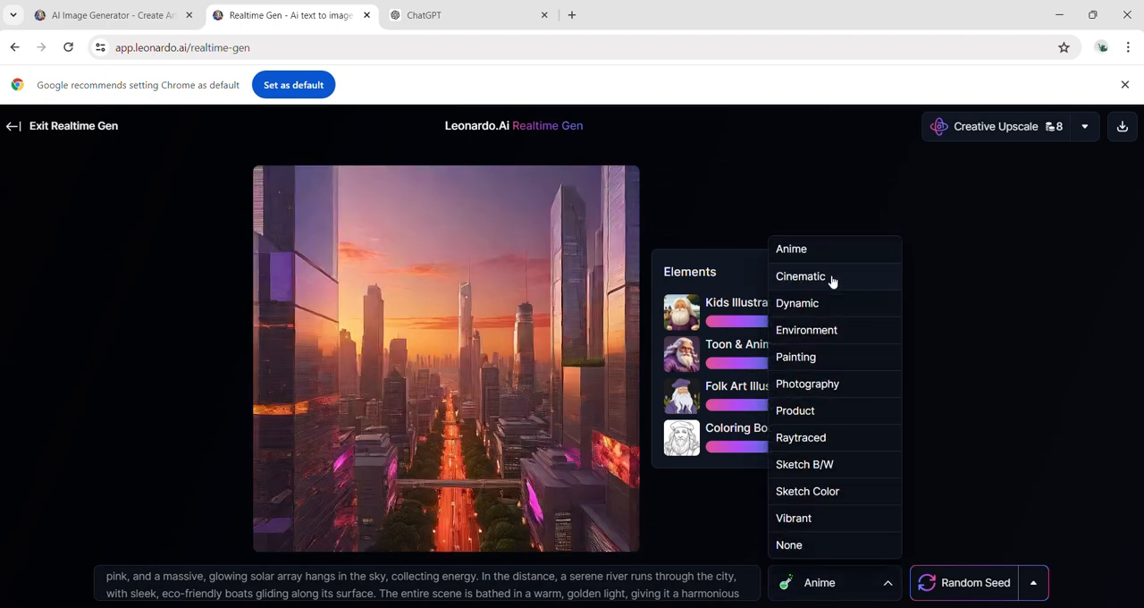
click(800, 276)
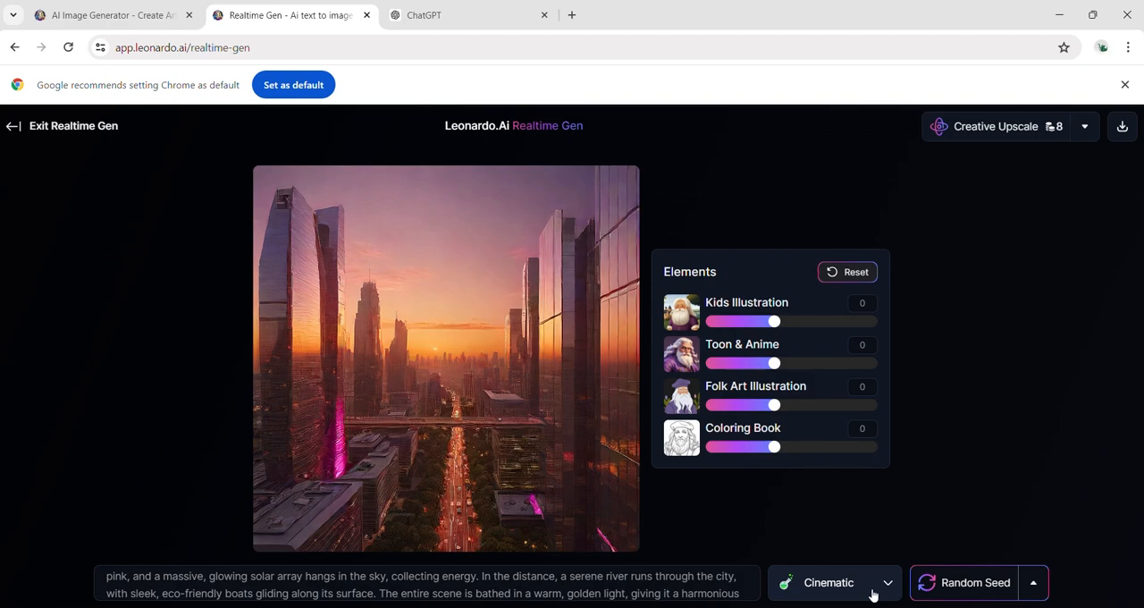
click(827, 582)
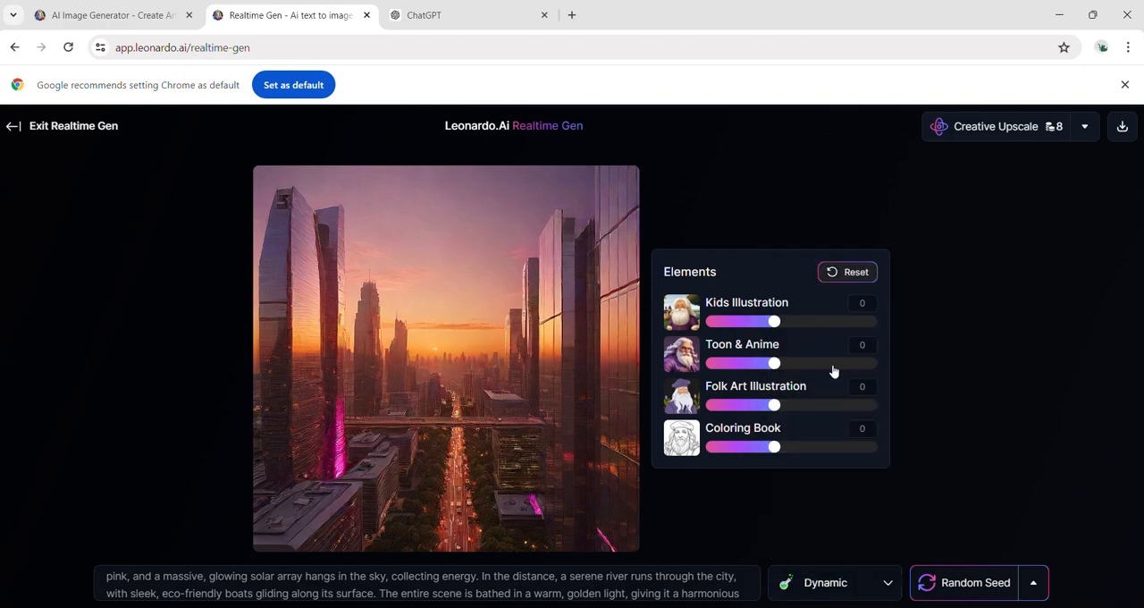
click(832, 582)
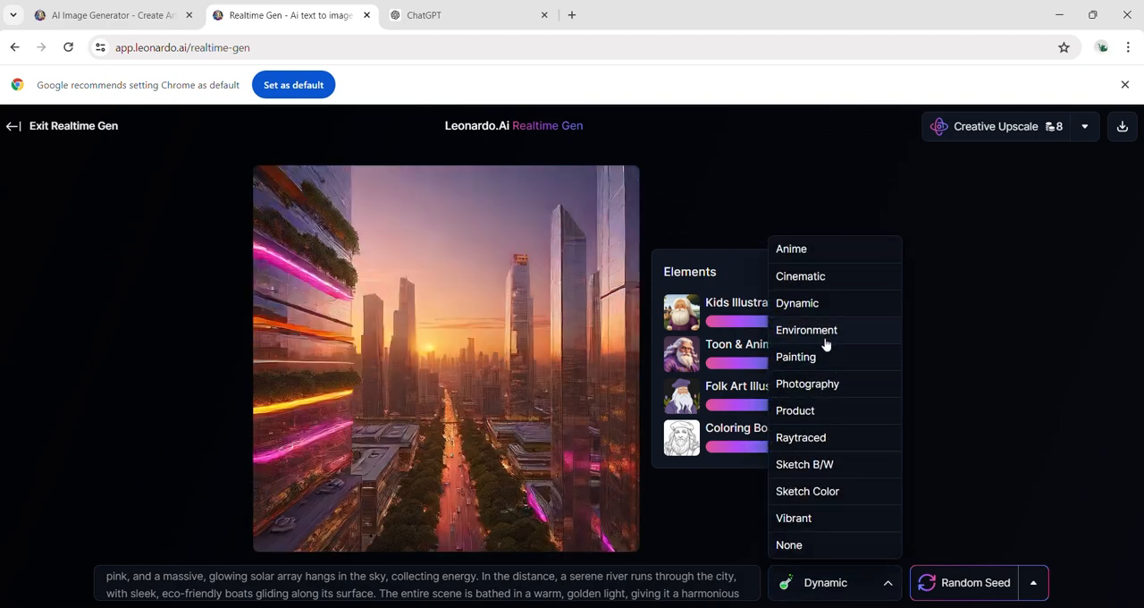
click(806, 330)
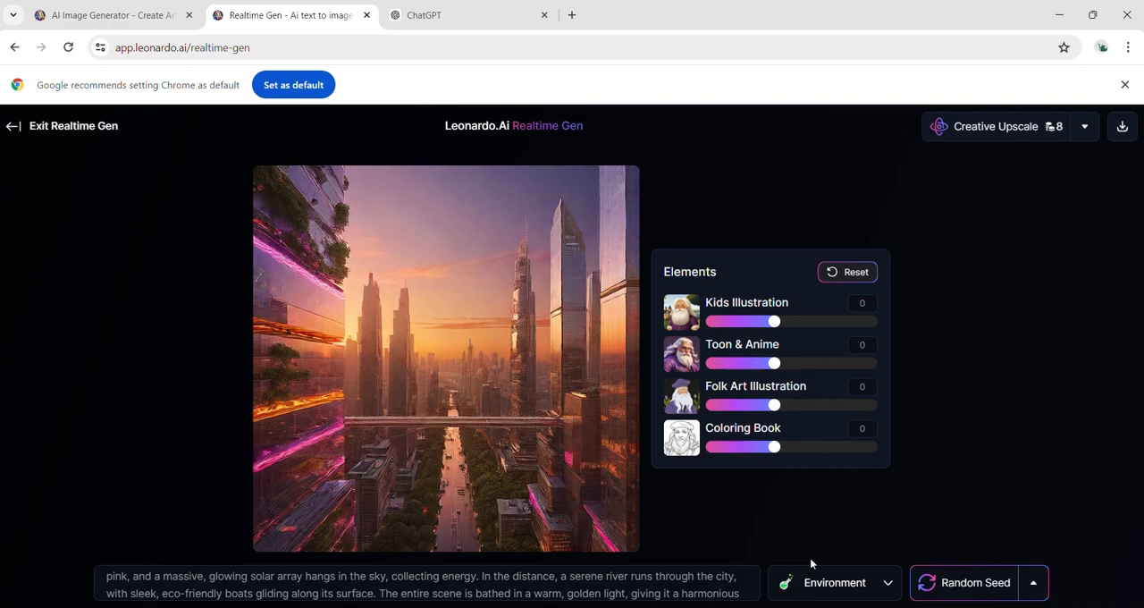
click(833, 581)
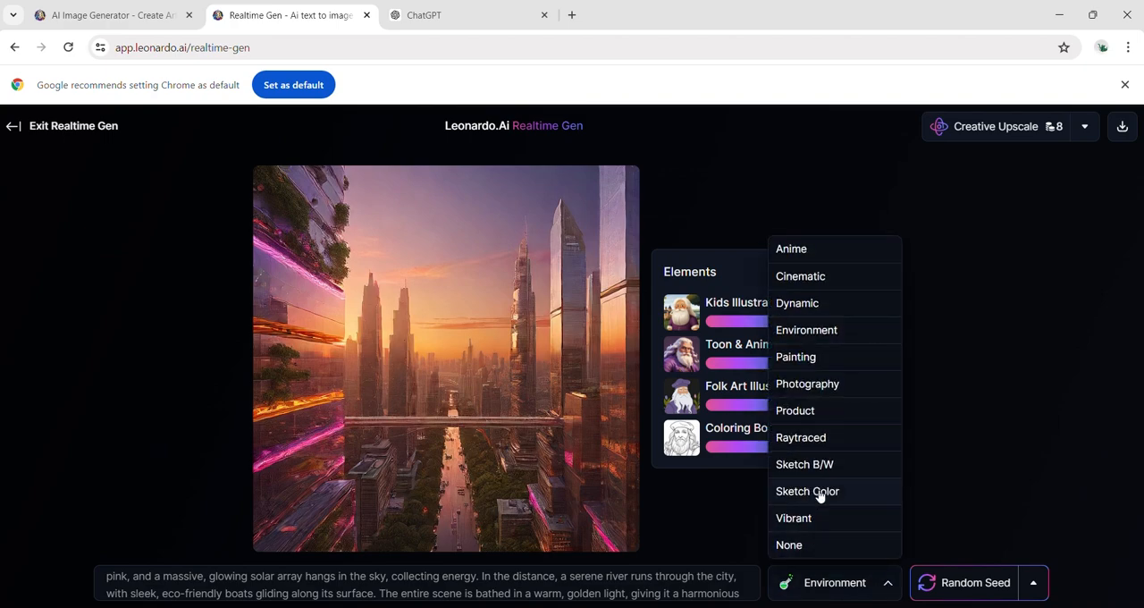
click(806, 490)
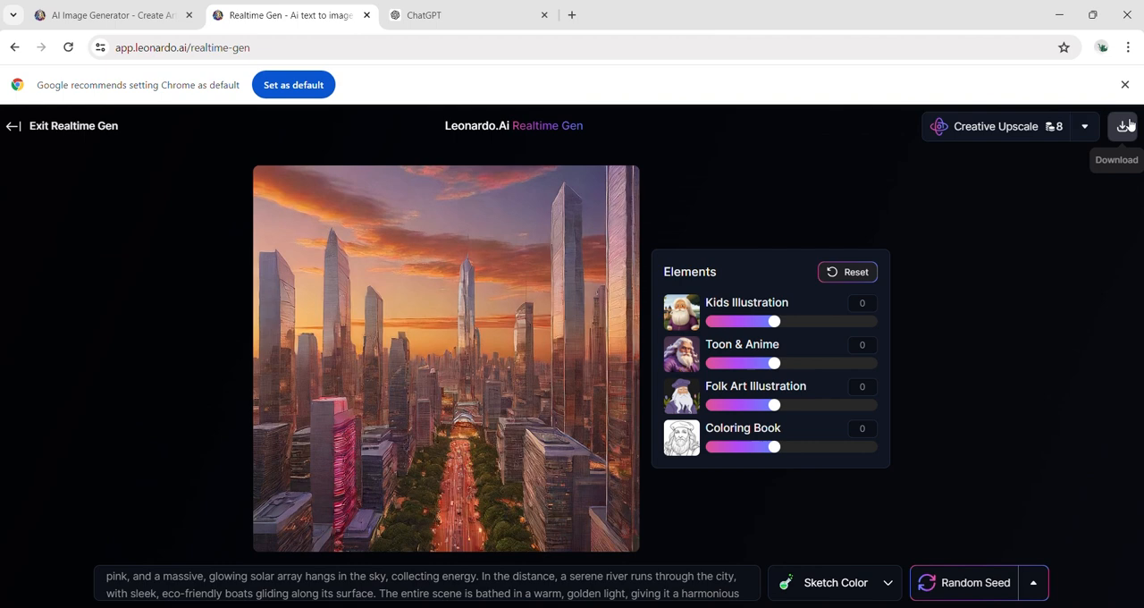
Download the Sketch Color sunset cityscape image.
click(1123, 126)
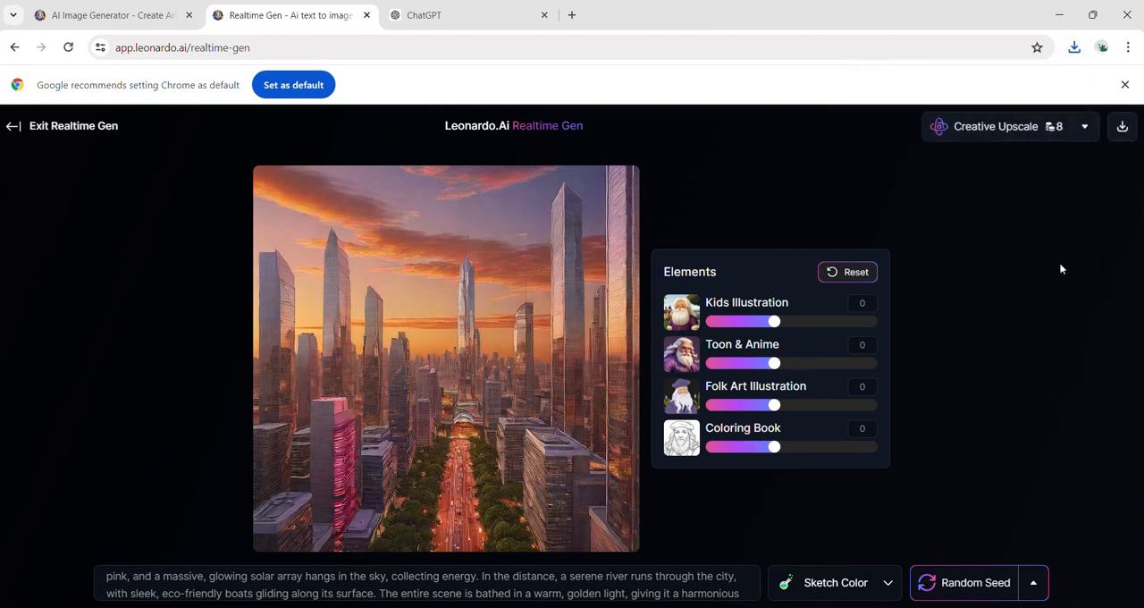
mouse_move(765, 210)
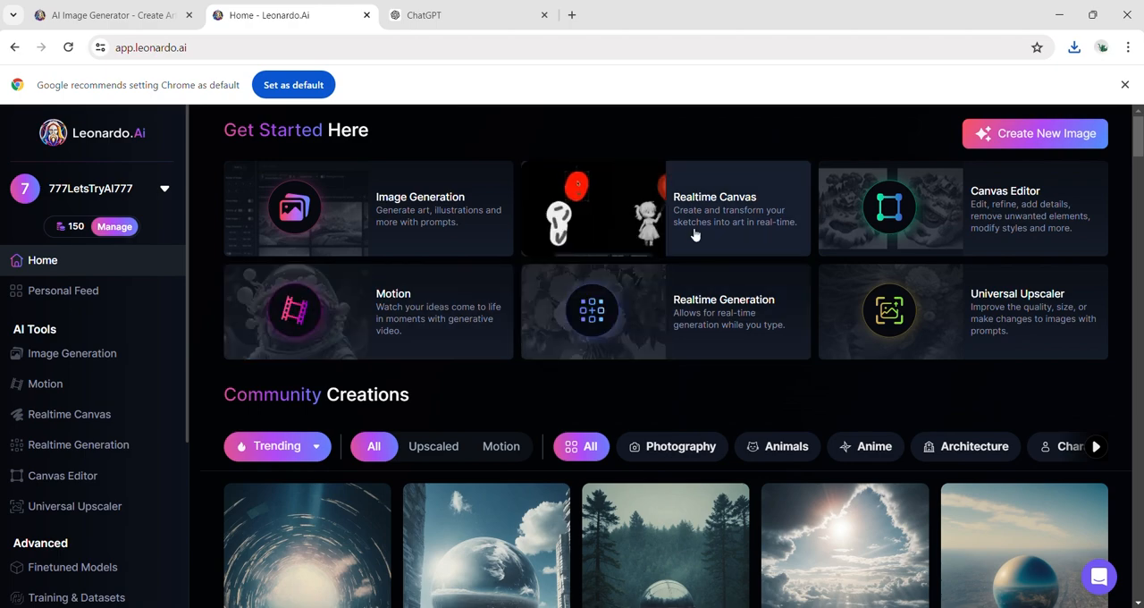
Launch the Realtime Canvas sketch tool and enlarge the brush.
click(735, 209)
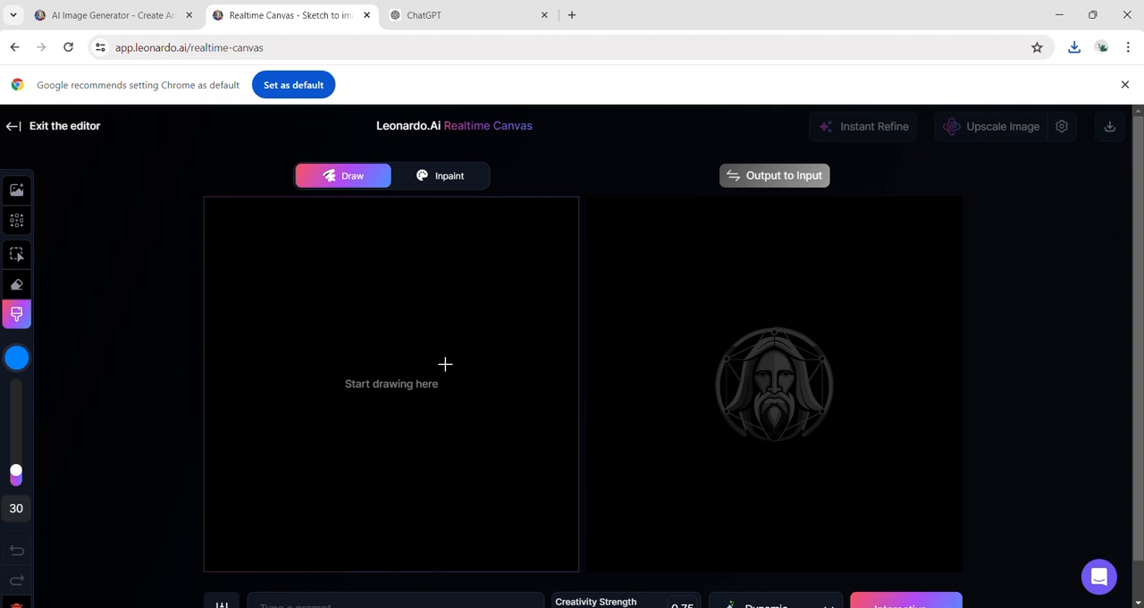
mouse_move(152, 339)
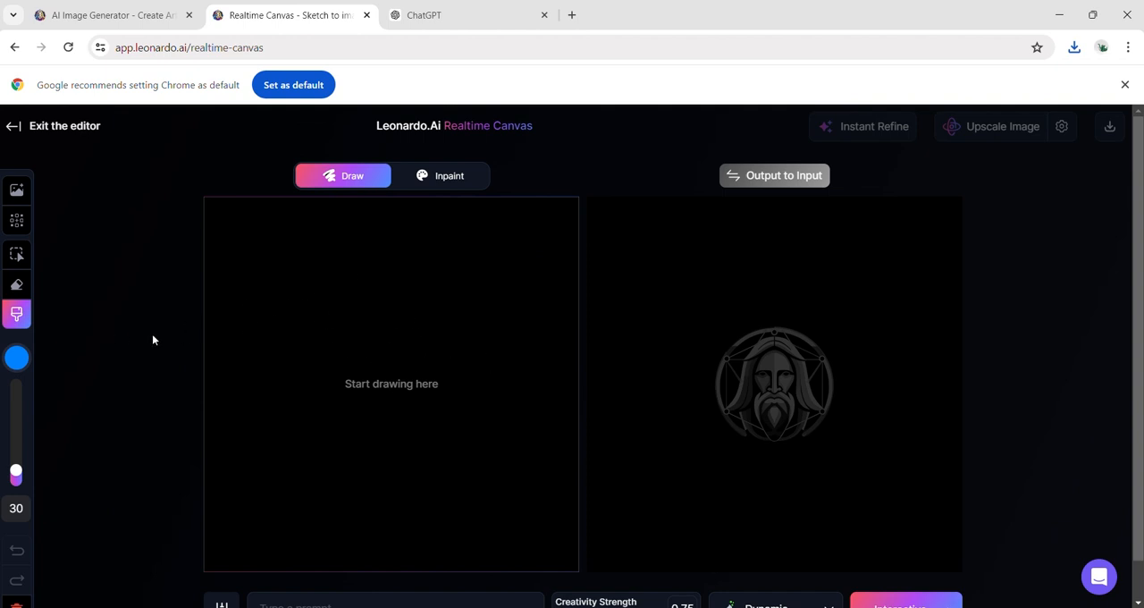
click(16, 358)
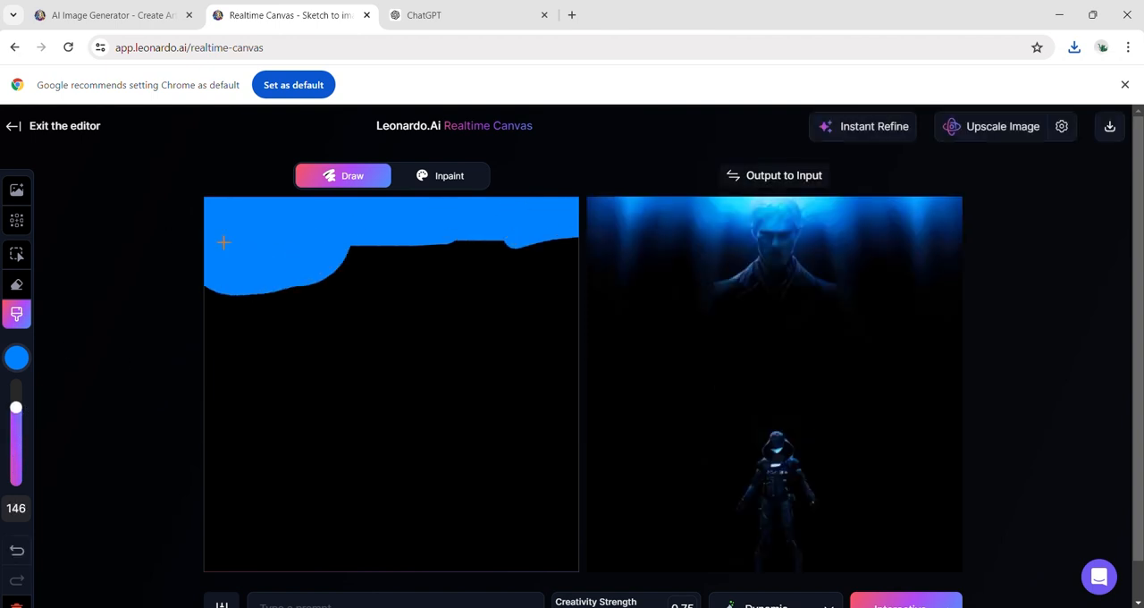
Paint a blue sky, brown ground with a rock formation, and a green tree.
drag(222, 242, 457, 406)
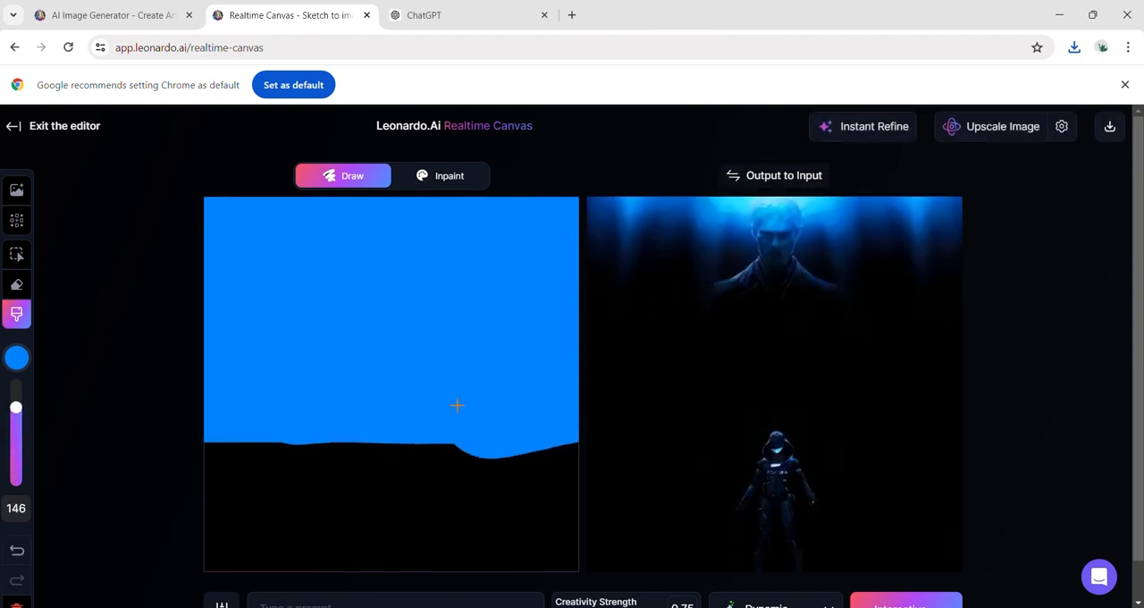
click(17, 357)
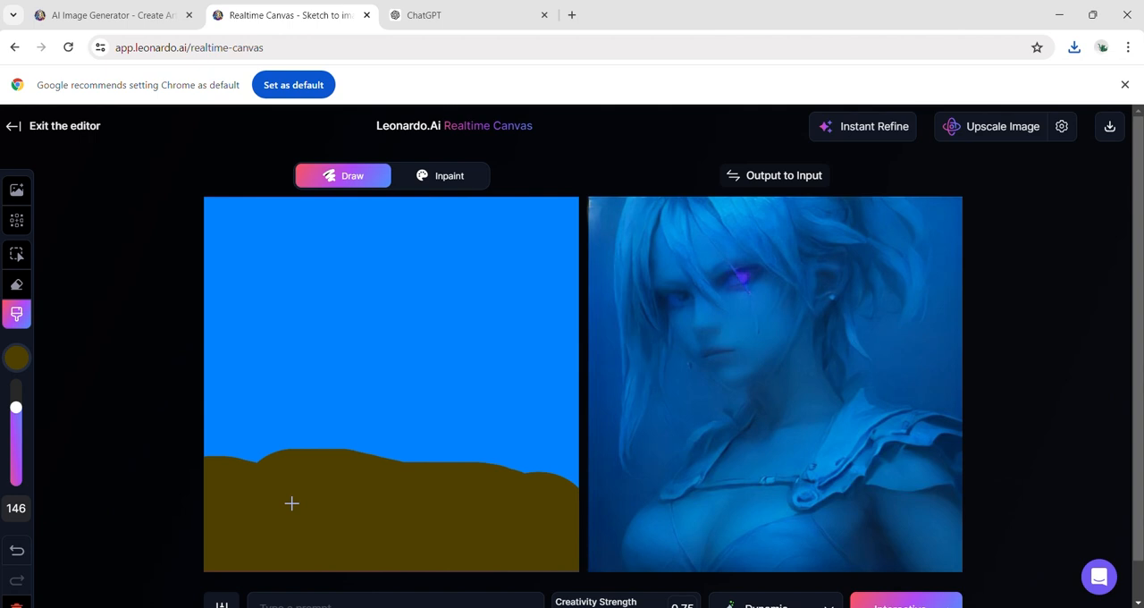
drag(16, 406, 16, 423)
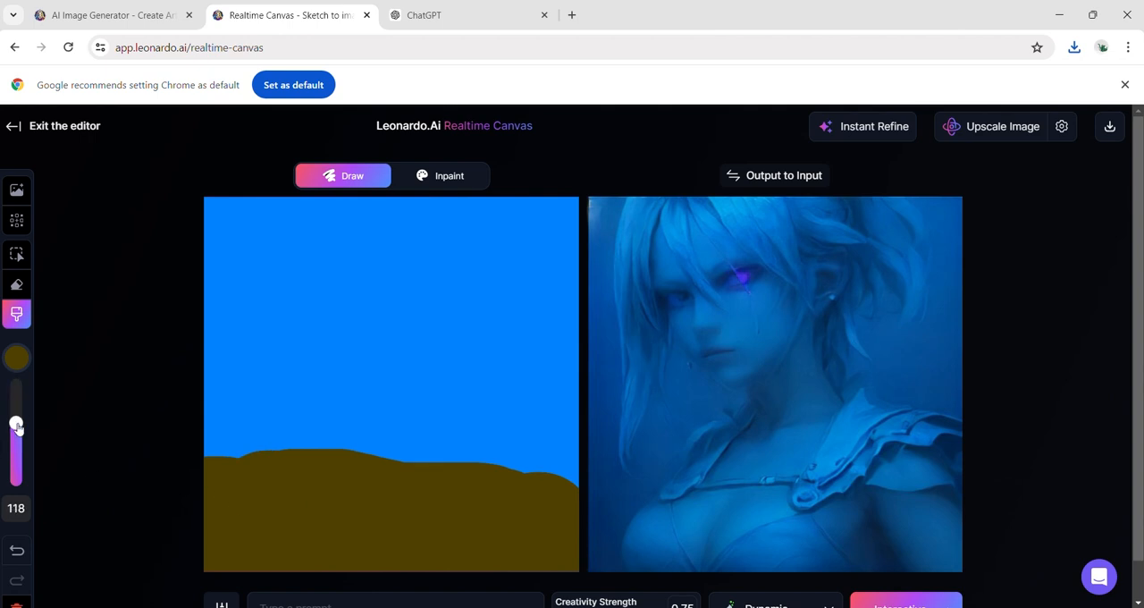
drag(16, 424, 16, 440)
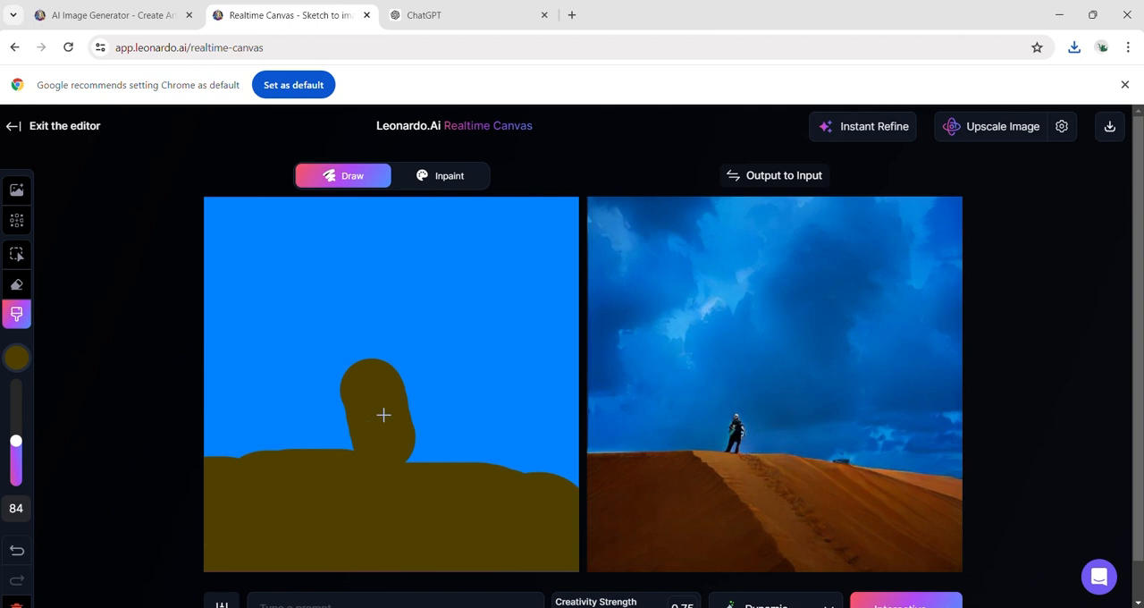
drag(383, 415, 397, 384)
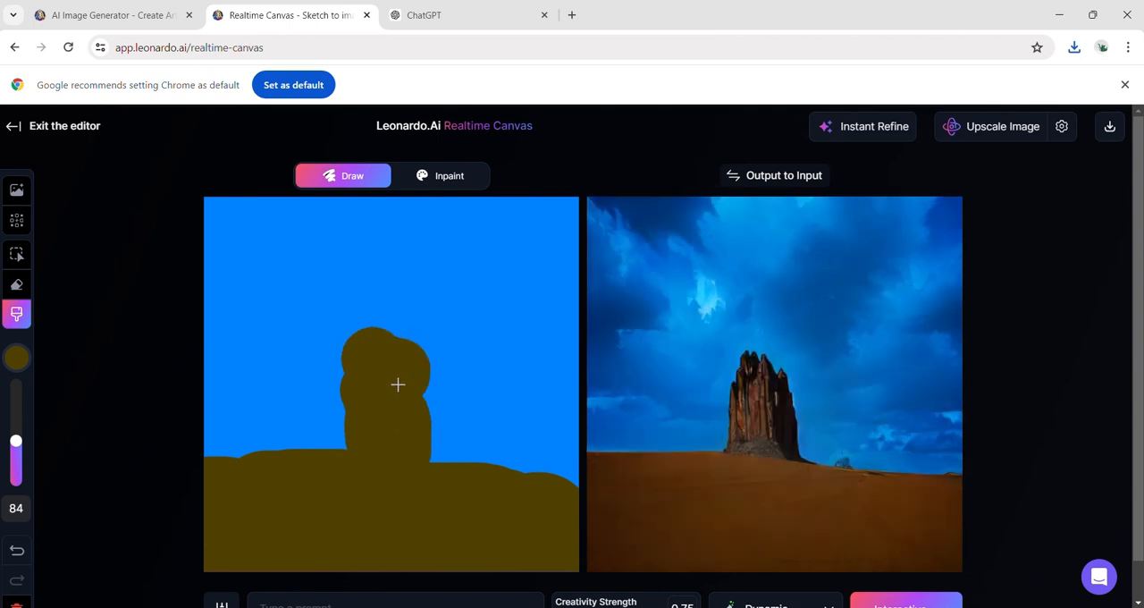
click(16, 357)
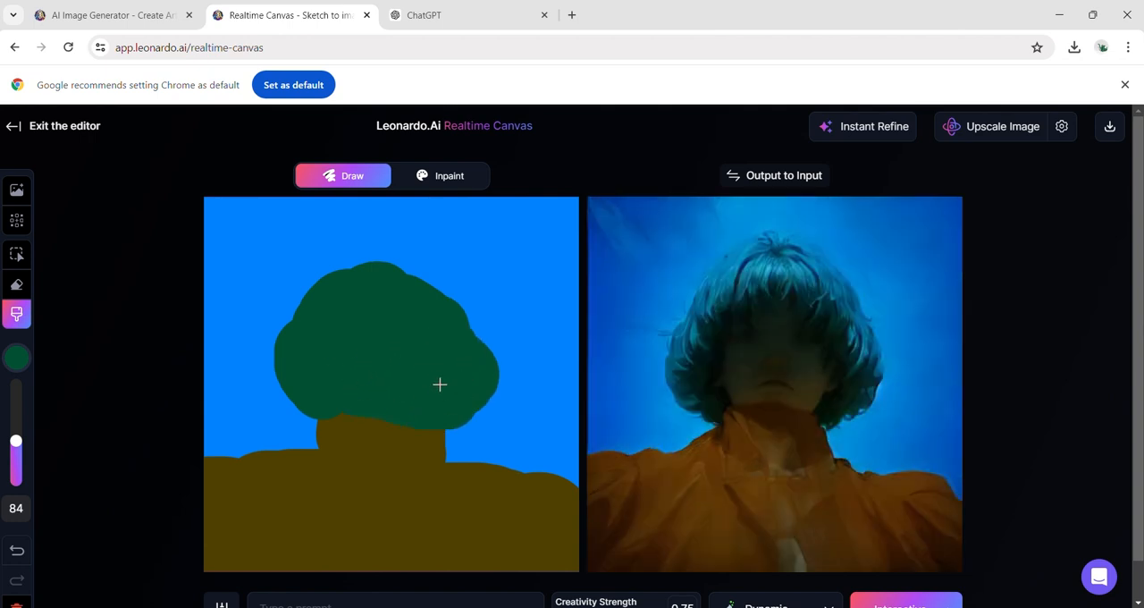
click(16, 357)
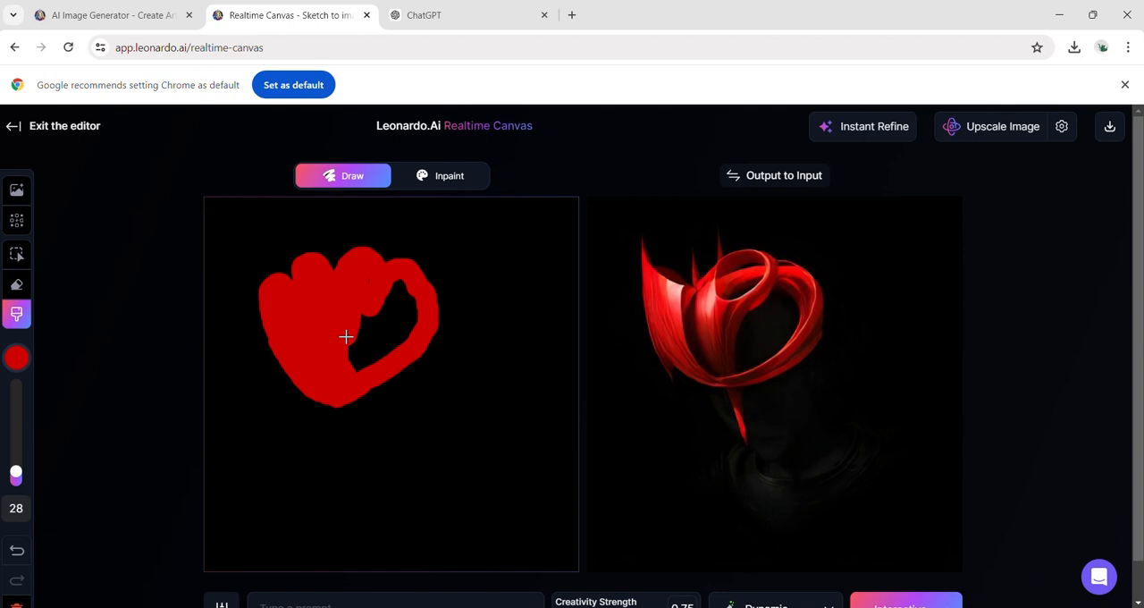
Extend the red scribbled shape on the fresh canvas.
drag(339, 397, 361, 563)
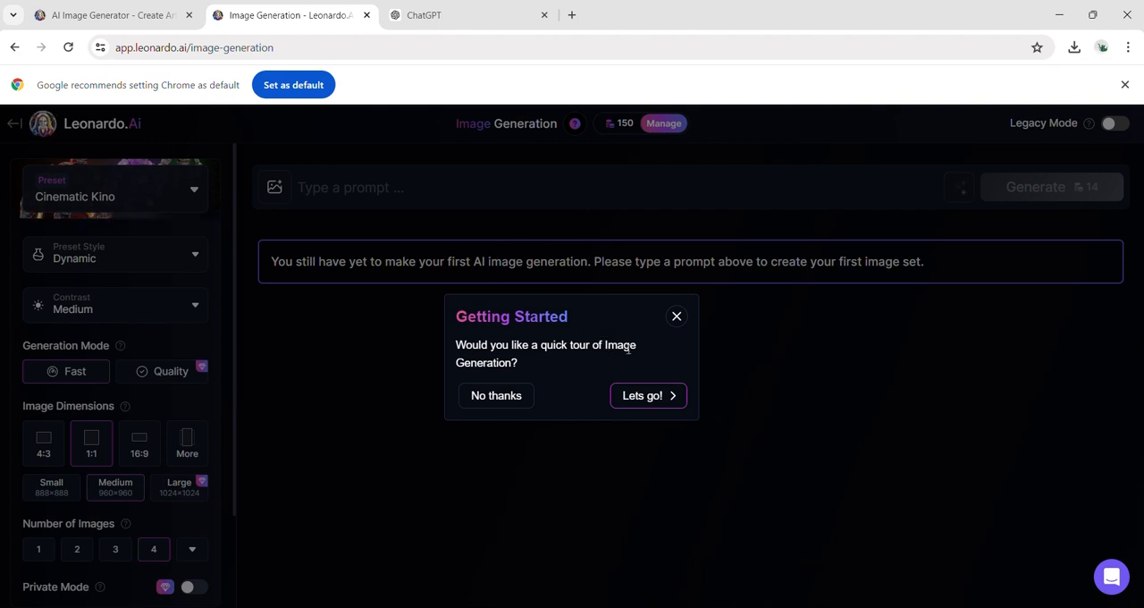
Skip the tour and generate 'a robot cat with goggles underwater tries to catch an orange fish'.
click(676, 315)
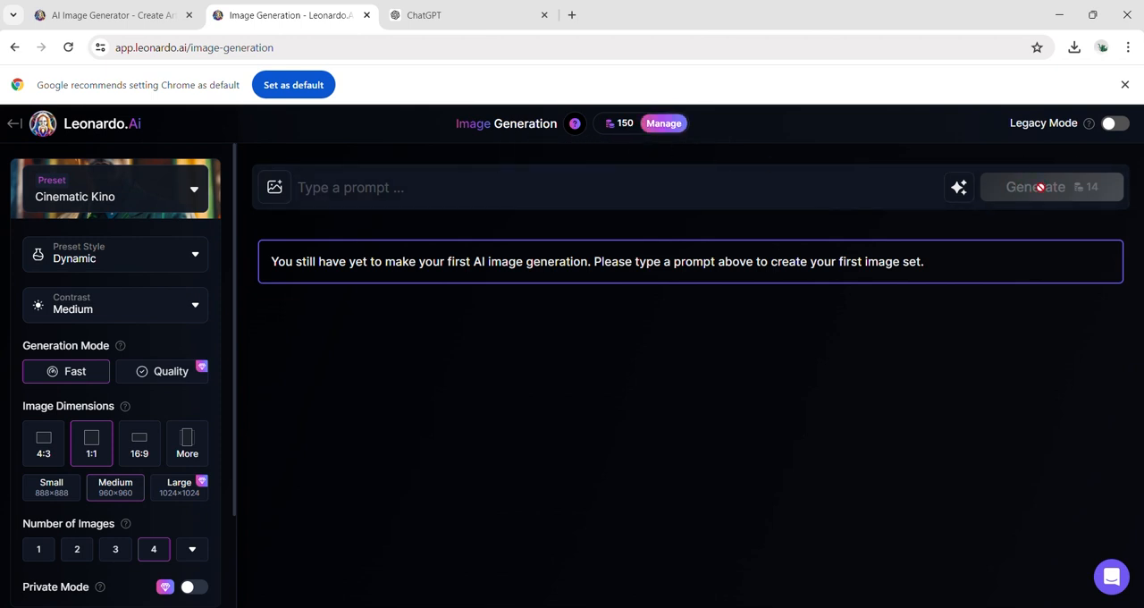
click(417, 186)
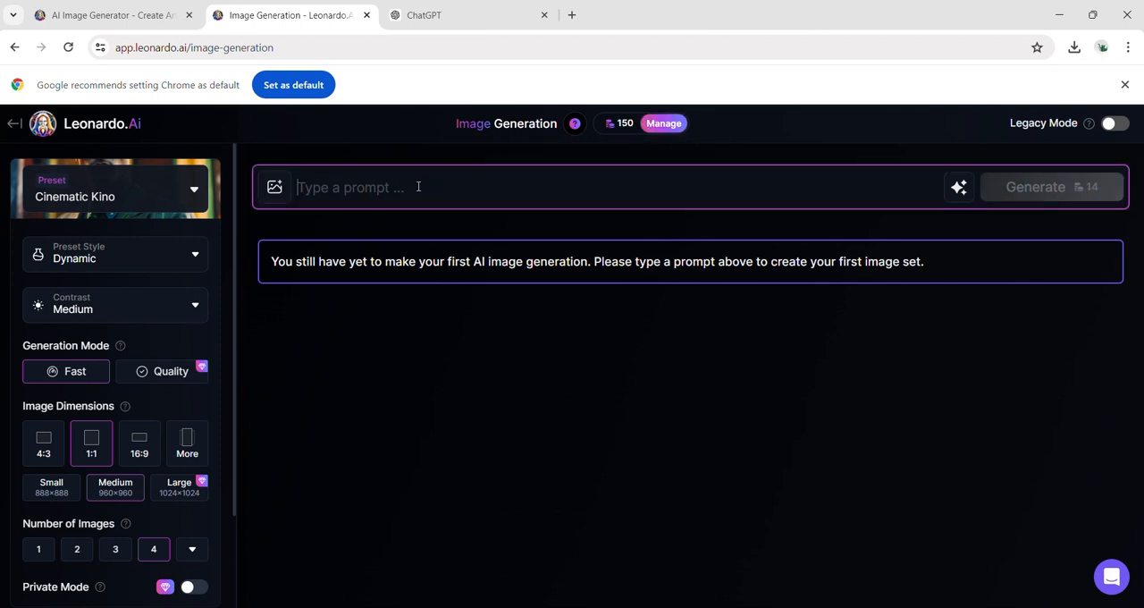
text(a robot cat)
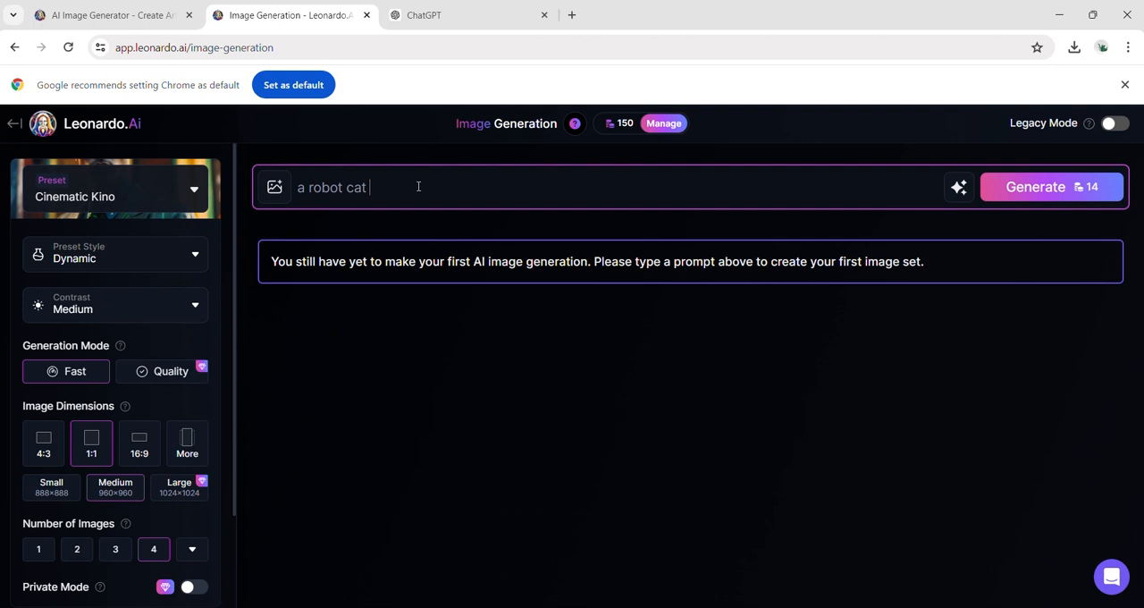
text(with gogg)
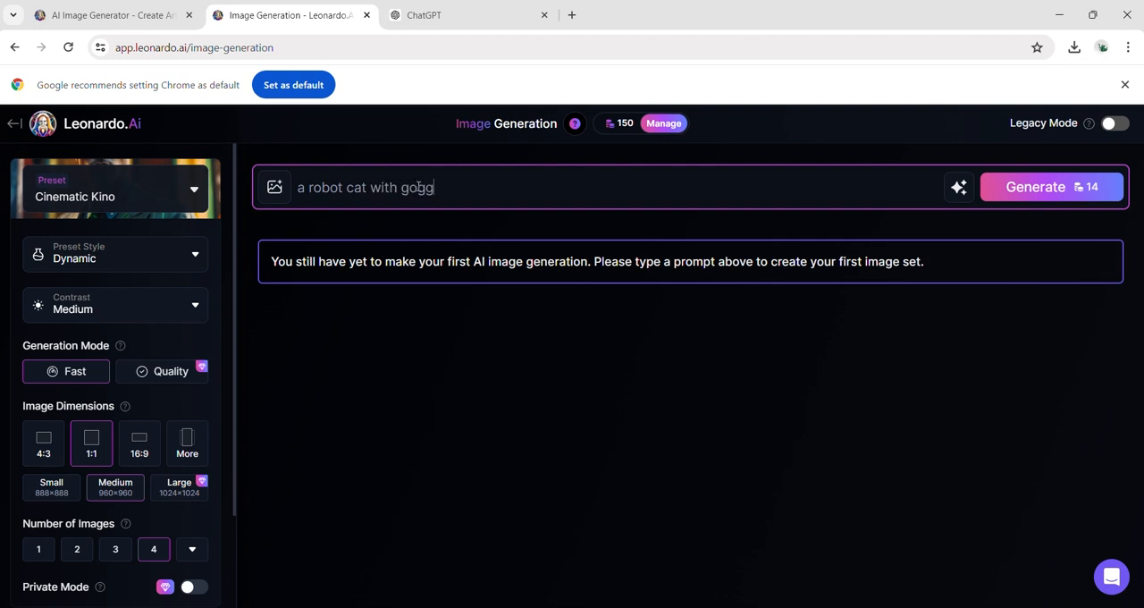
text(gles underwater)
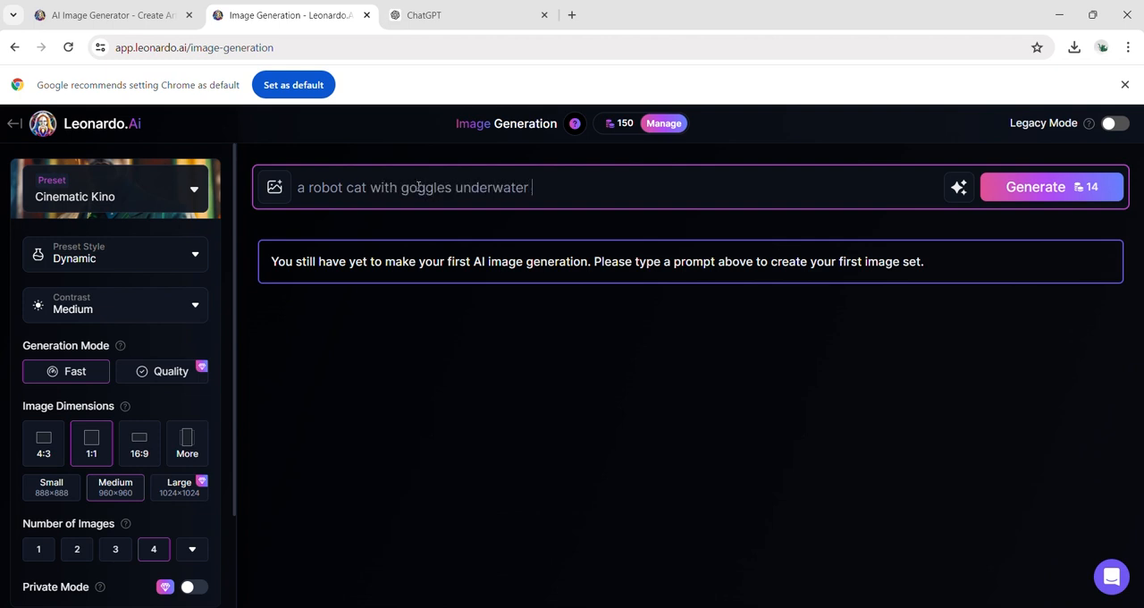
text(tries to catch)
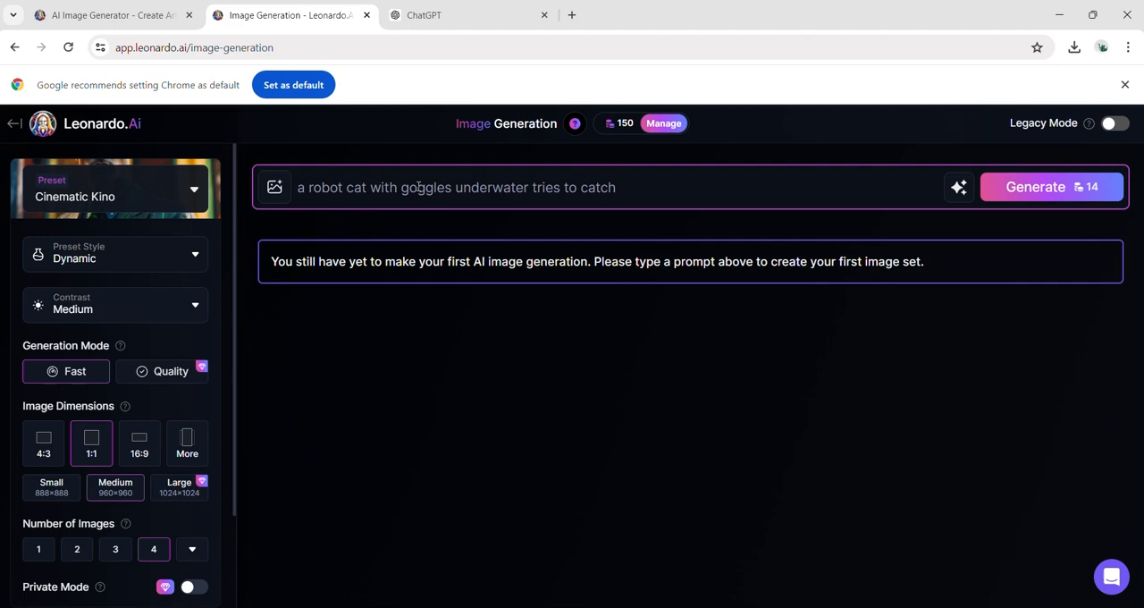
text(an orange fish)
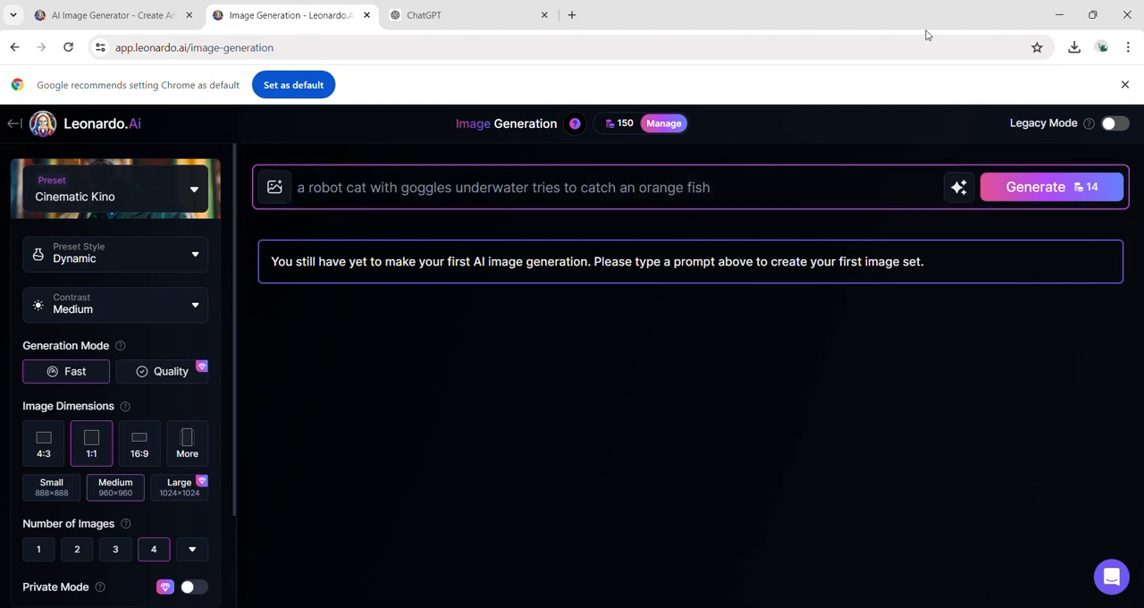
click(1034, 187)
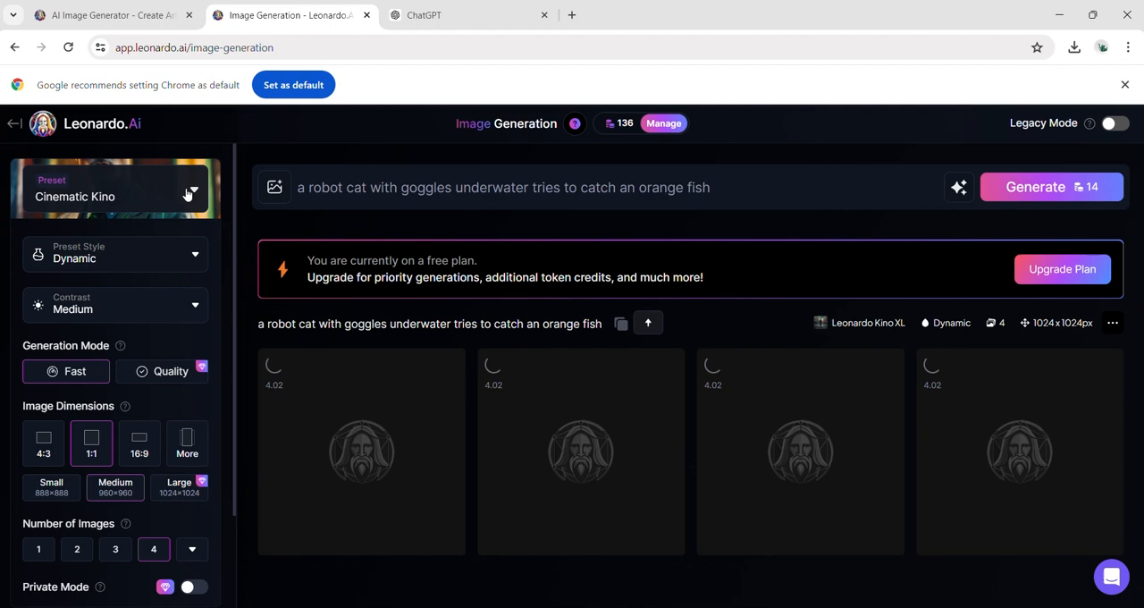
Browse the Platform Presets and close the panel with Cinematic Kino still selected.
click(188, 192)
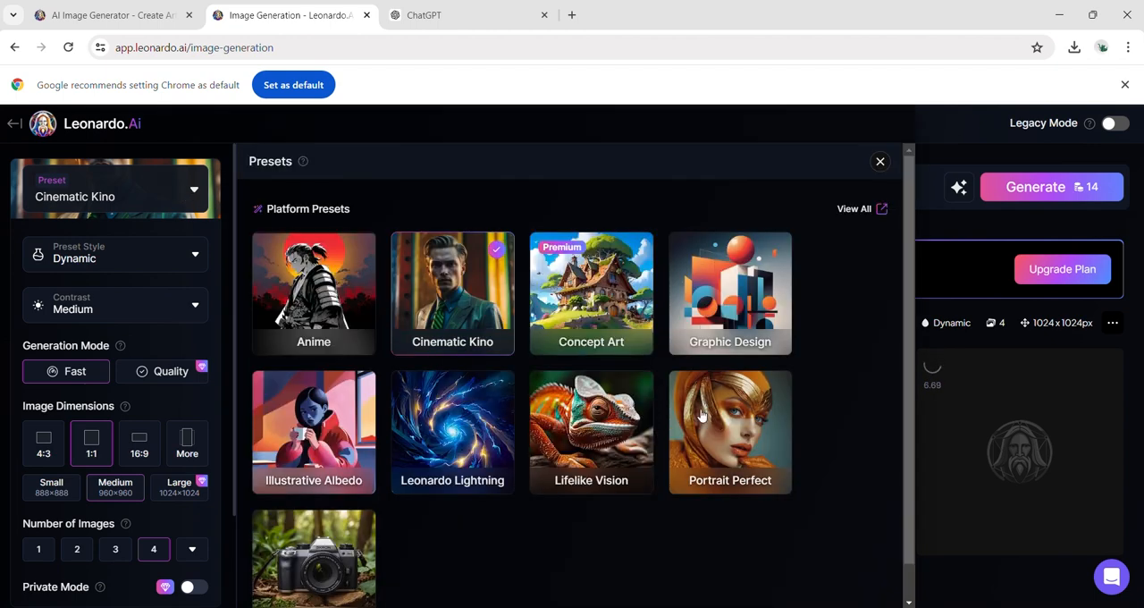
scroll(down, 3)
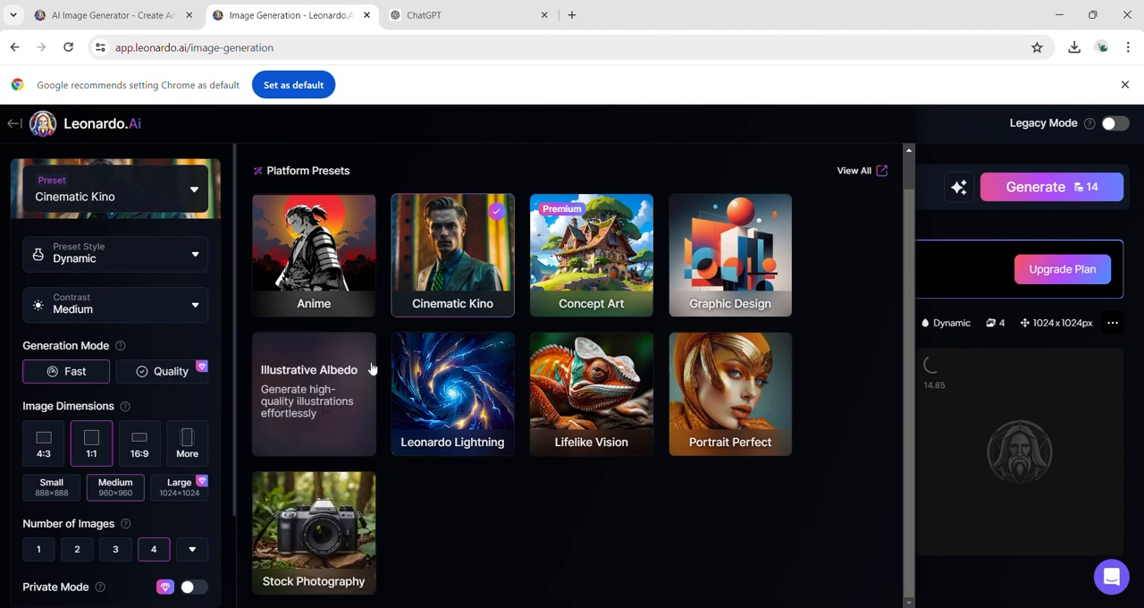
click(1034, 187)
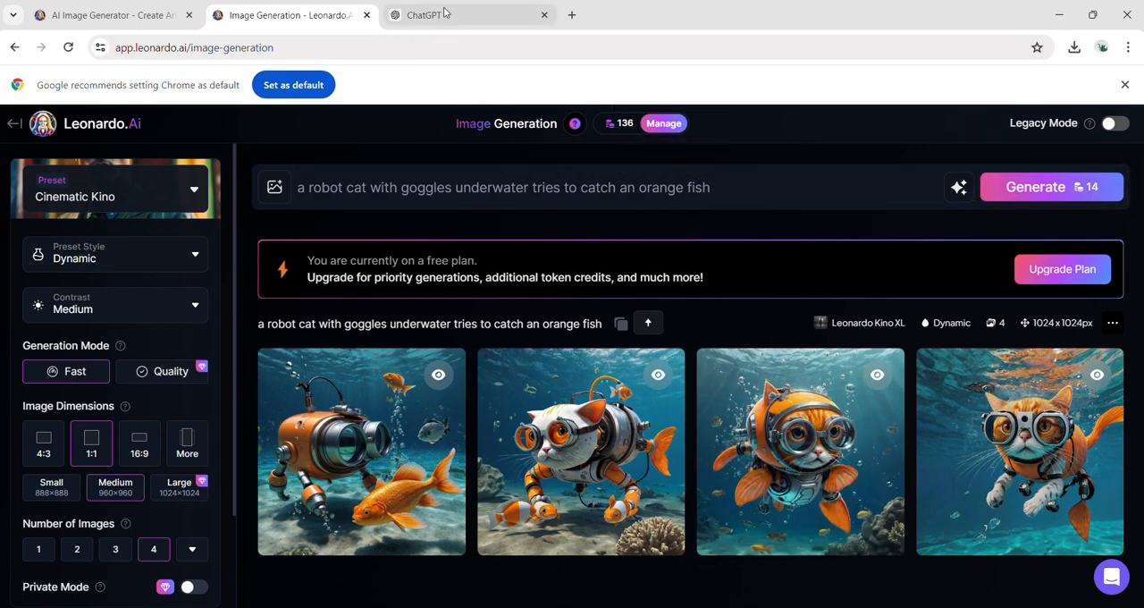
Copy ChatGPT's futuristic cityscape prompt into Leonardo and generate four images from it.
triple_click(502, 186)
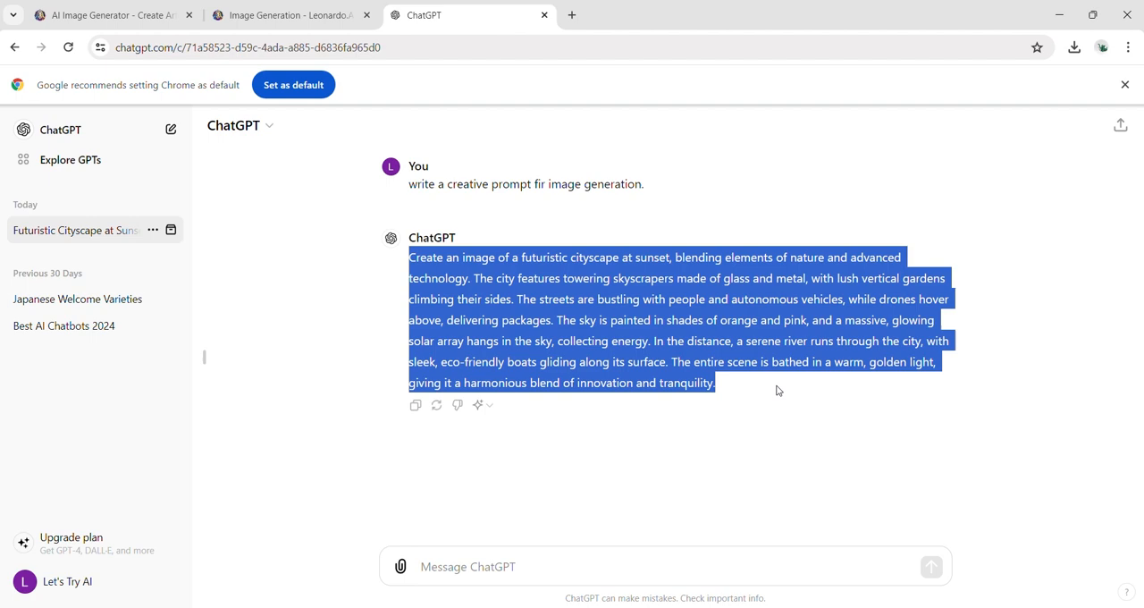
click(286, 15)
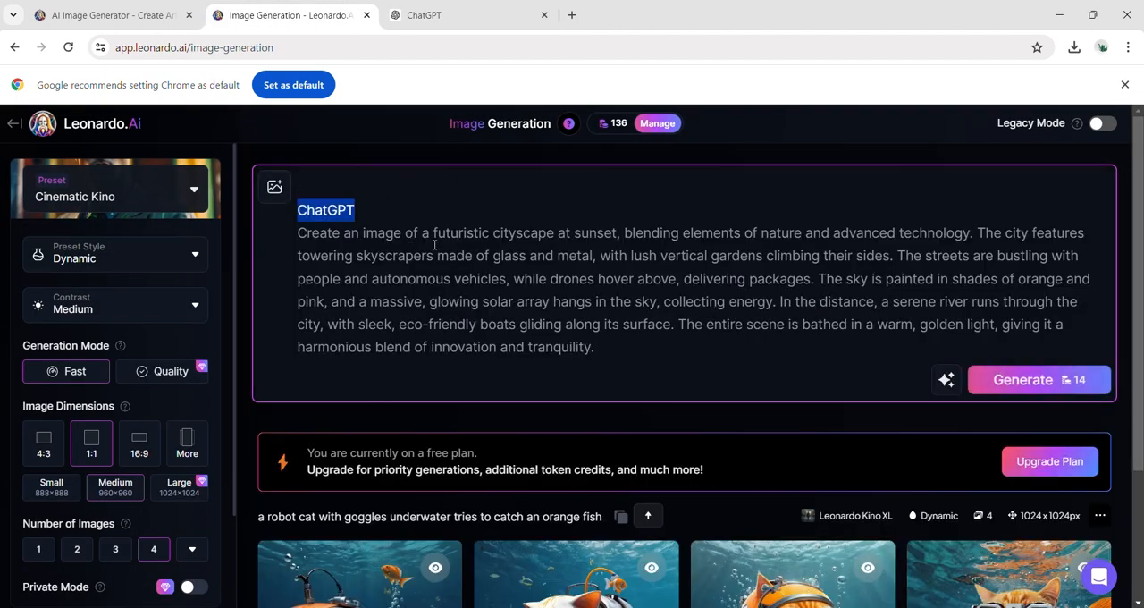
click(1022, 379)
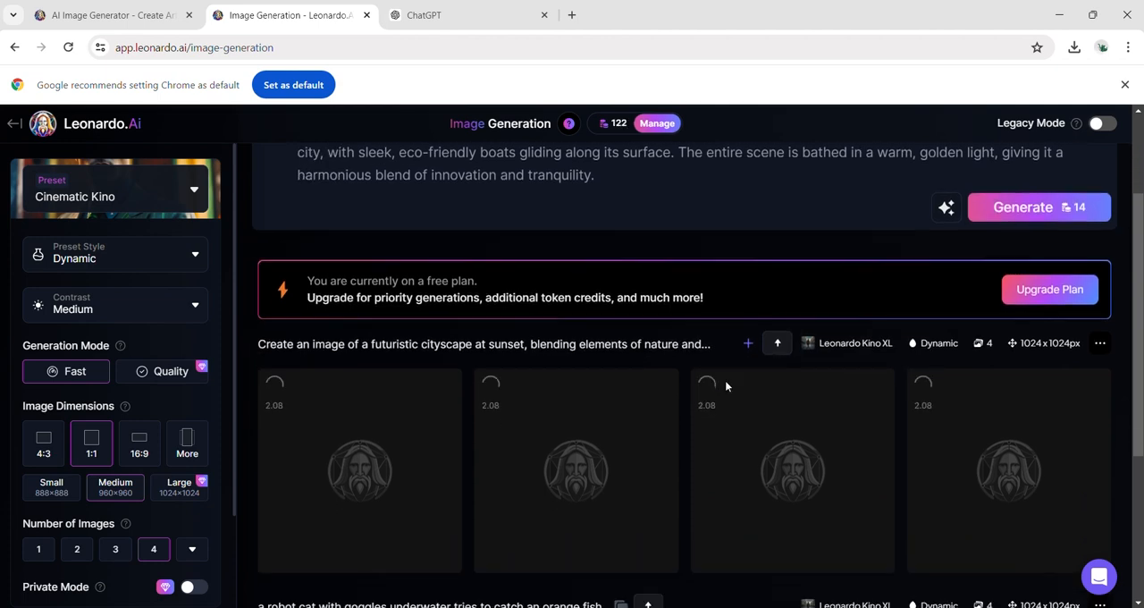
scroll(down, 3)
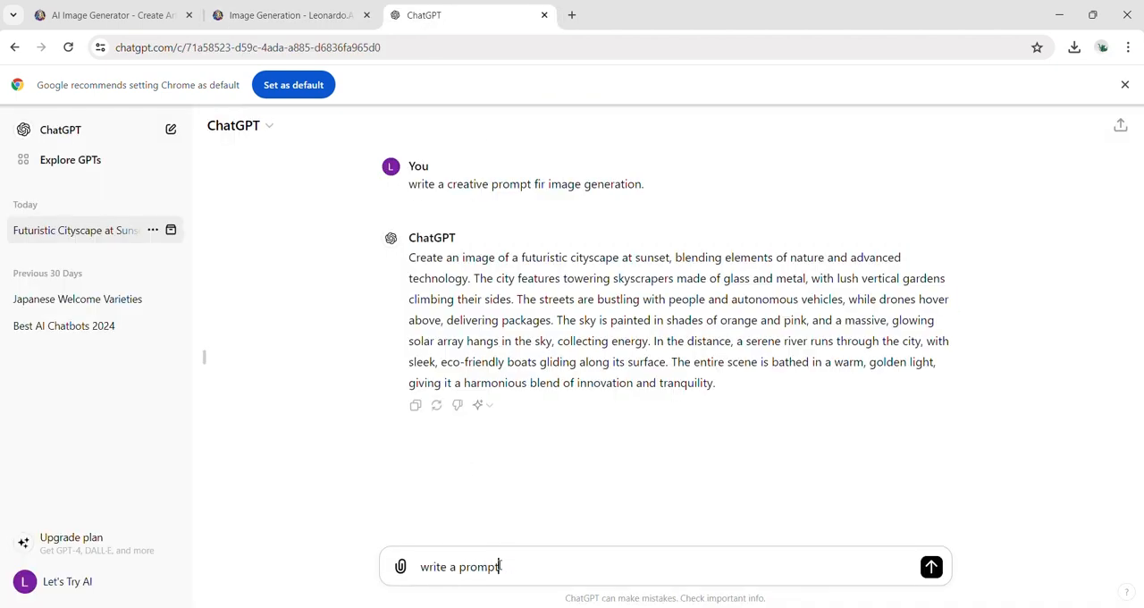
Send ChatGPT the request for a perfect portrait prompt, then return to Leonardo.
text(for a perfect)
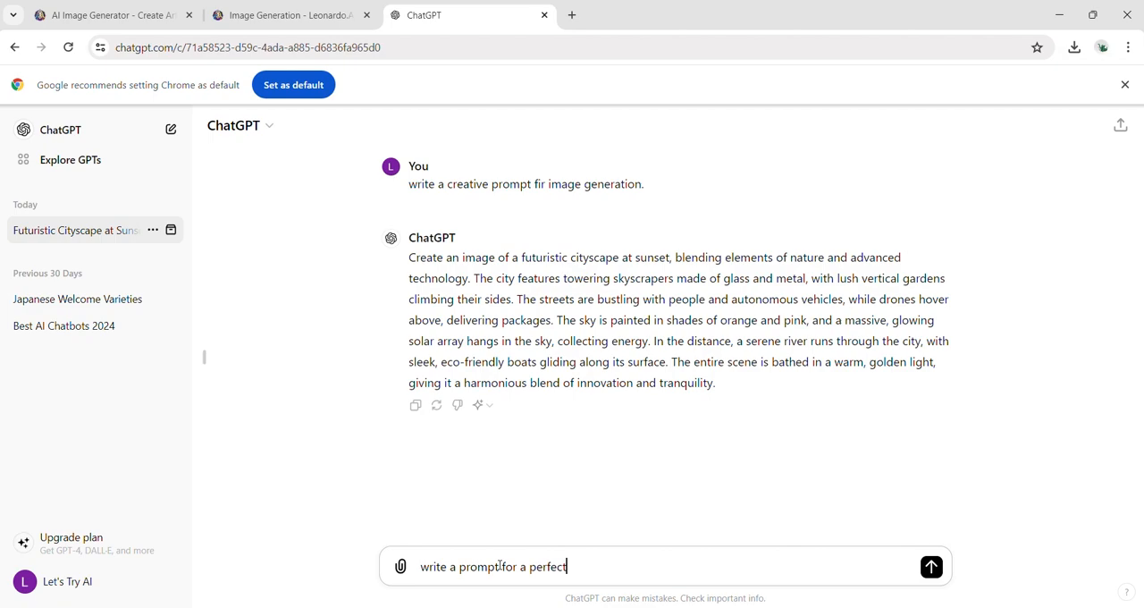
text(portrait)
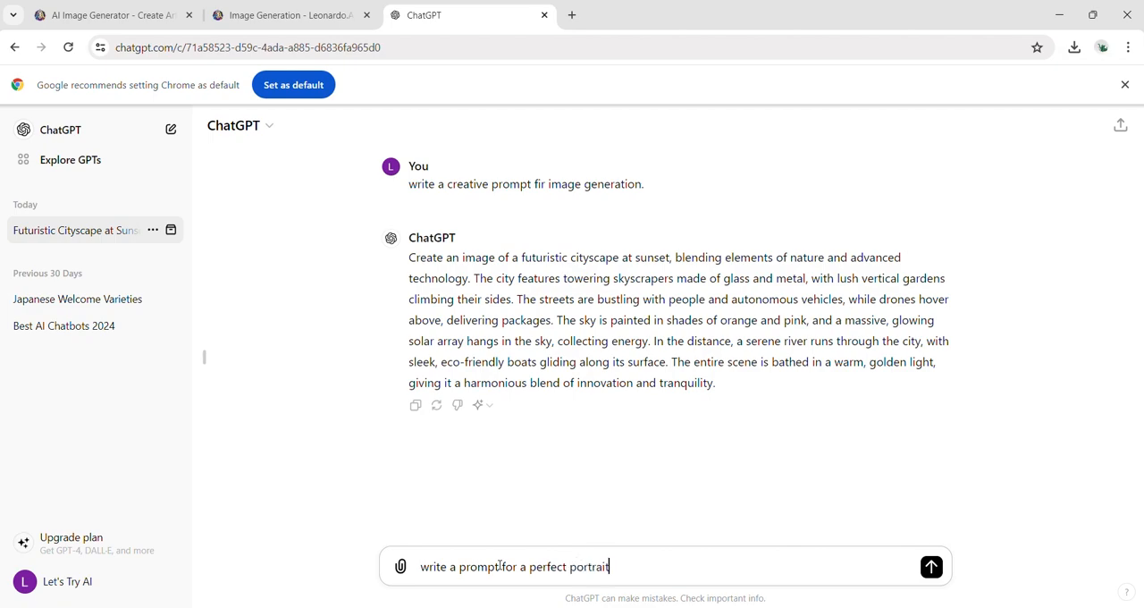
click(930, 566)
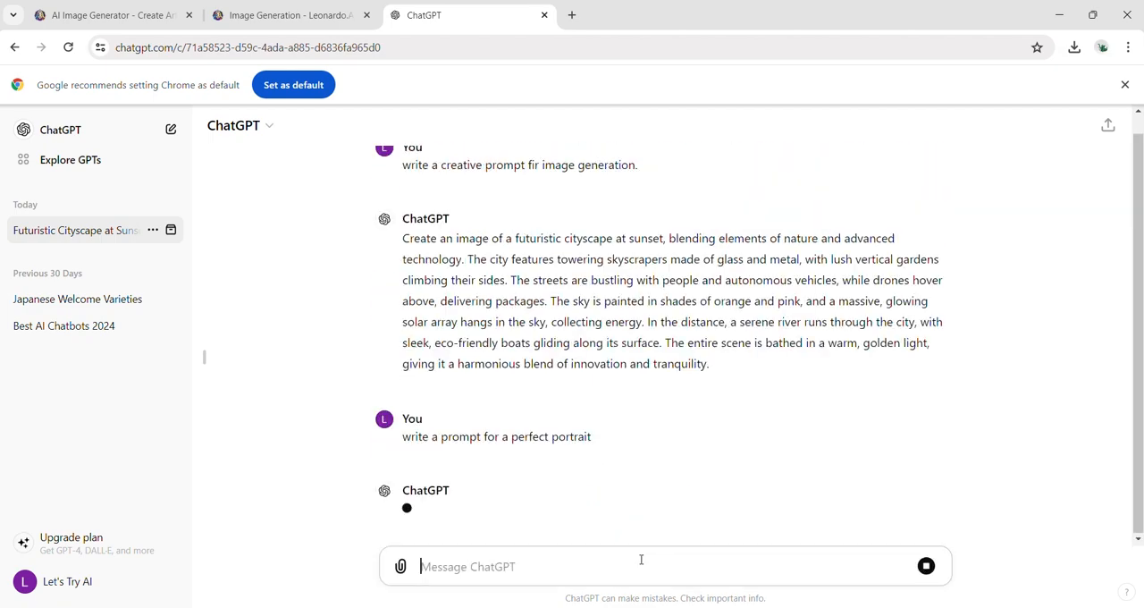
click(286, 15)
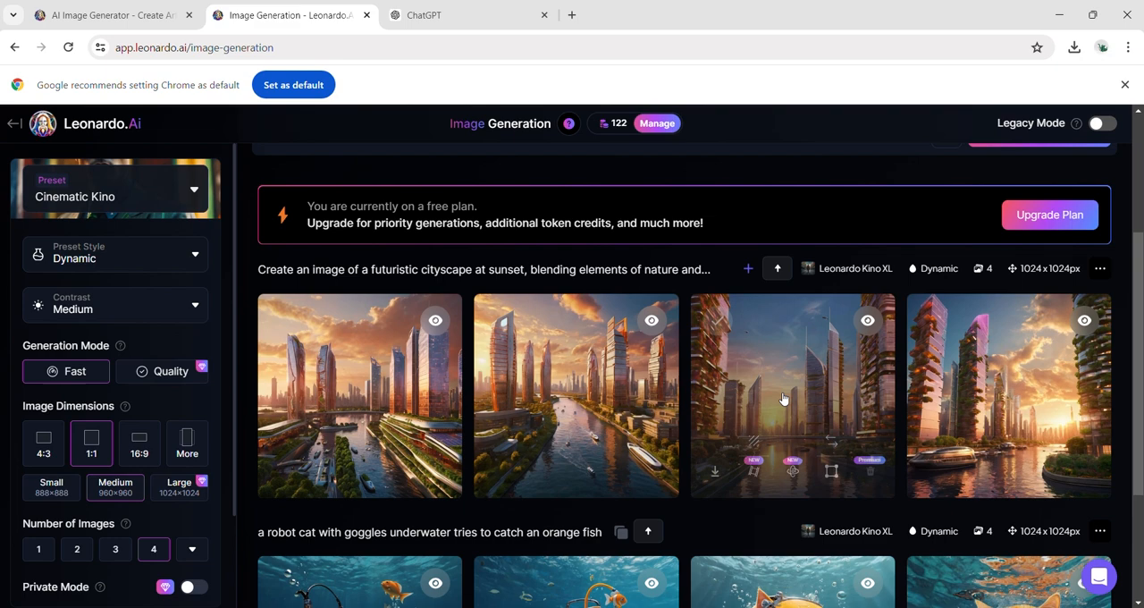
mouse_move(589, 413)
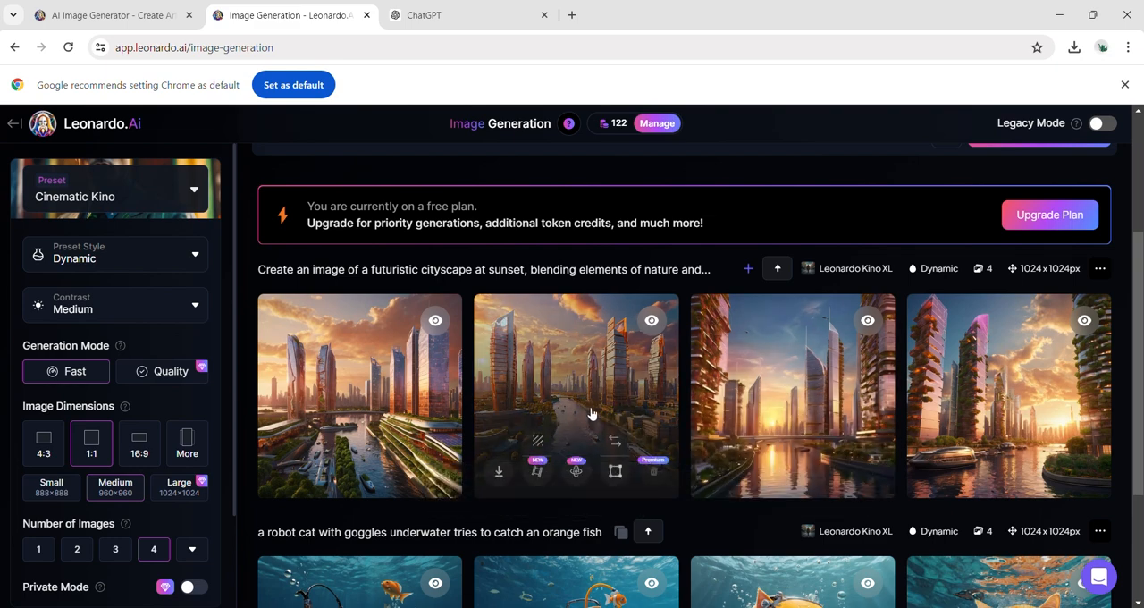
mouse_move(764, 410)
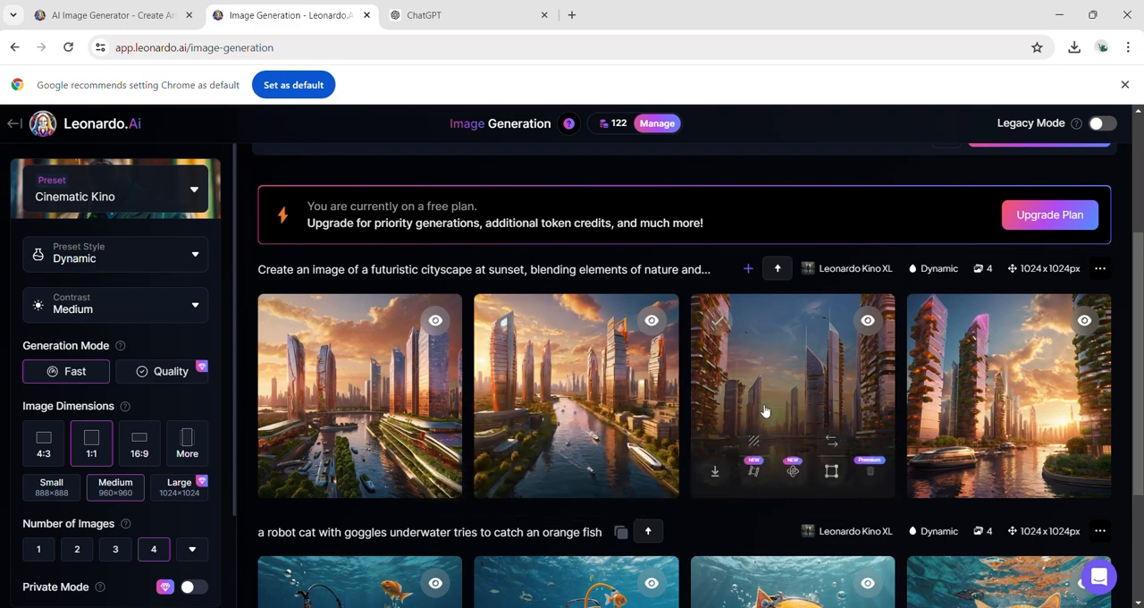
Open a sunset cityscape image full-size and page through the next three.
click(792, 395)
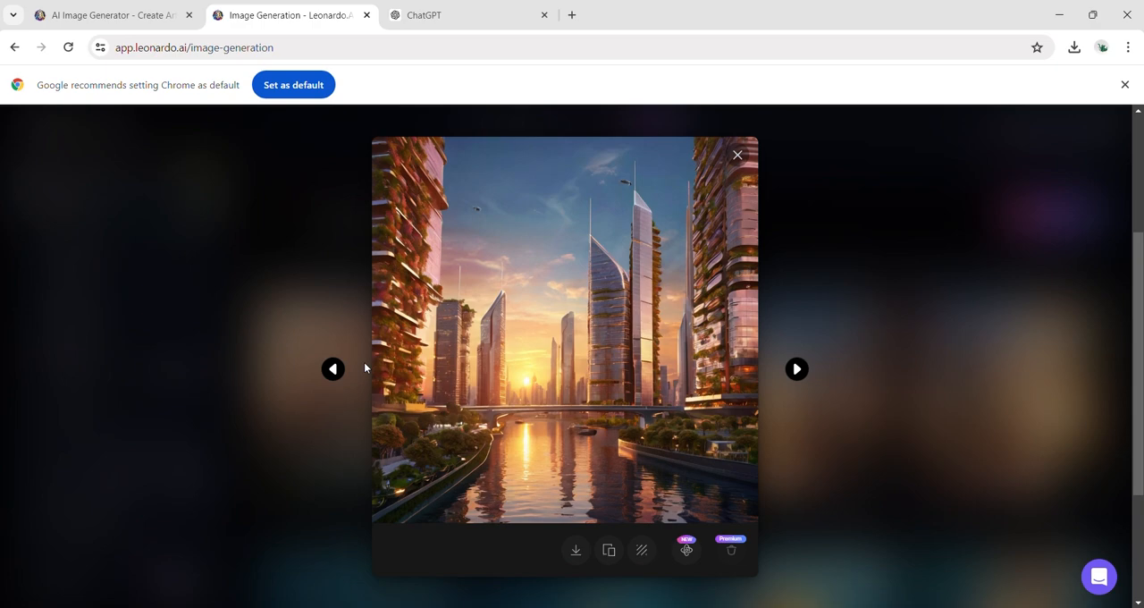
click(795, 368)
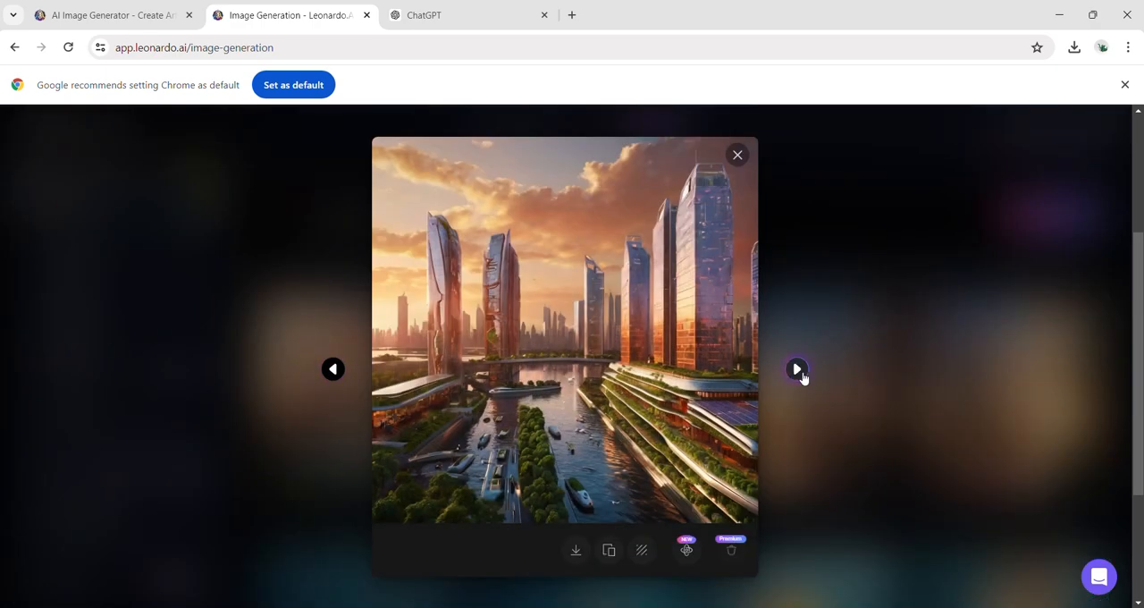
click(795, 368)
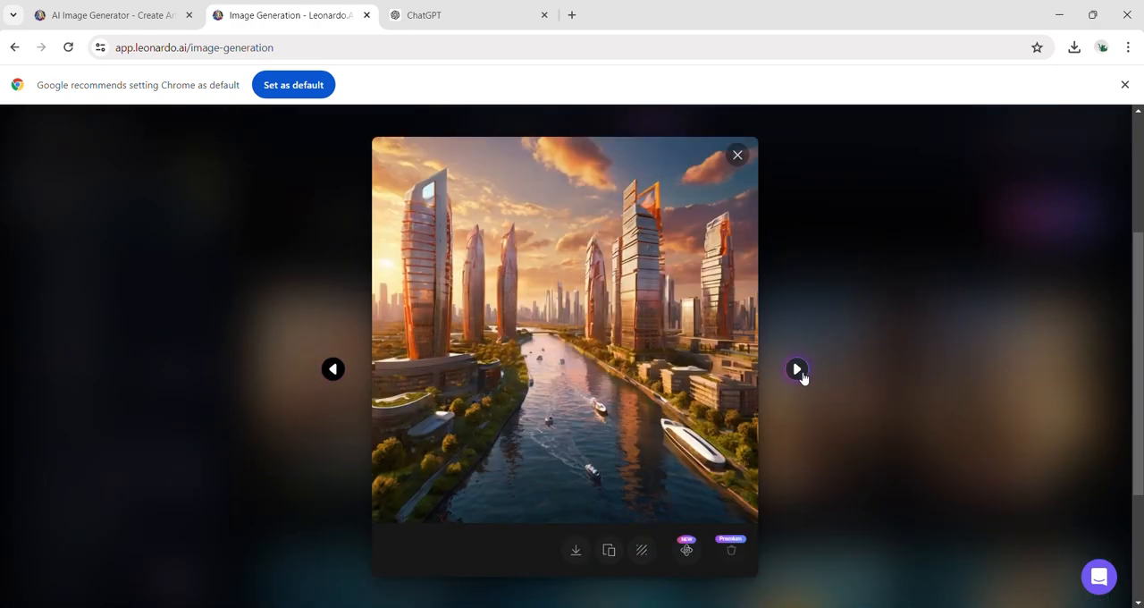
click(795, 368)
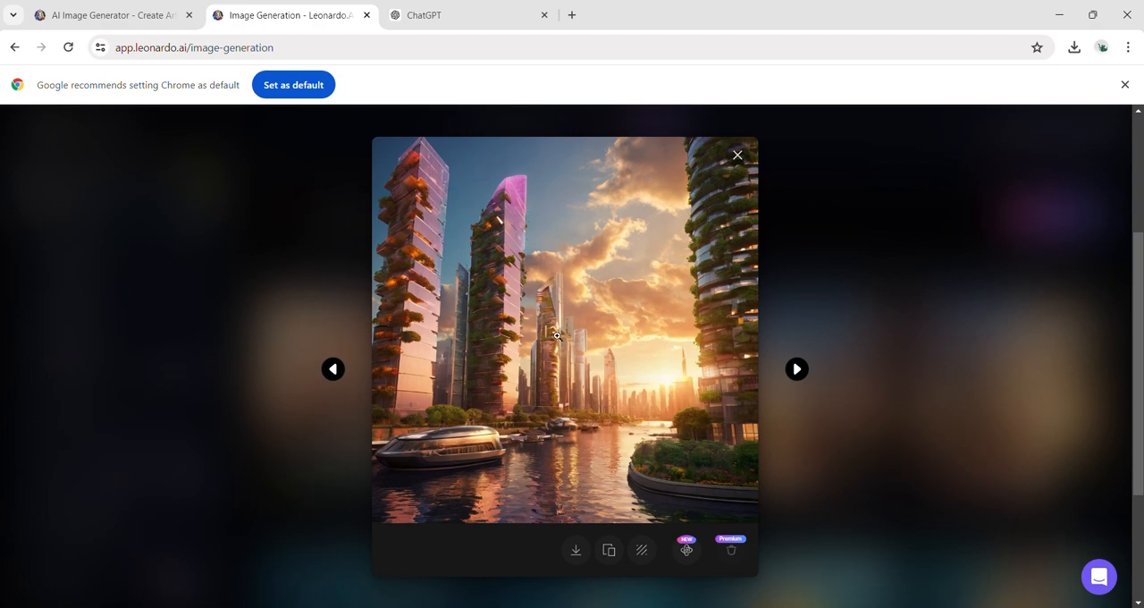
mouse_move(737, 160)
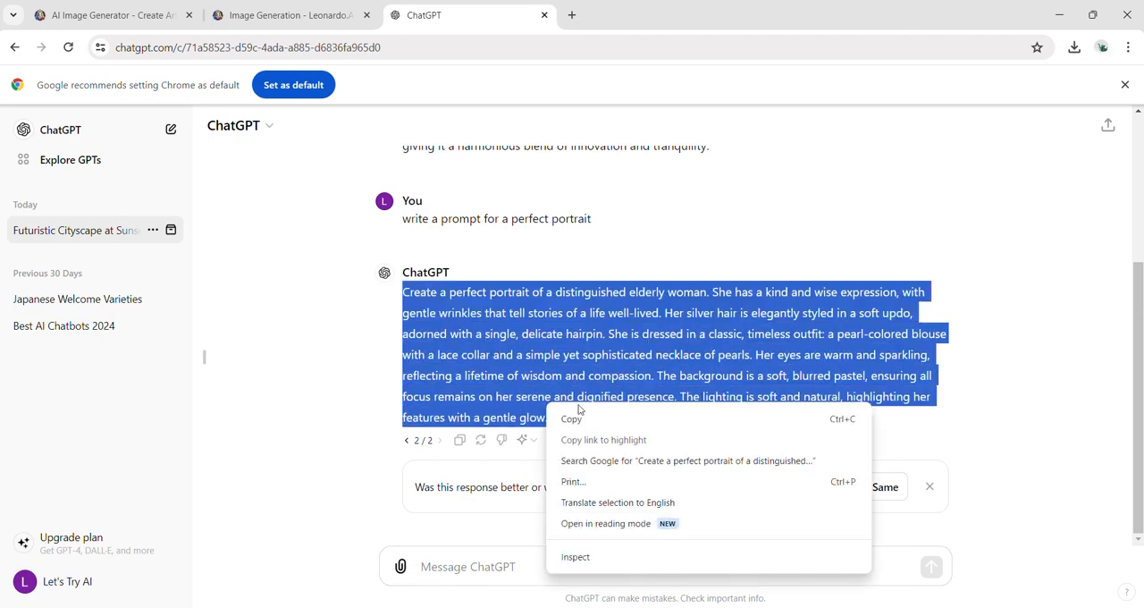
Copy the elderly-woman portrait prompt and apply the Portrait Perfect preset.
click(285, 15)
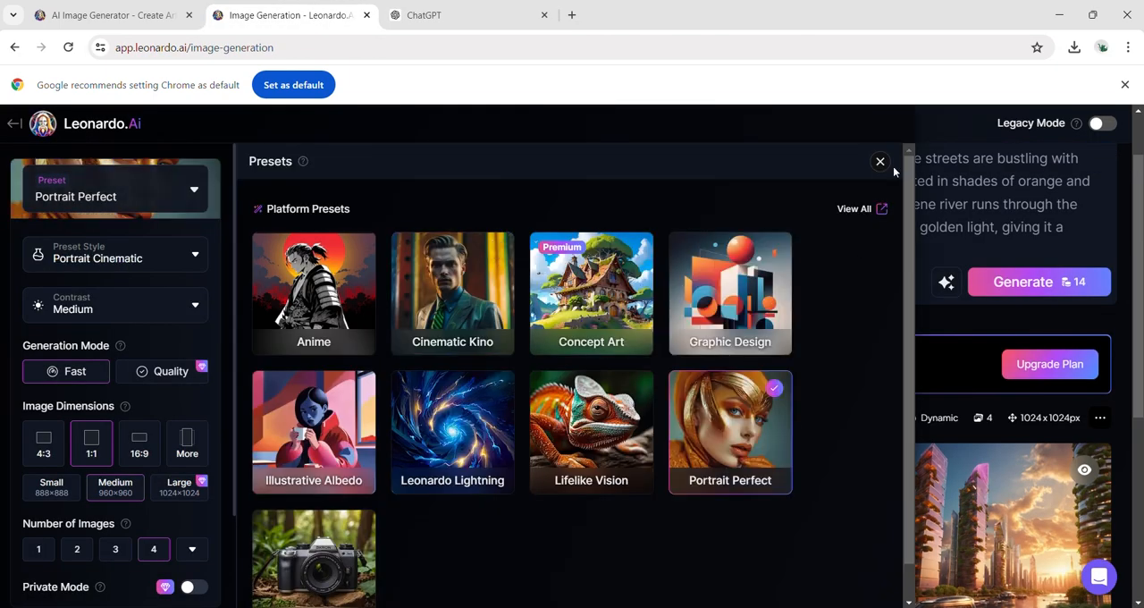
click(879, 162)
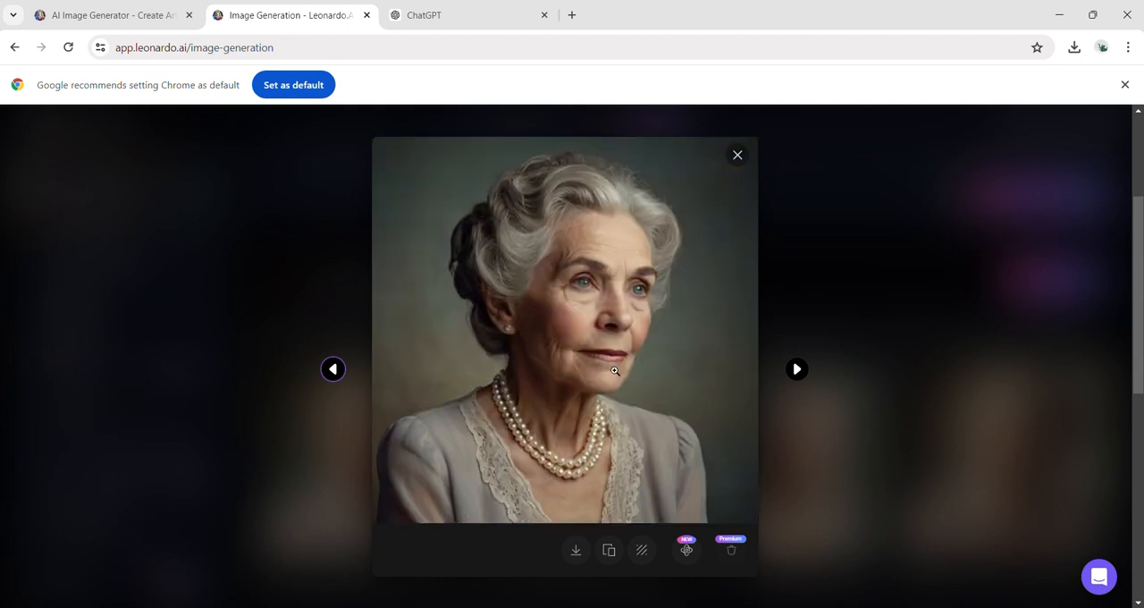
Browse the portraits, close the viewer, and switch the preset to Cinematic Kino.
click(795, 368)
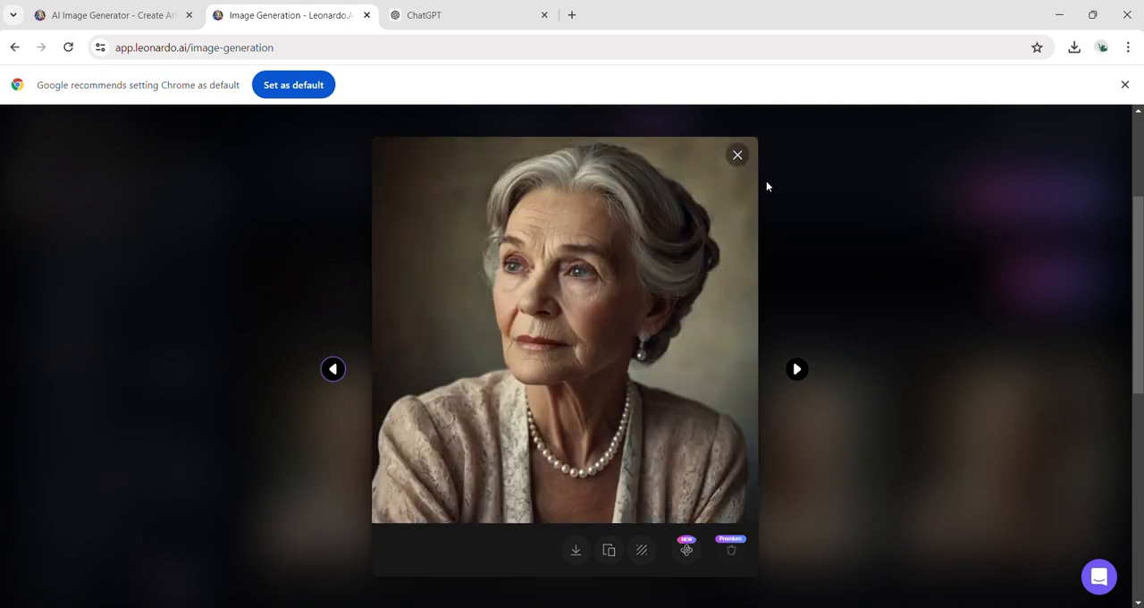
click(737, 155)
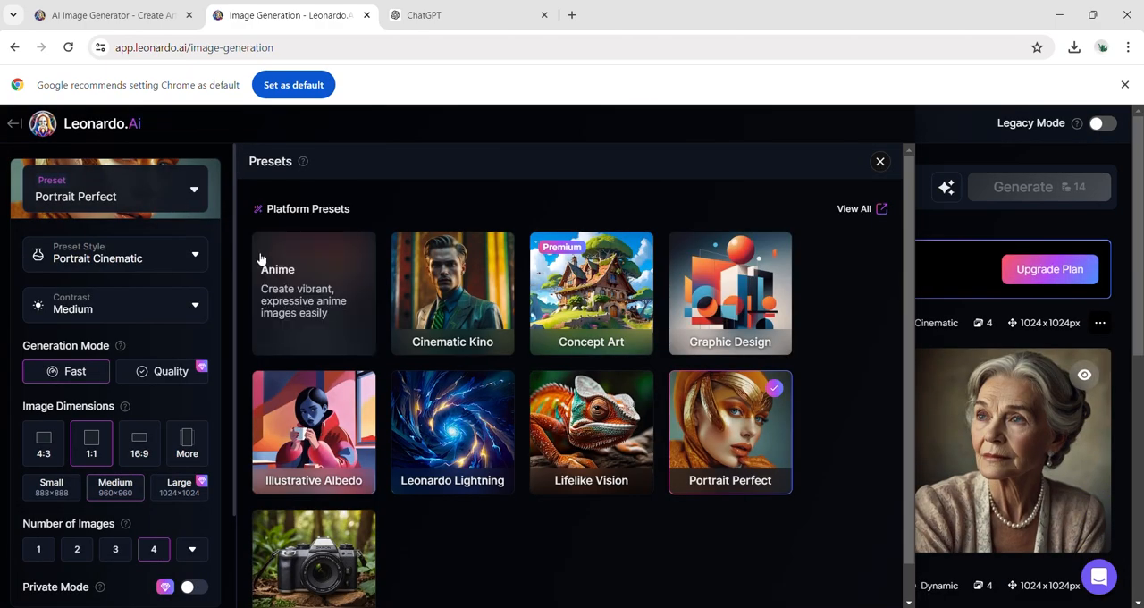
click(452, 292)
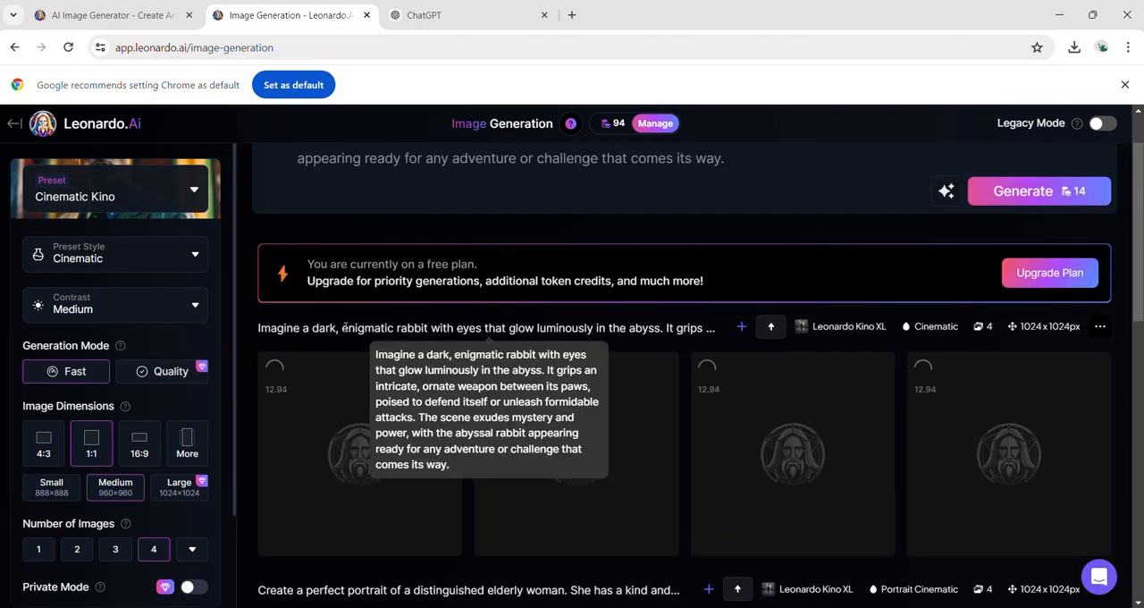
mouse_move(641, 314)
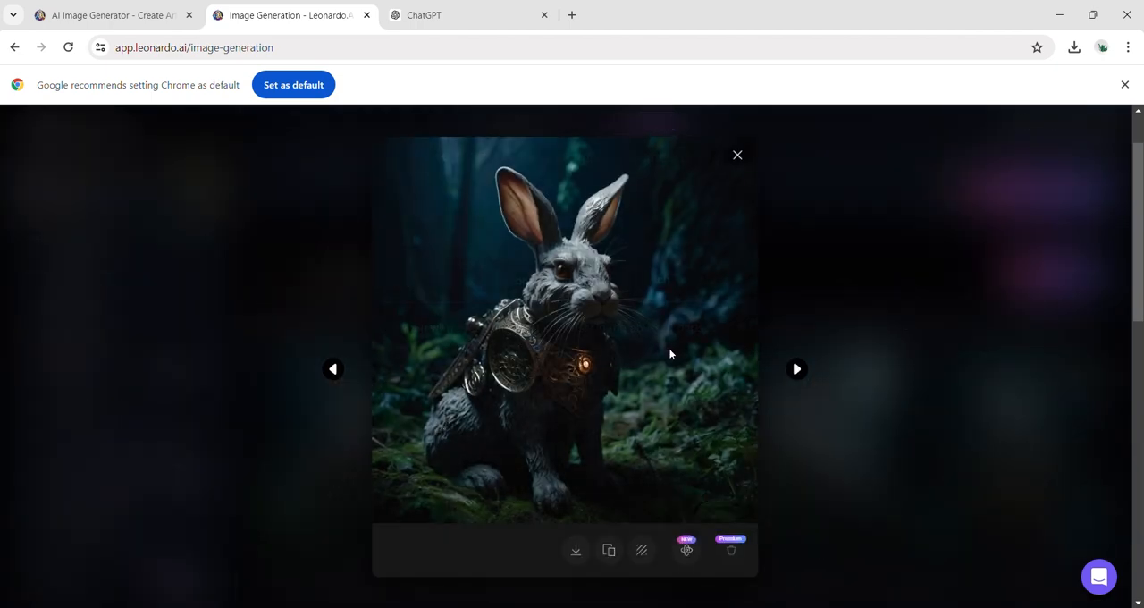
Page through the armoured rabbit images, enlarge one, then close the view.
click(333, 368)
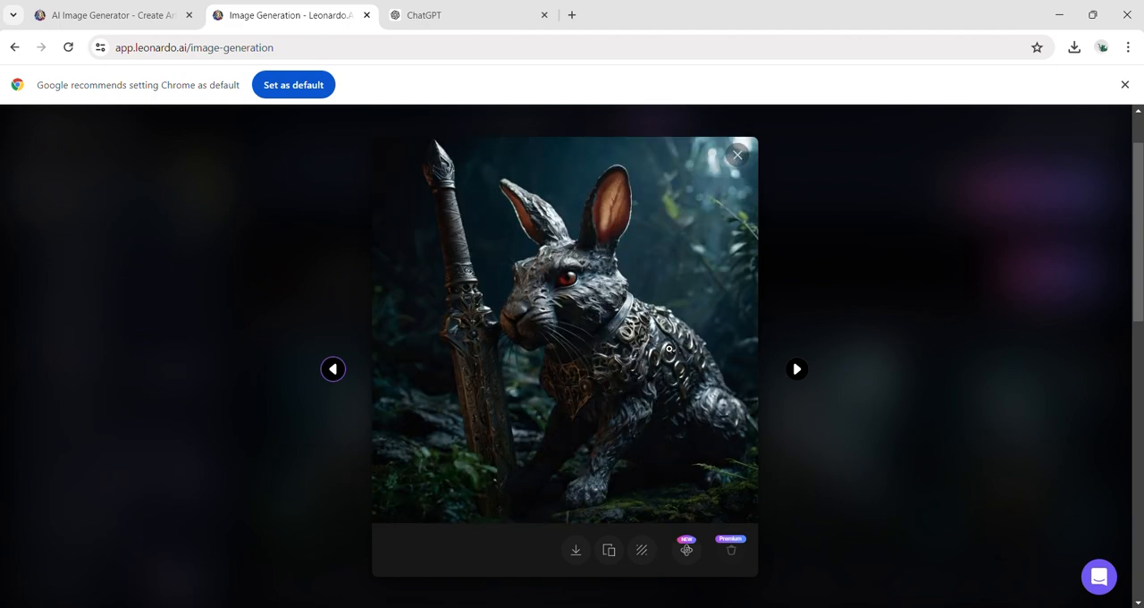
mouse_move(670, 353)
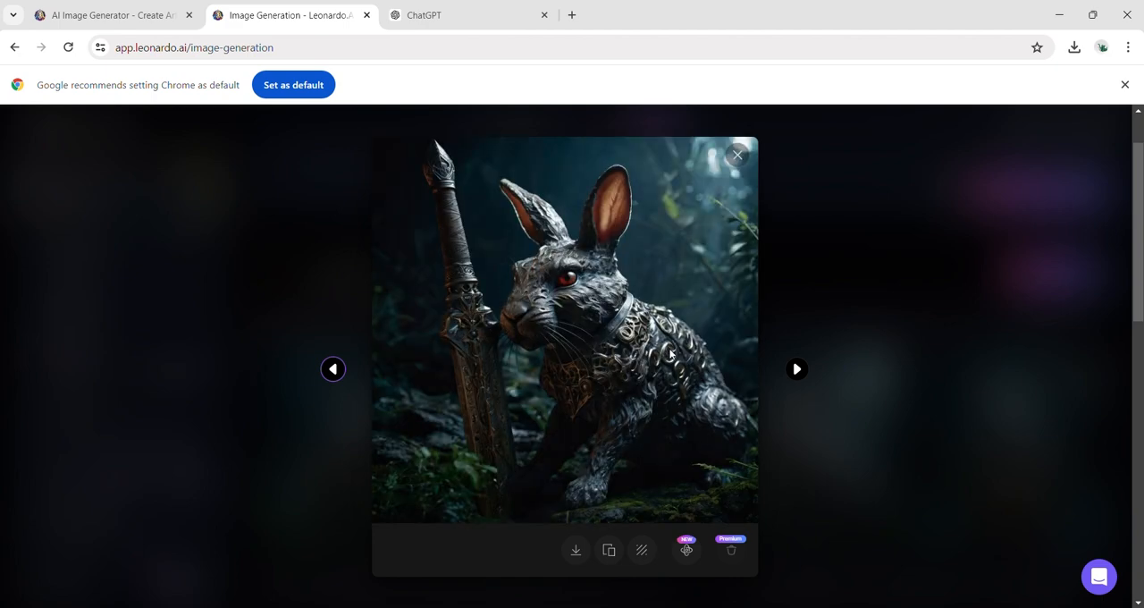
click(795, 368)
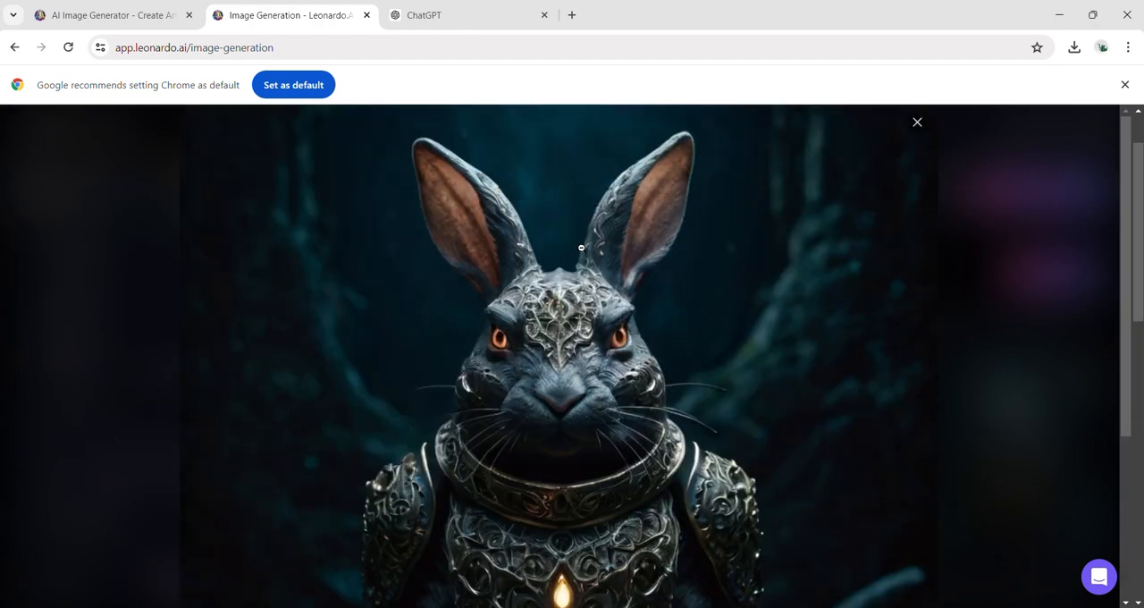
click(916, 122)
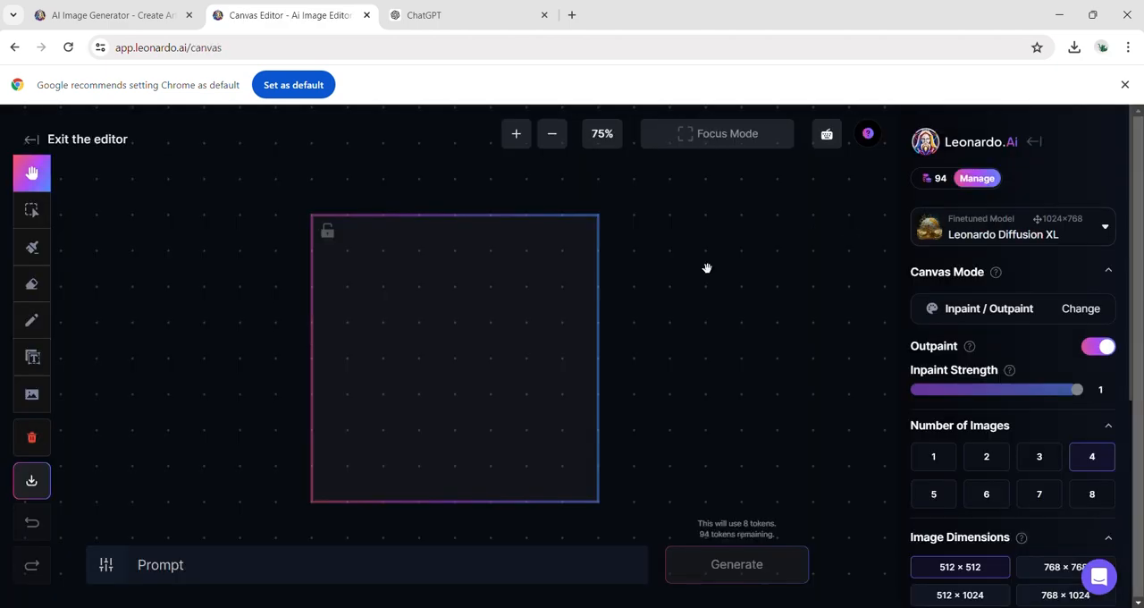
mouse_move(51, 327)
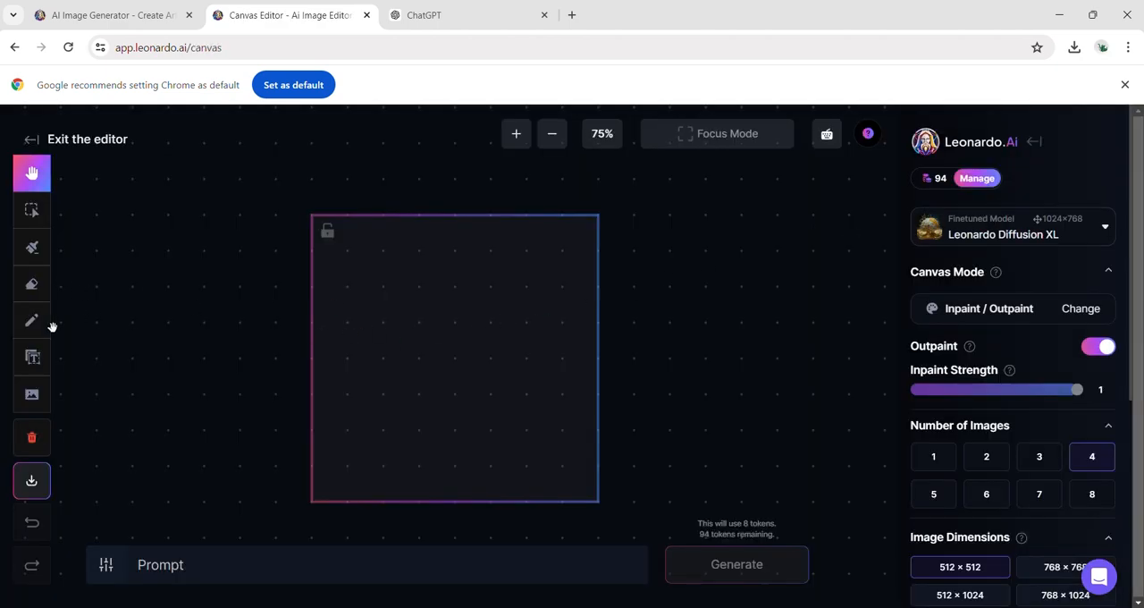
Place the Mona Lisa image on the canvas, mask her face, and prompt 'mask of a dog'.
click(31, 394)
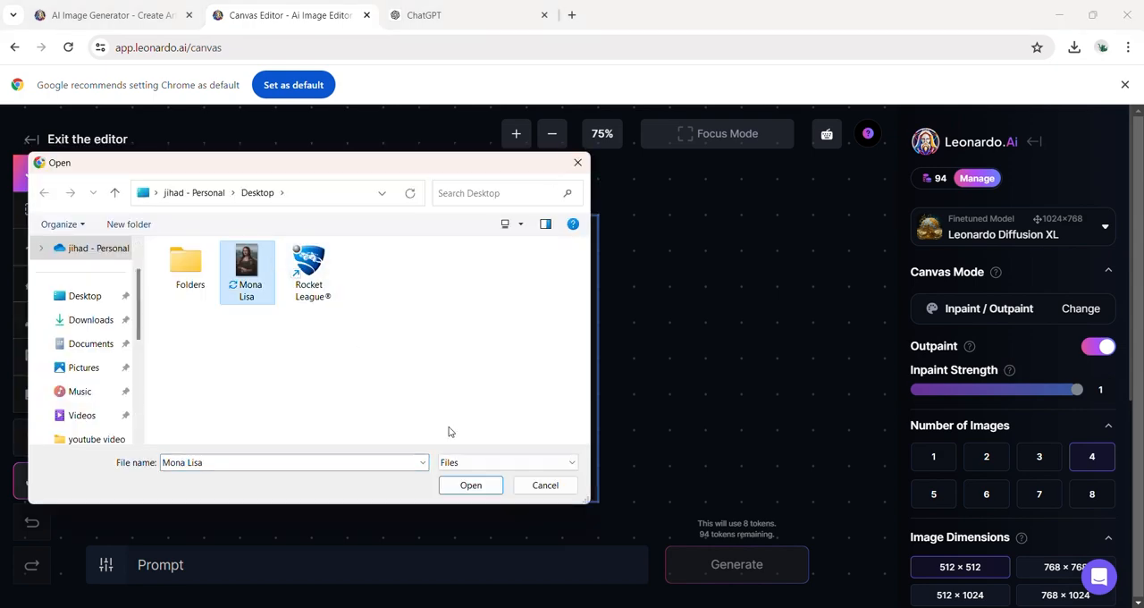
click(470, 484)
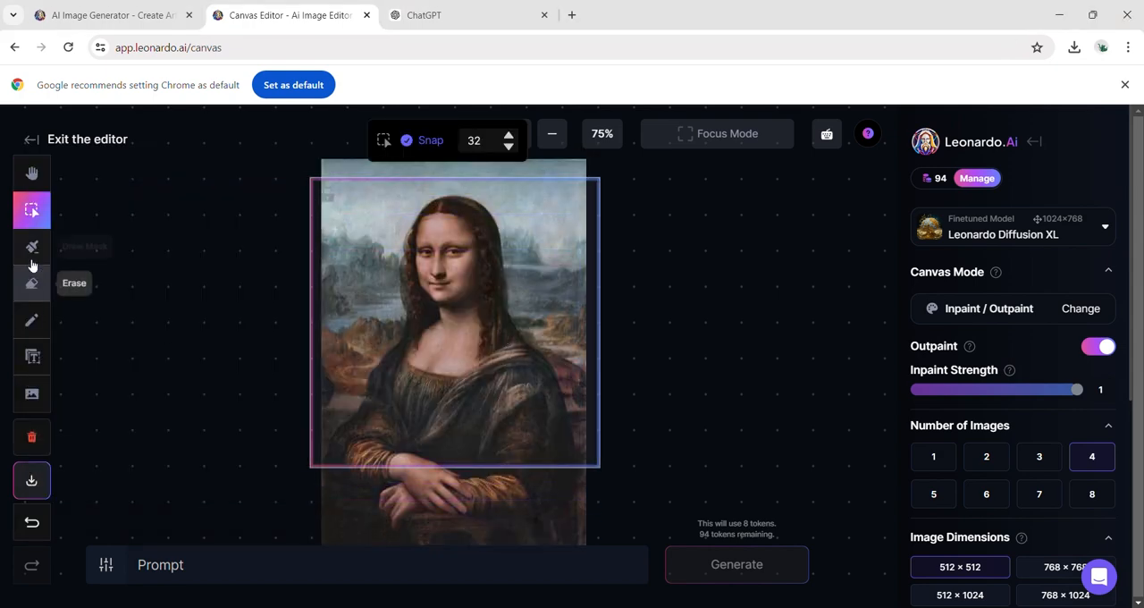
click(31, 247)
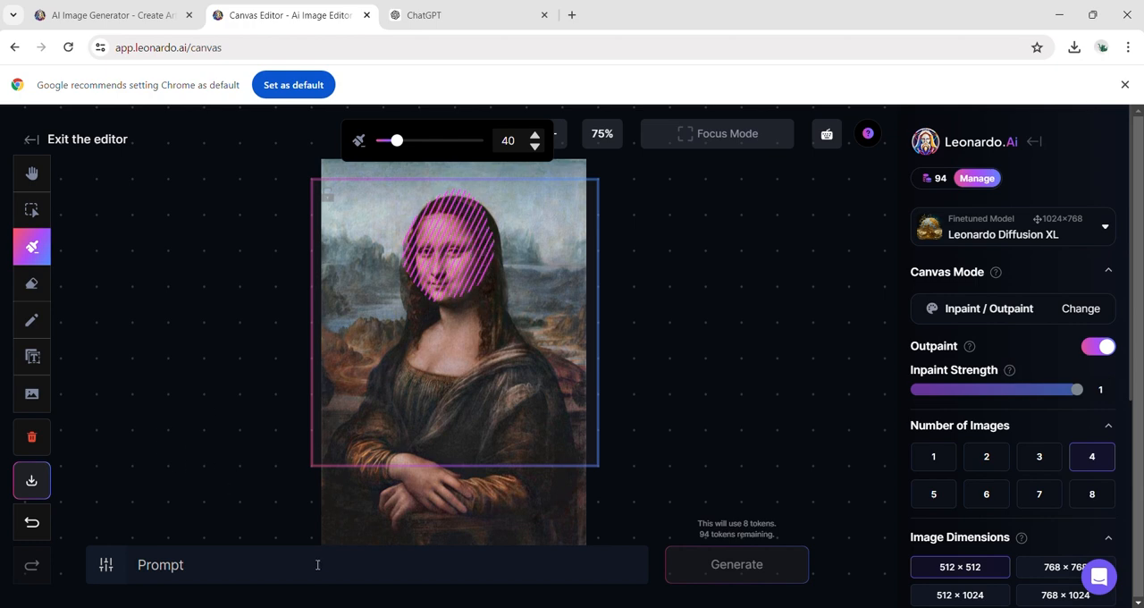
text(mask of a dog)
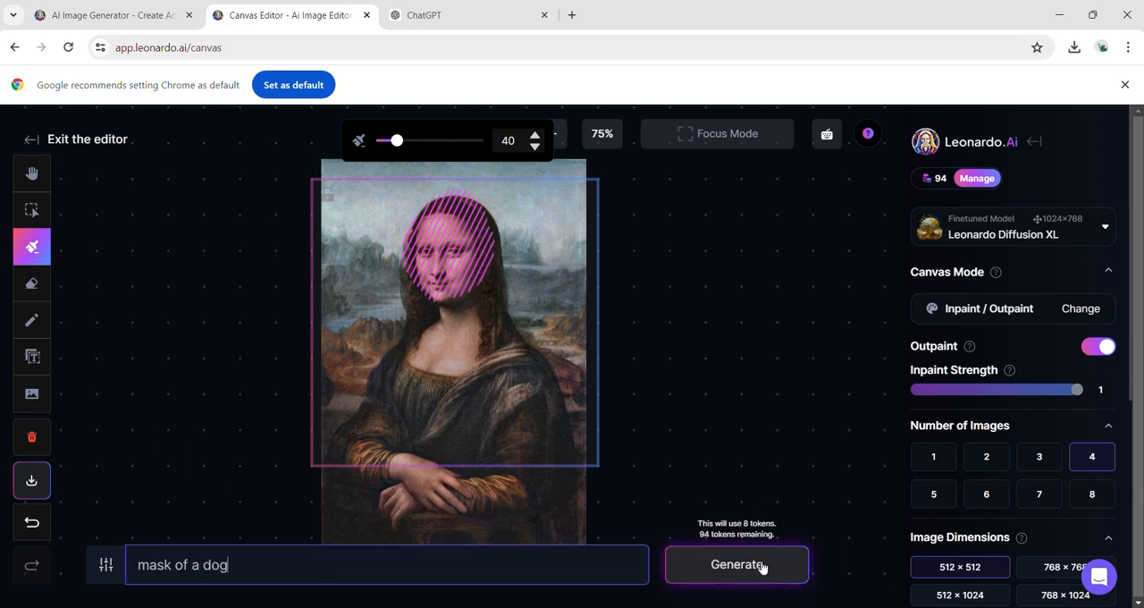
Generate the dog-mask inpaint over the Mona Lisa and cycle through all four variations.
click(736, 564)
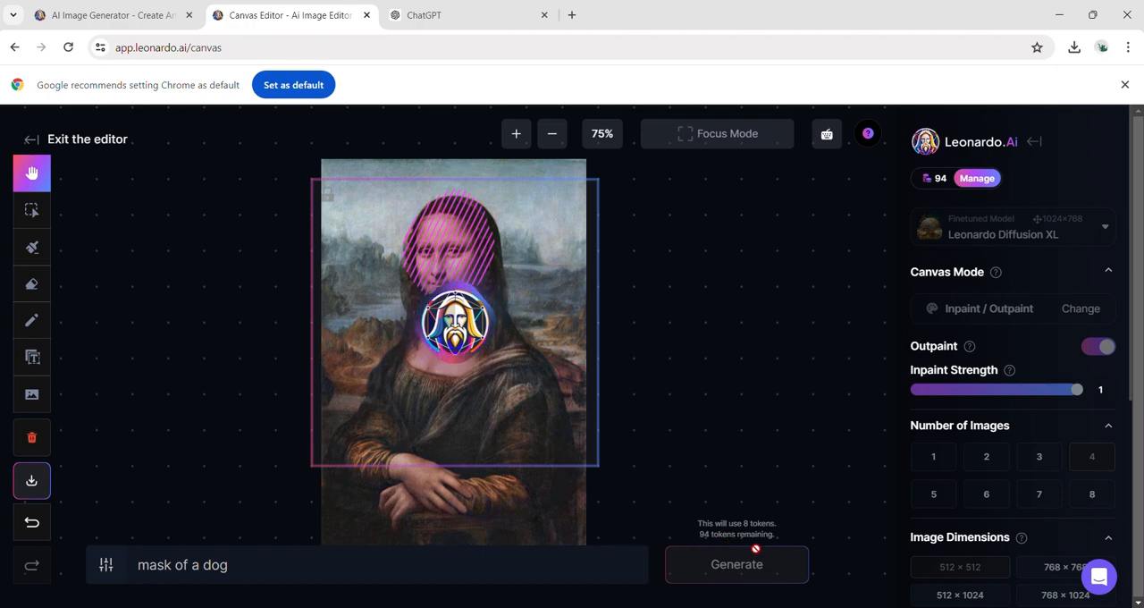
click(438, 489)
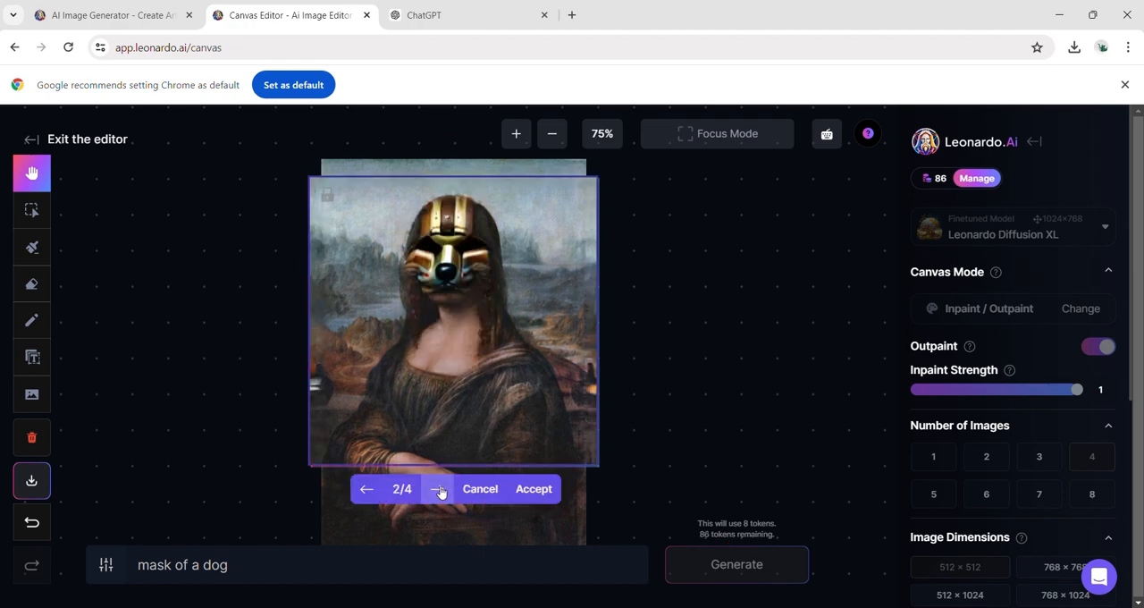
click(365, 489)
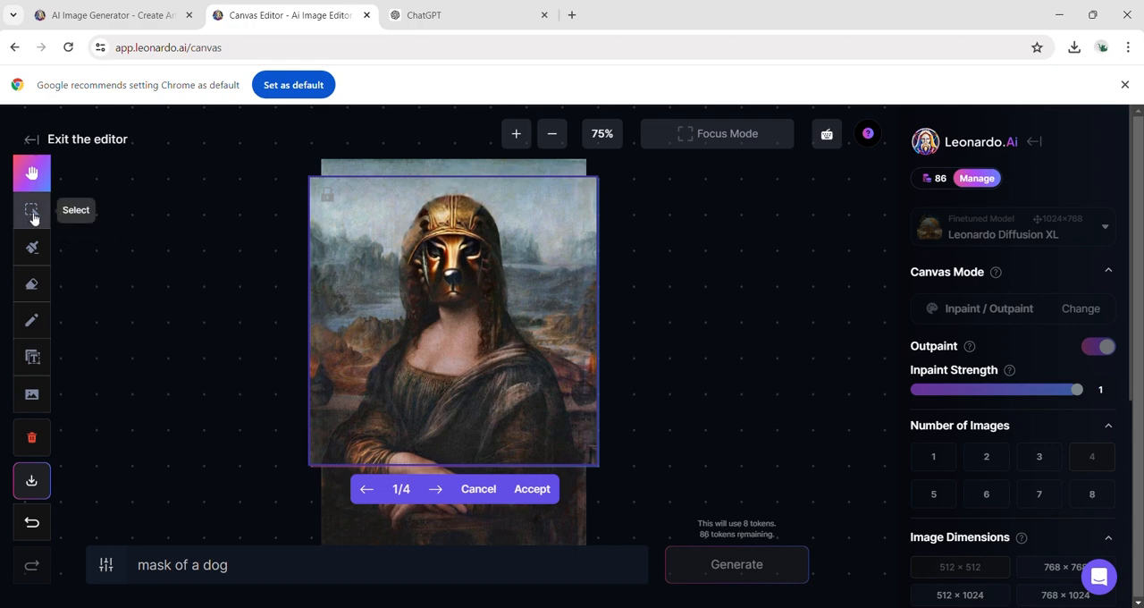
click(32, 172)
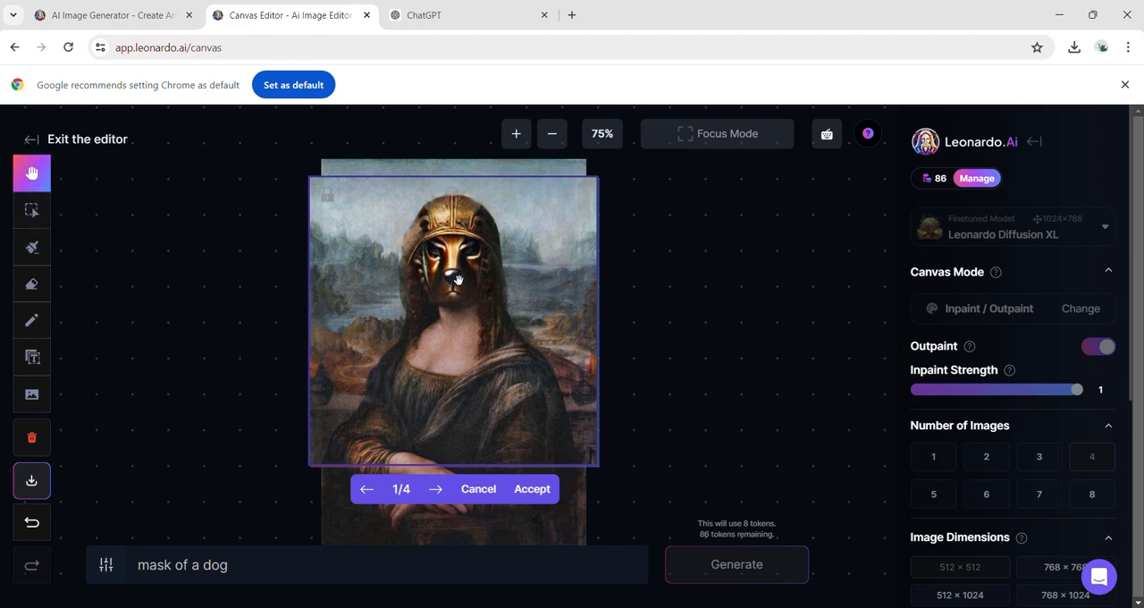
click(435, 489)
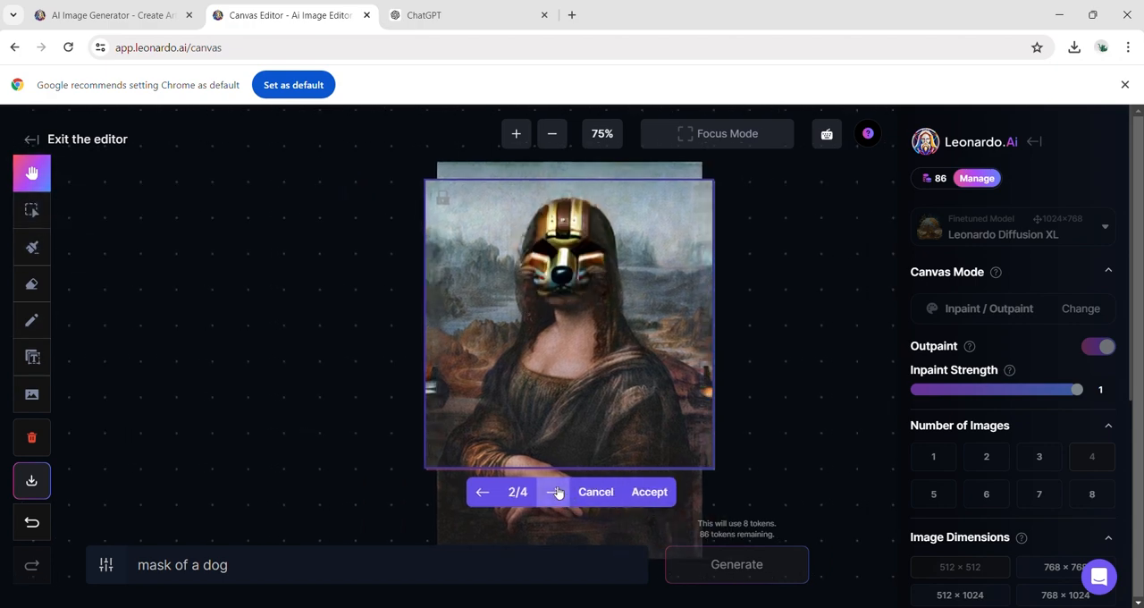
click(649, 491)
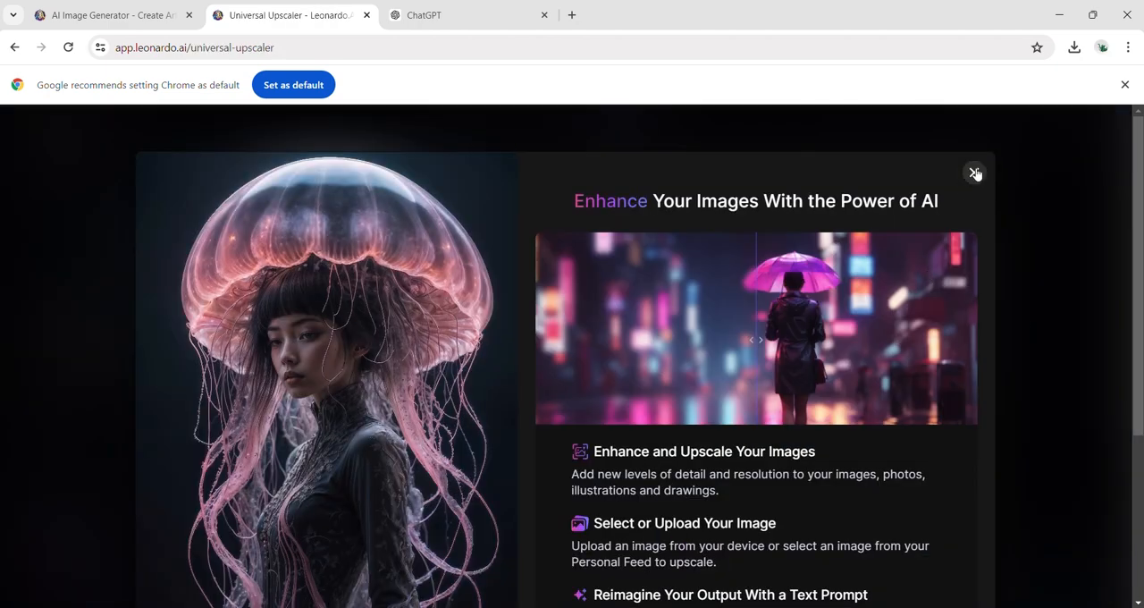
Add the elderly woman-with-pearls portrait from Your Generations and run Upscale on it.
scroll(down, 3)
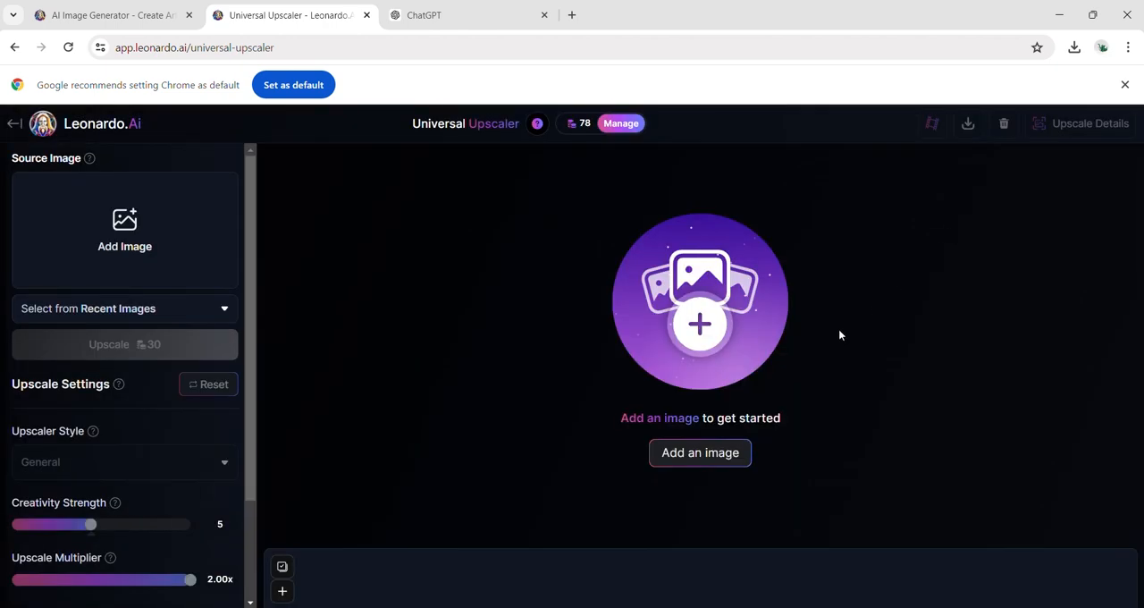
click(699, 452)
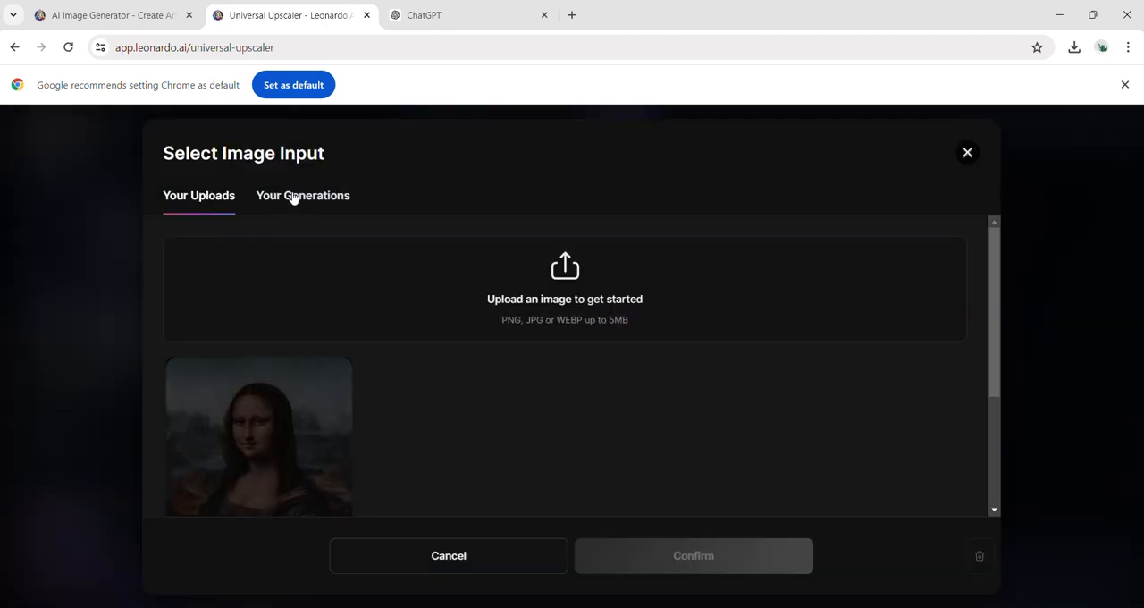
click(302, 195)
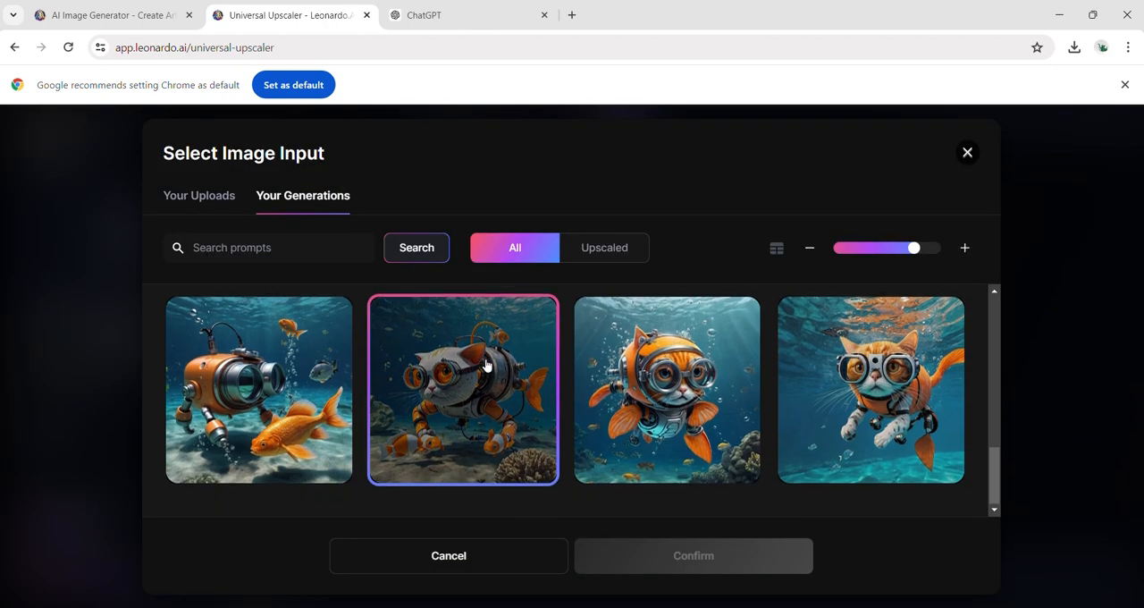
scroll(down, 3)
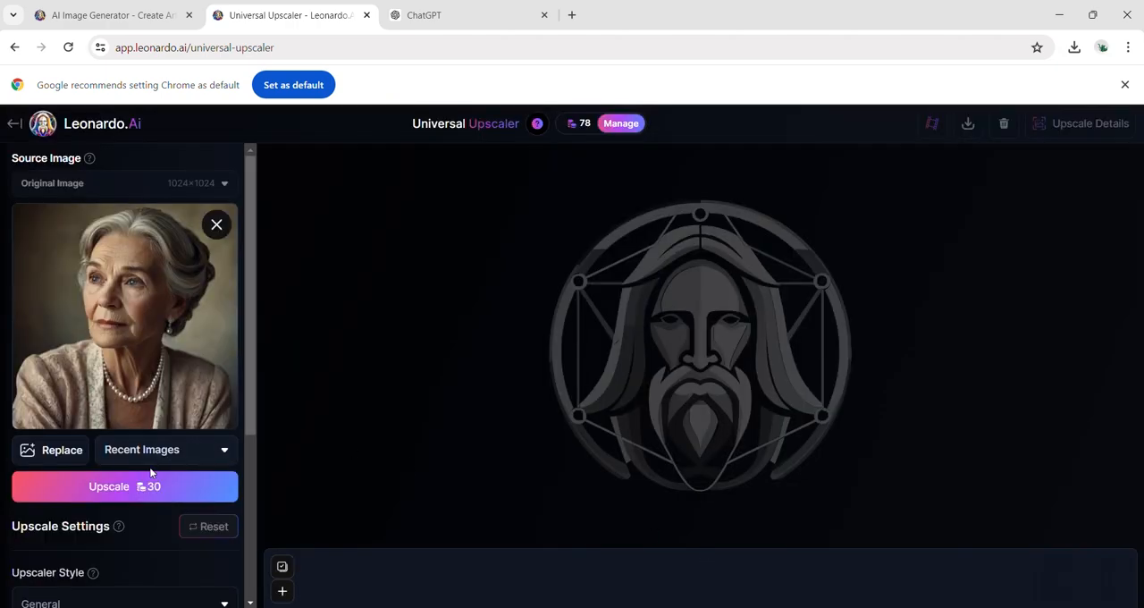
click(125, 486)
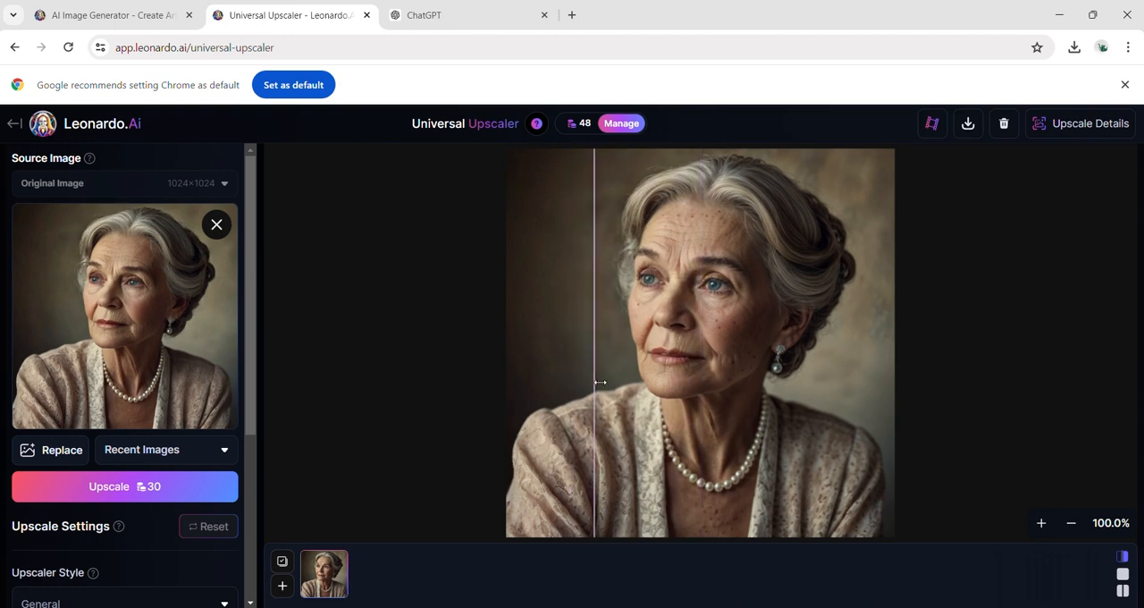
drag(594, 383, 672, 414)
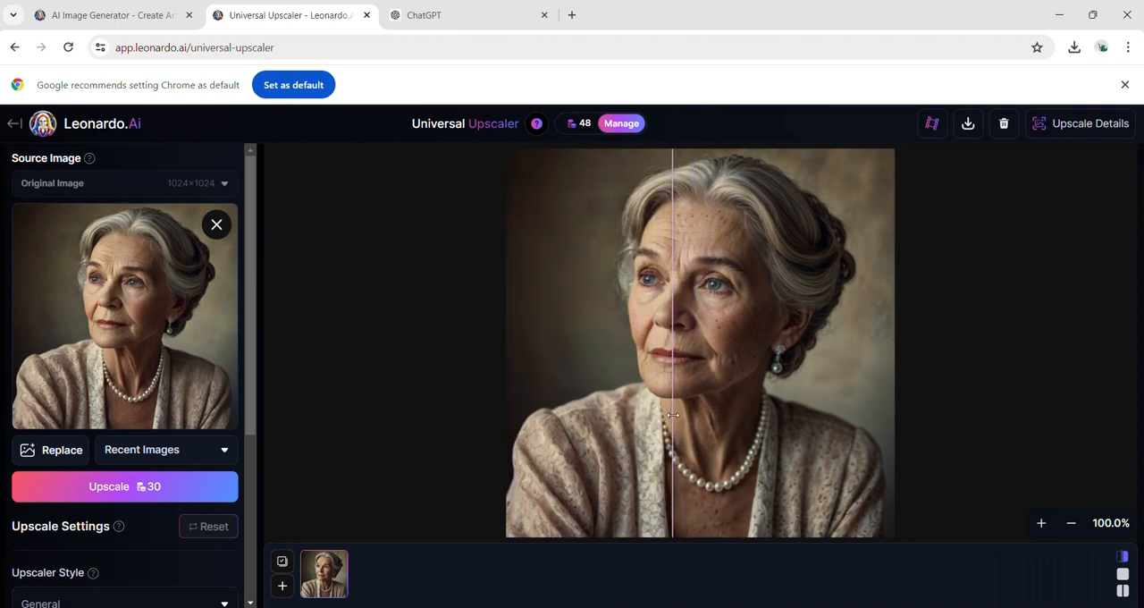
drag(672, 415, 702, 421)
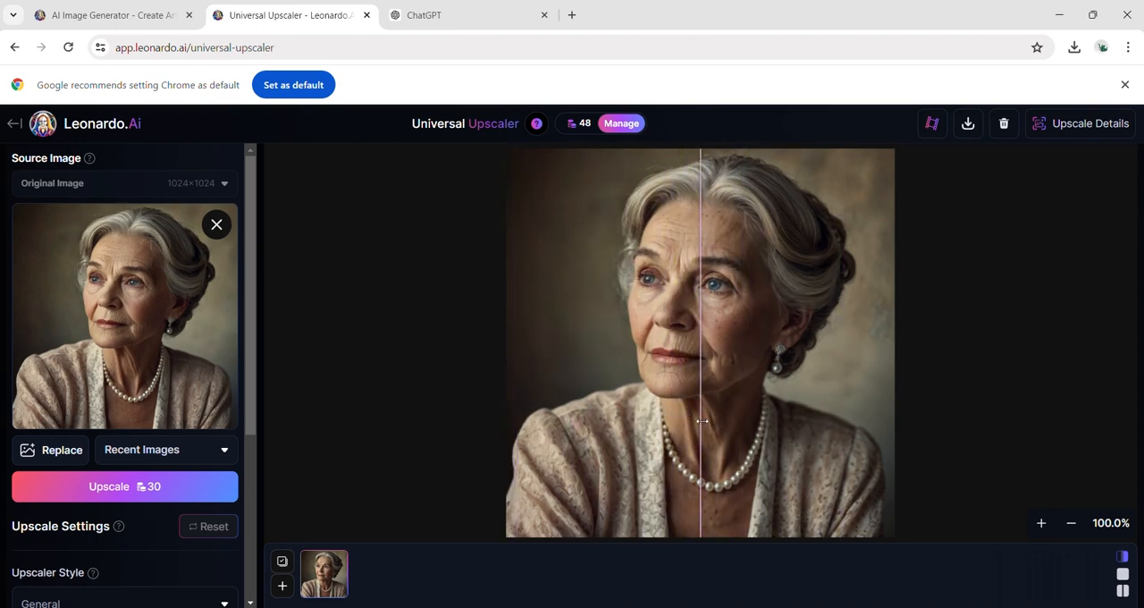
drag(701, 421, 690, 427)
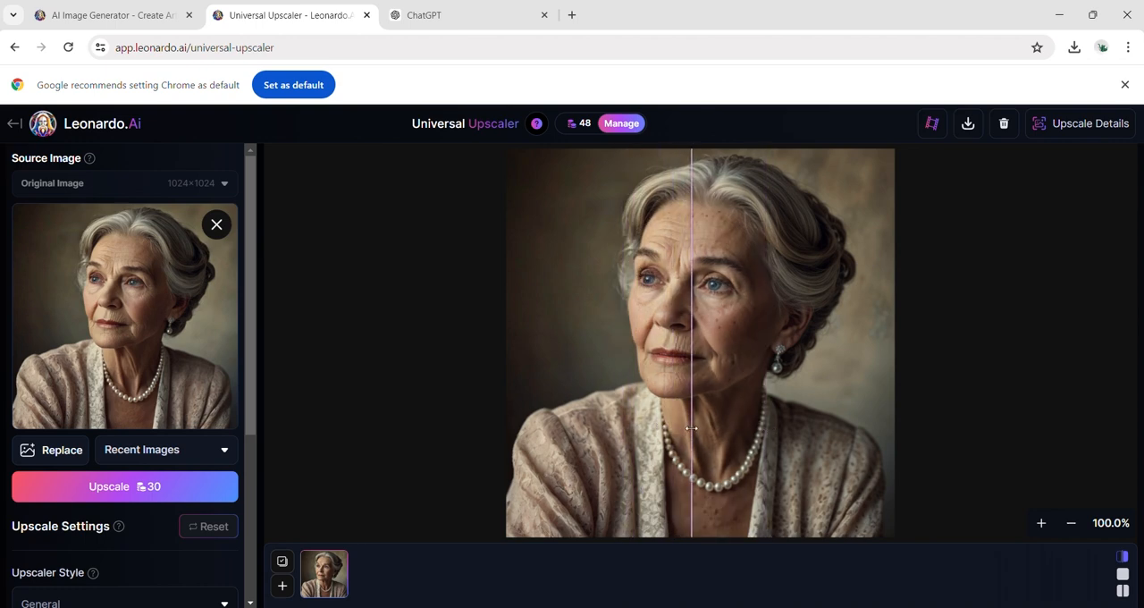
drag(689, 427, 770, 424)
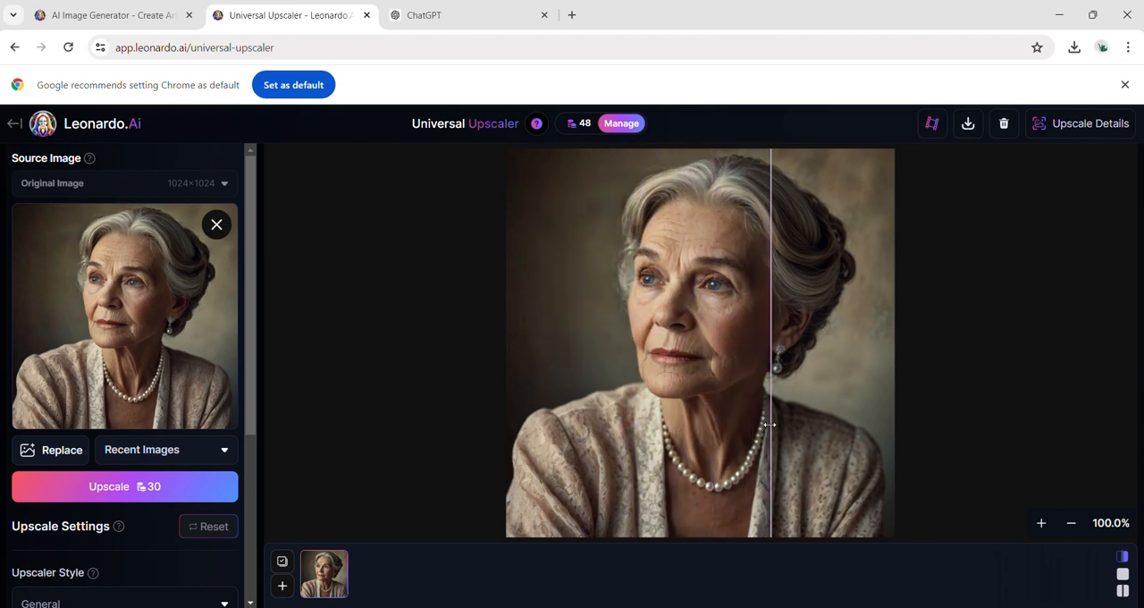
drag(770, 424, 683, 425)
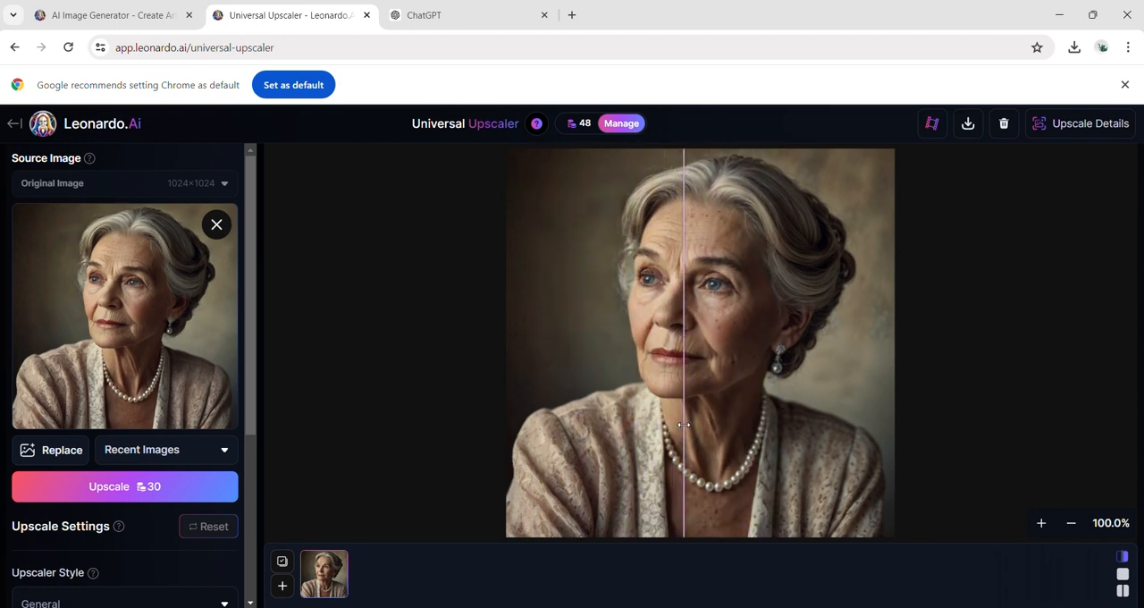
drag(683, 424, 509, 425)
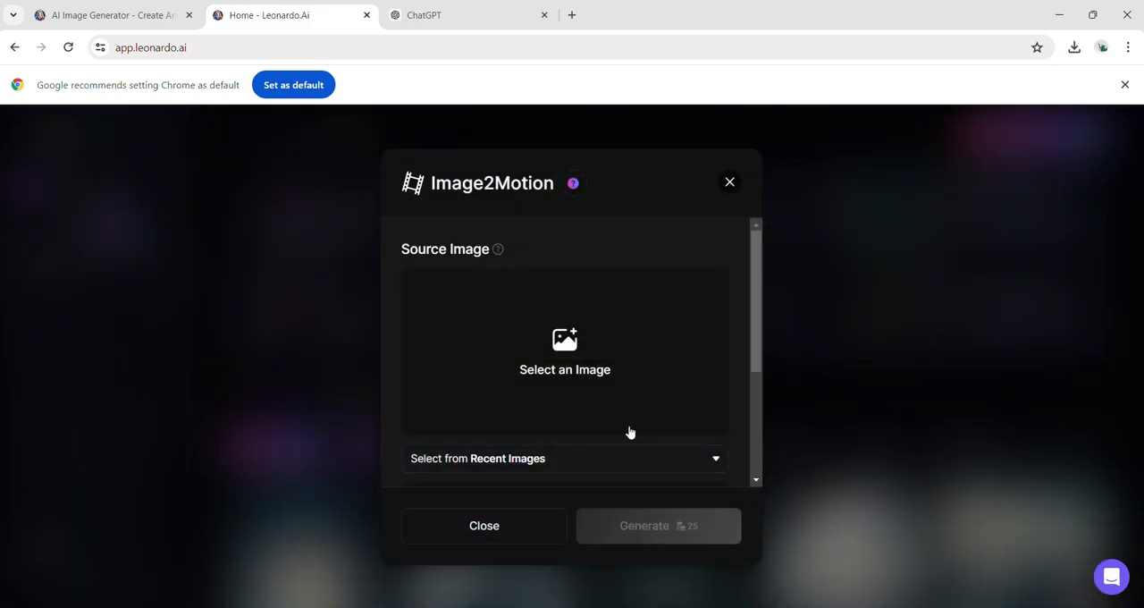
Create an Image2Motion video from the armored spear-holding rabbit, view it, then close it.
click(564, 369)
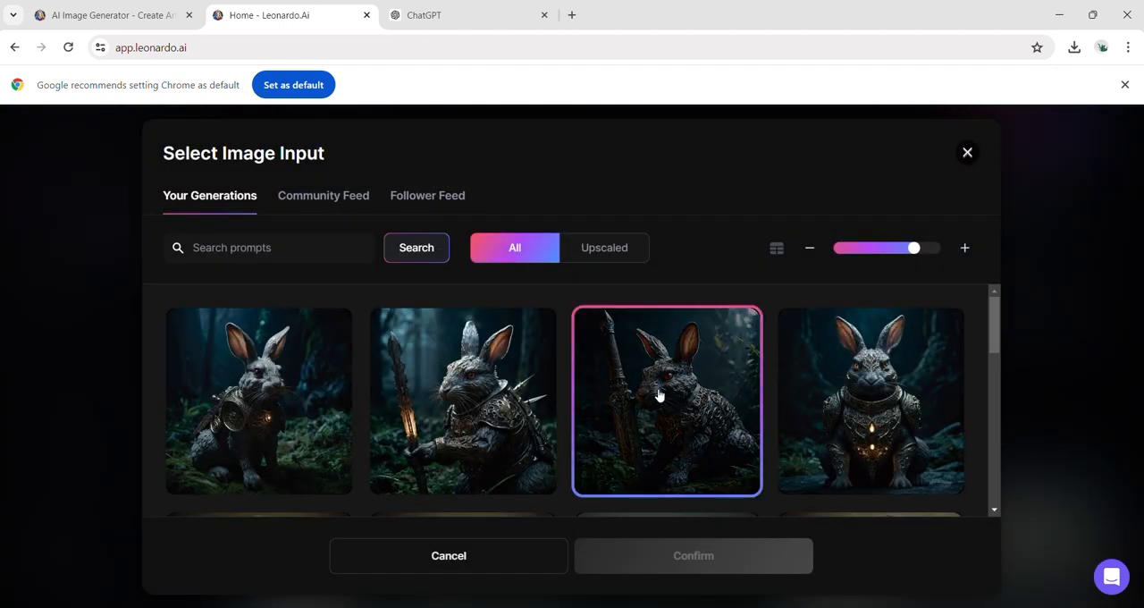
click(665, 399)
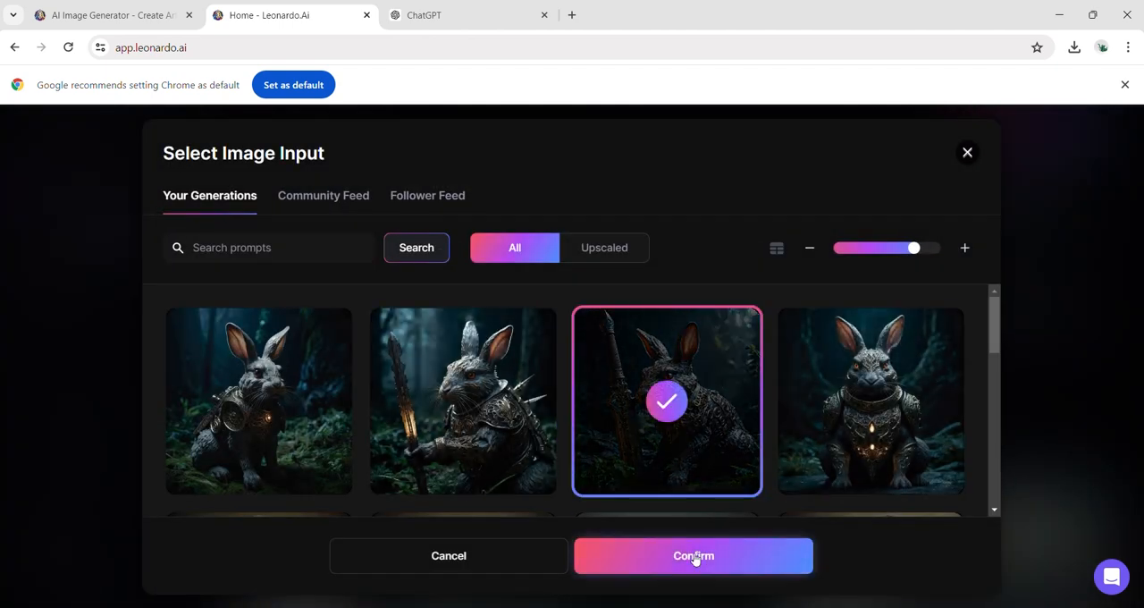
click(694, 555)
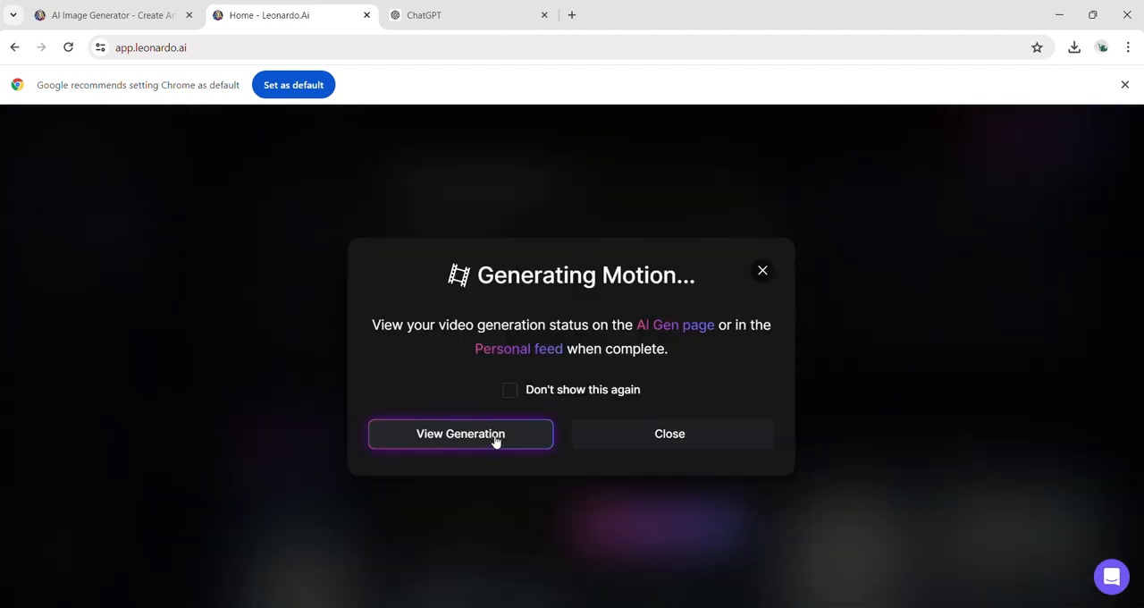
click(460, 434)
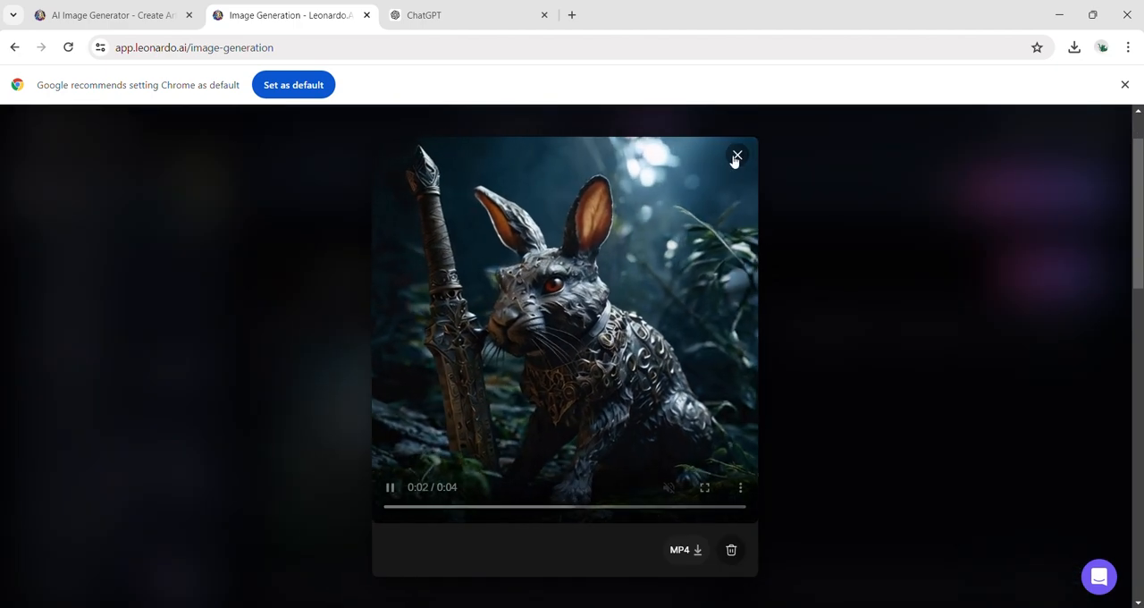
click(735, 158)
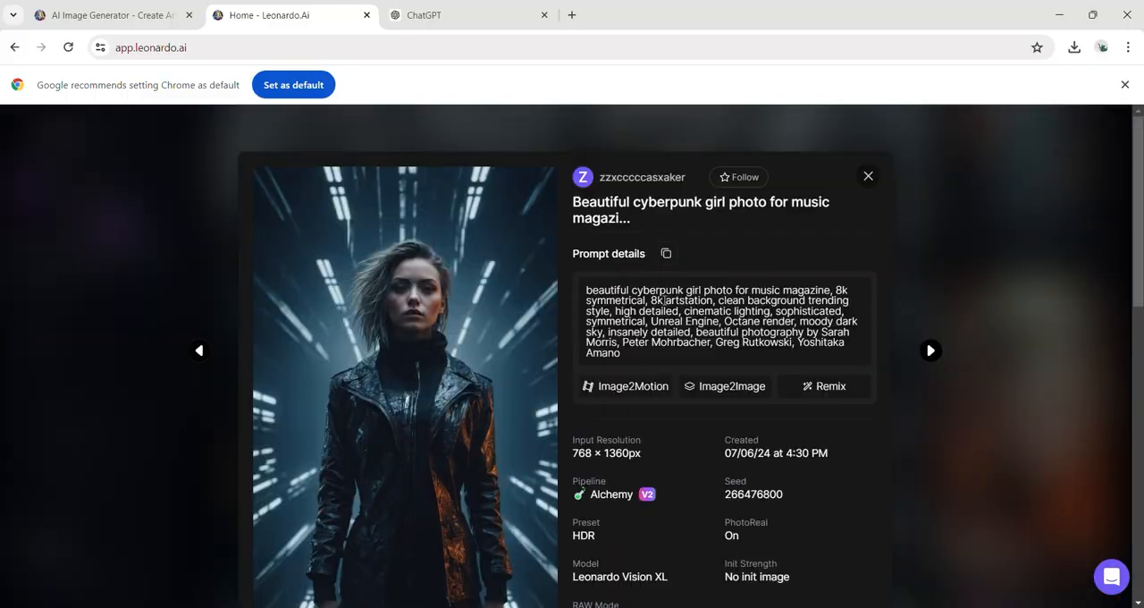
Close the cyberpunk girl image details and scroll down the Home feed.
click(866, 176)
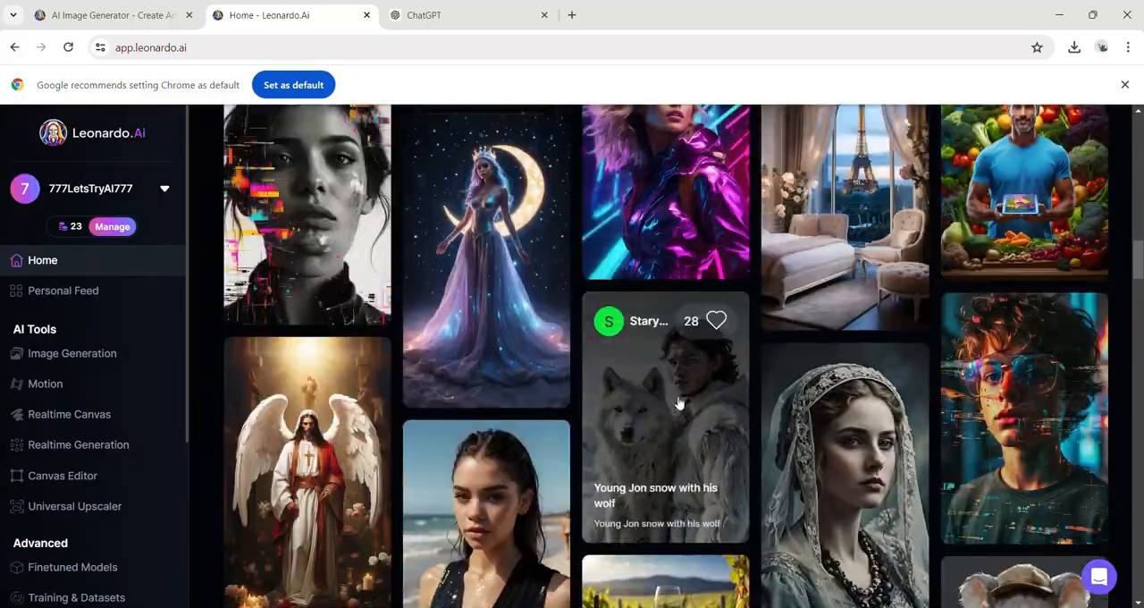
scroll(down, 3)
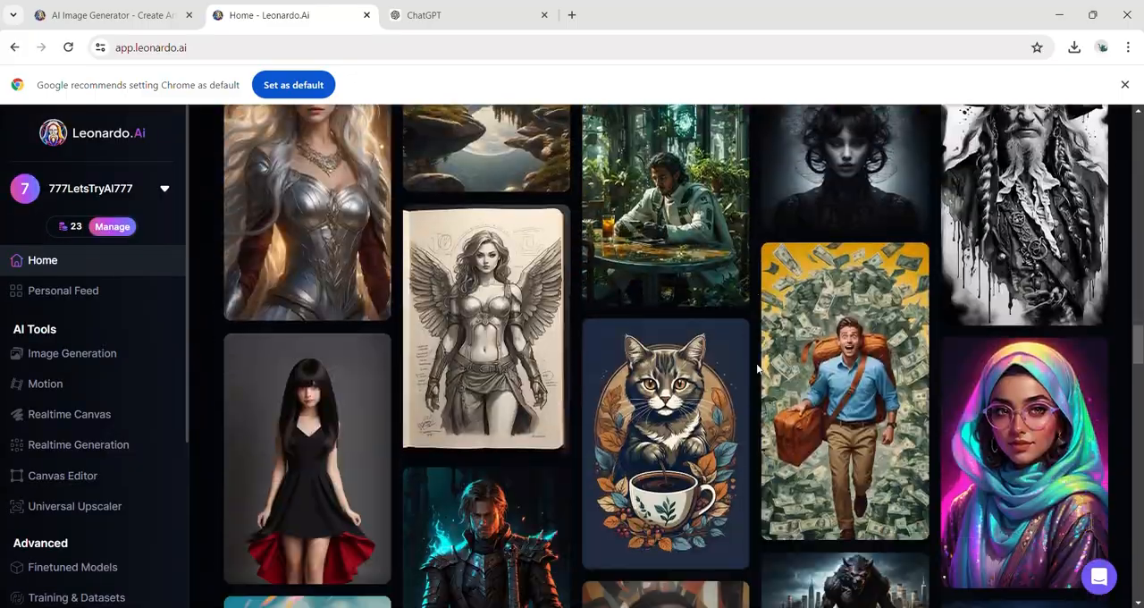
scroll(down, 3)
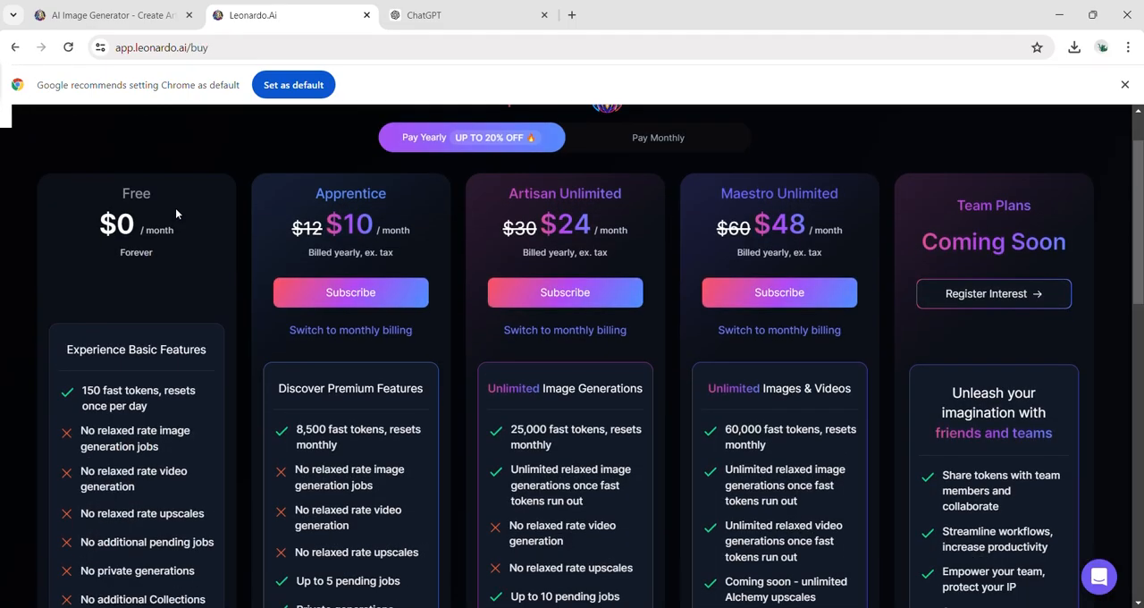
Scroll through the plans' feature lists, from 150 daily fast tokens up to 60,000 monthly.
scroll(down, 3)
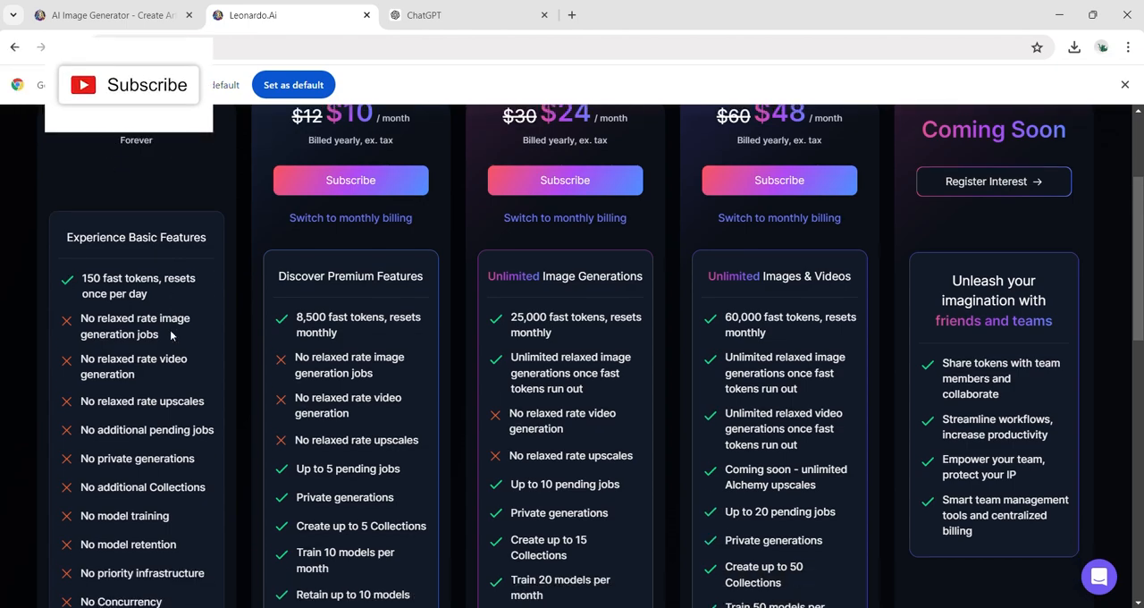
scroll(down, 3)
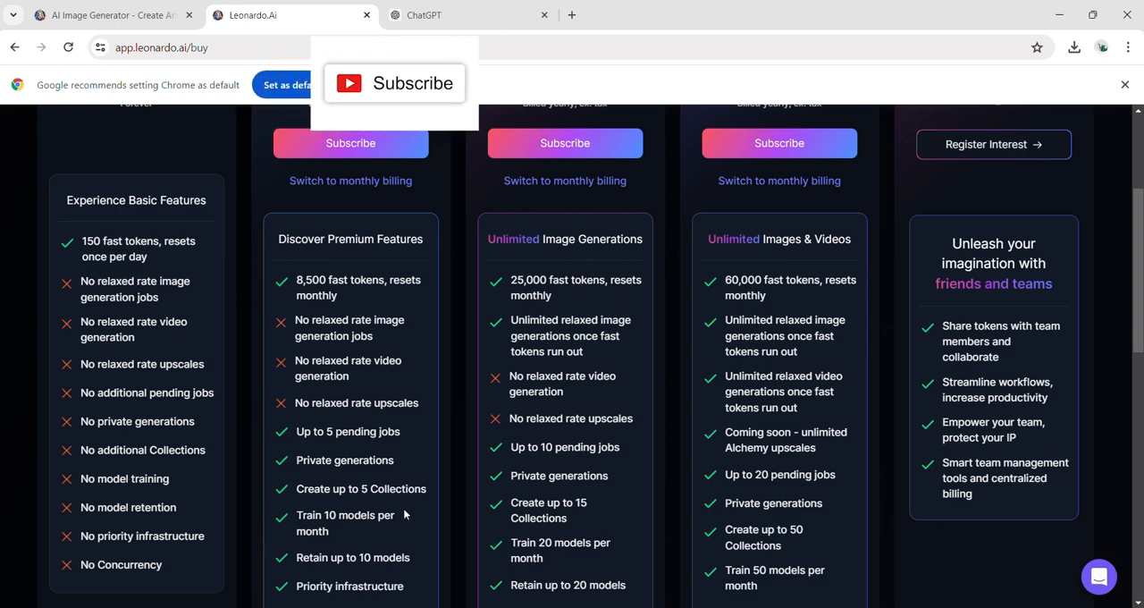
scroll(down, 3)
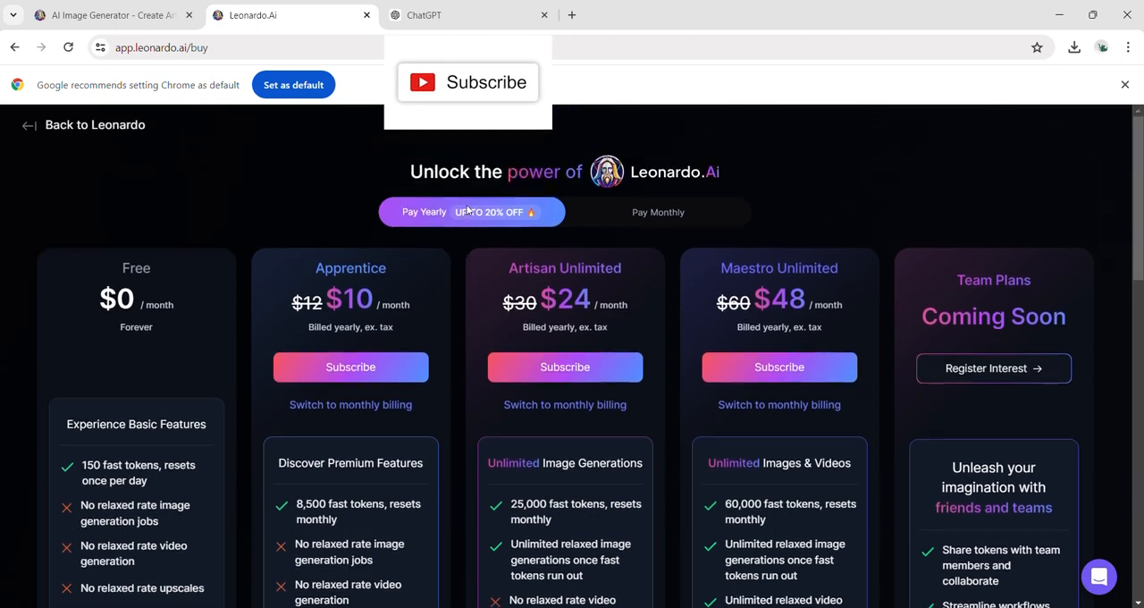
scroll(down, 3)
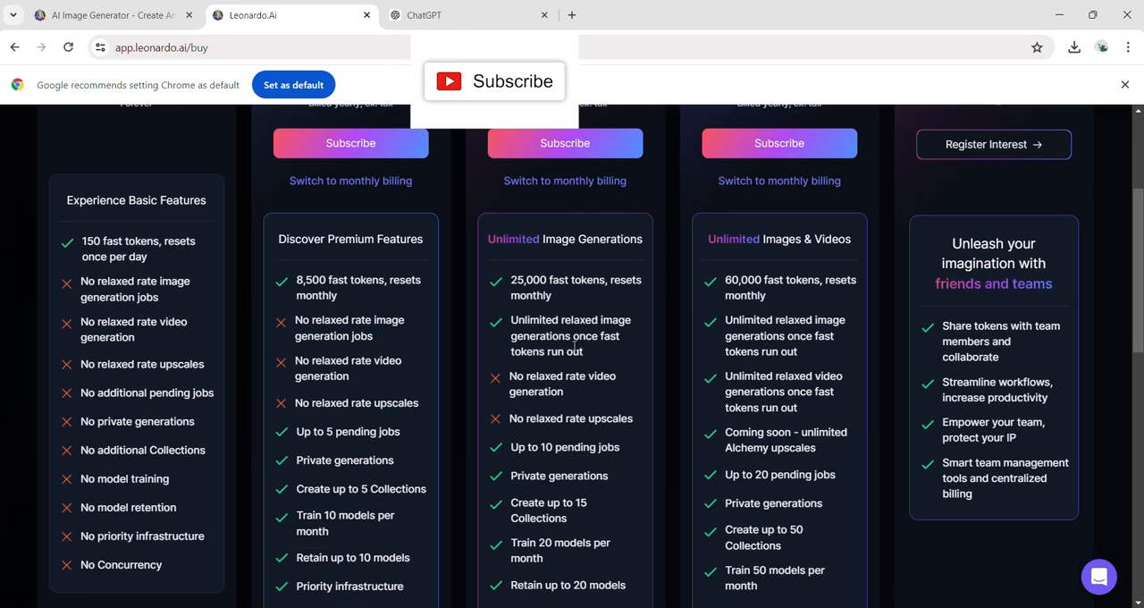